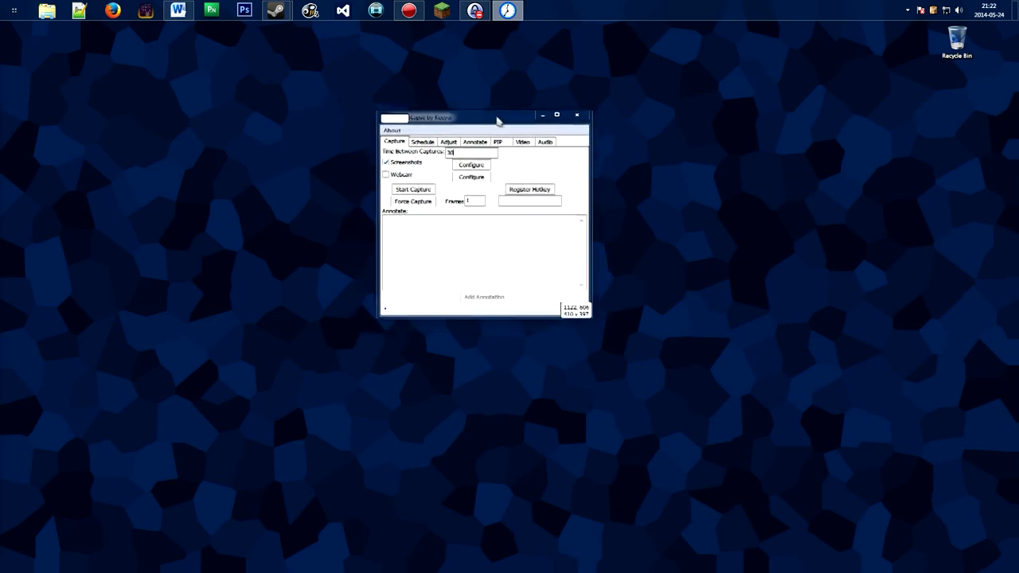
Step: Reposition the Chronolapse window on the desktop and switch over to Firefox
{"action": "left_click_drag", "start_coordinate": [497, 118], "coordinate": [558, 167]}
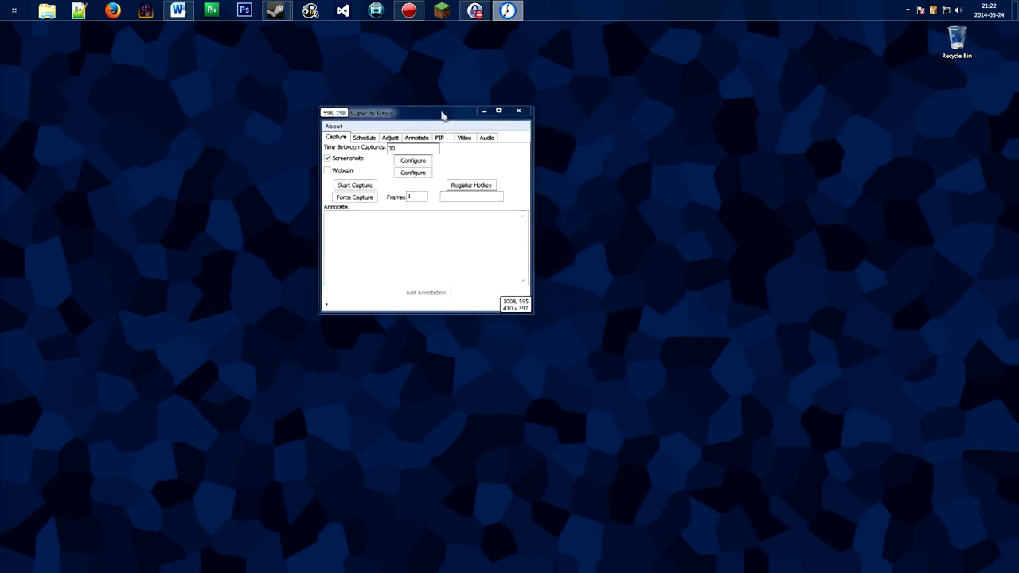
{"action": "left_click_drag", "start_coordinate": [427, 112], "coordinate": [319, 124]}
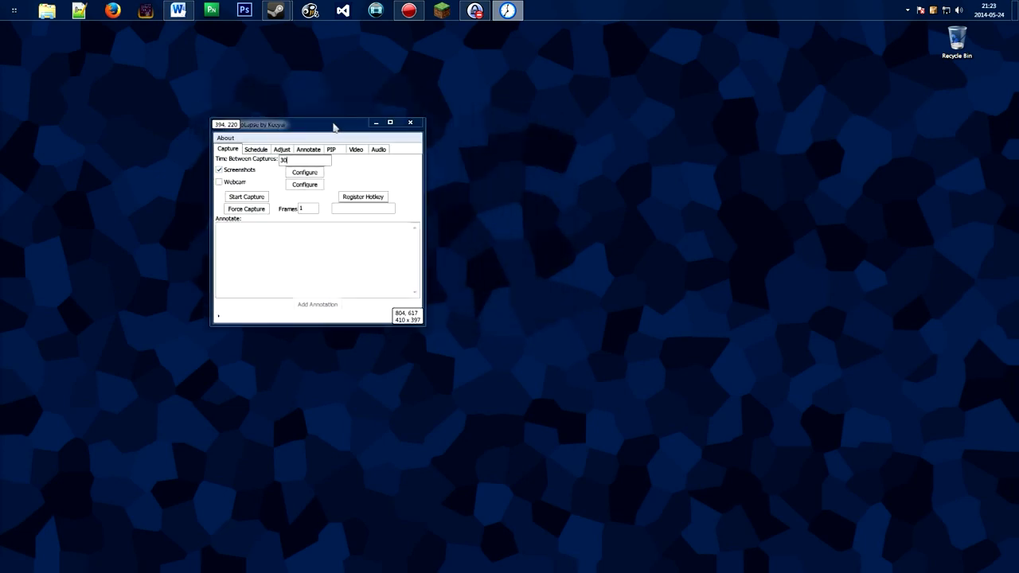
{"action": "left_click_drag", "start_coordinate": [334, 125], "coordinate": [494, 140]}
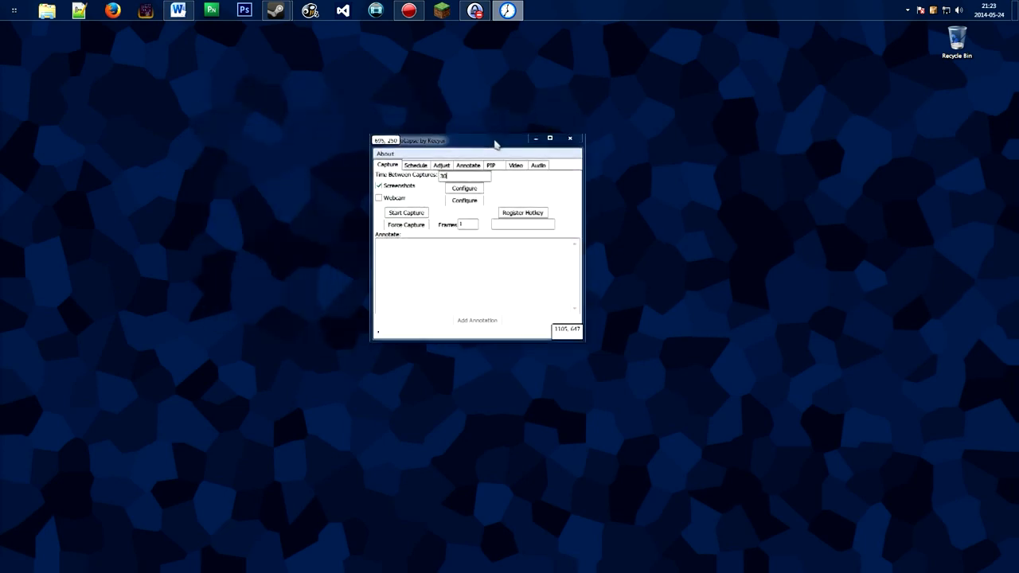
{"action": "left_click_drag", "start_coordinate": [496, 140], "coordinate": [476, 143]}
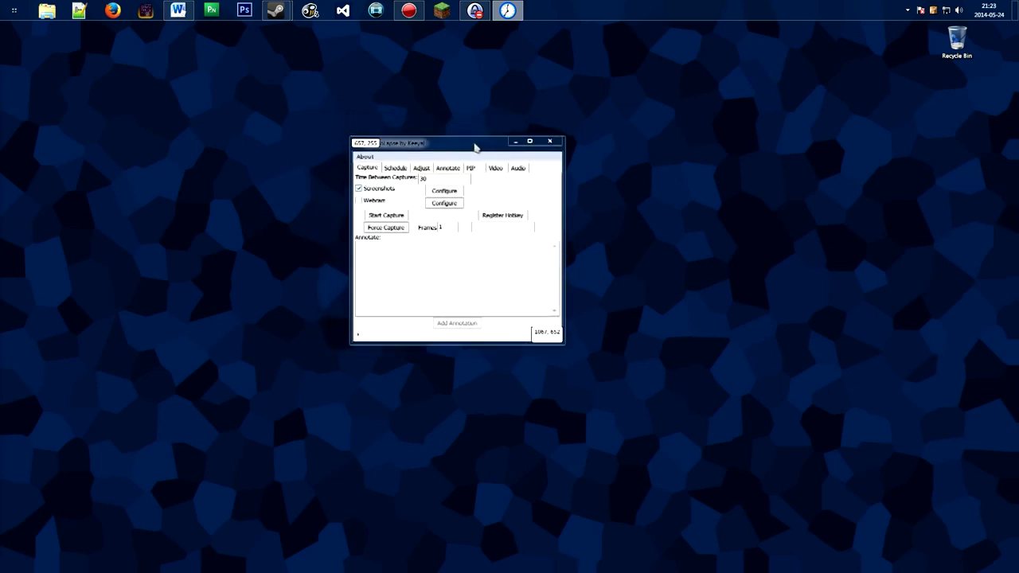
{"action": "left_click_drag", "start_coordinate": [475, 142], "coordinate": [481, 121]}
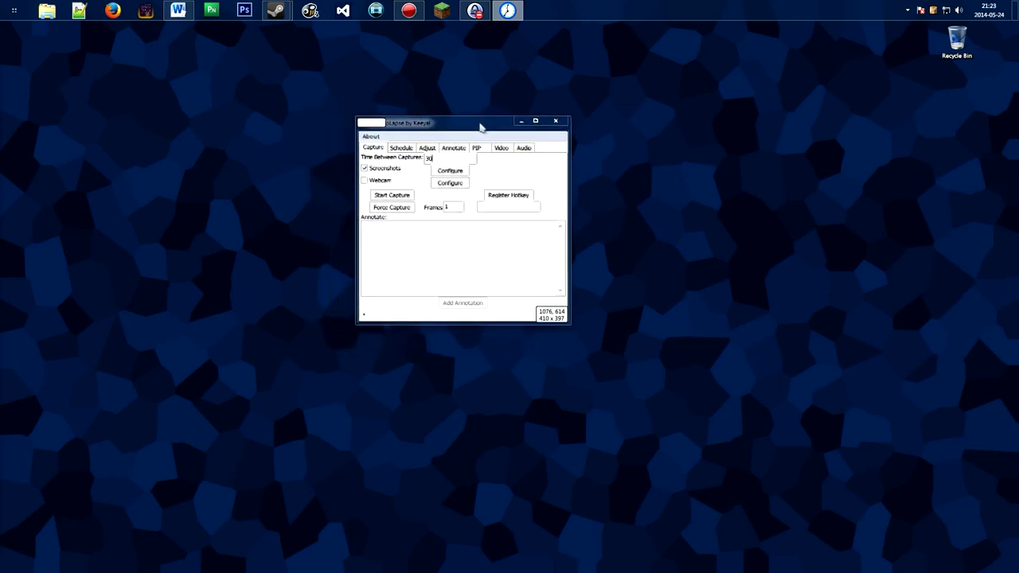
{"action": "left_click_drag", "start_coordinate": [478, 121], "coordinate": [487, 140]}
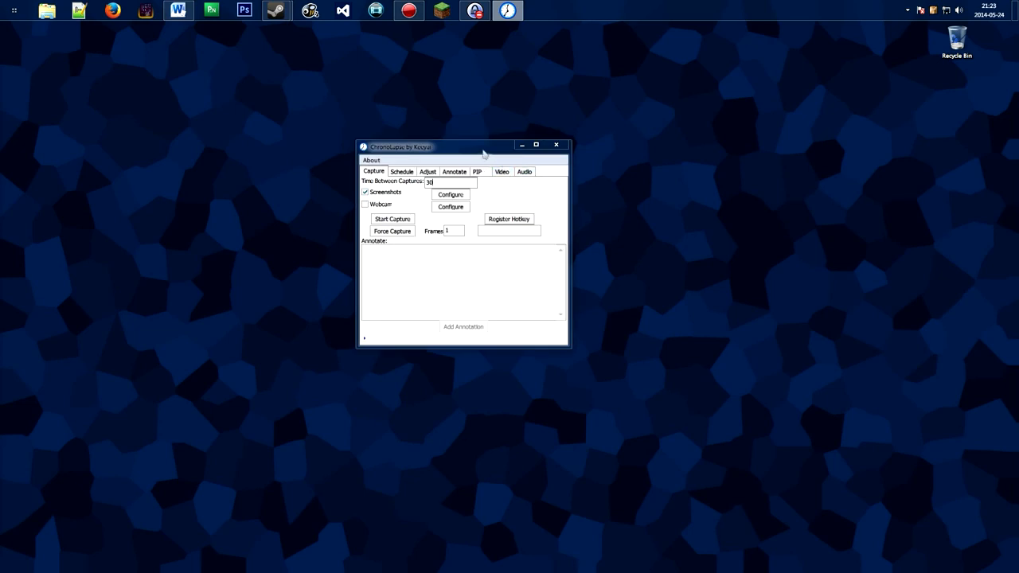
{"action": "mouse_move", "coordinate": [437, 156]}
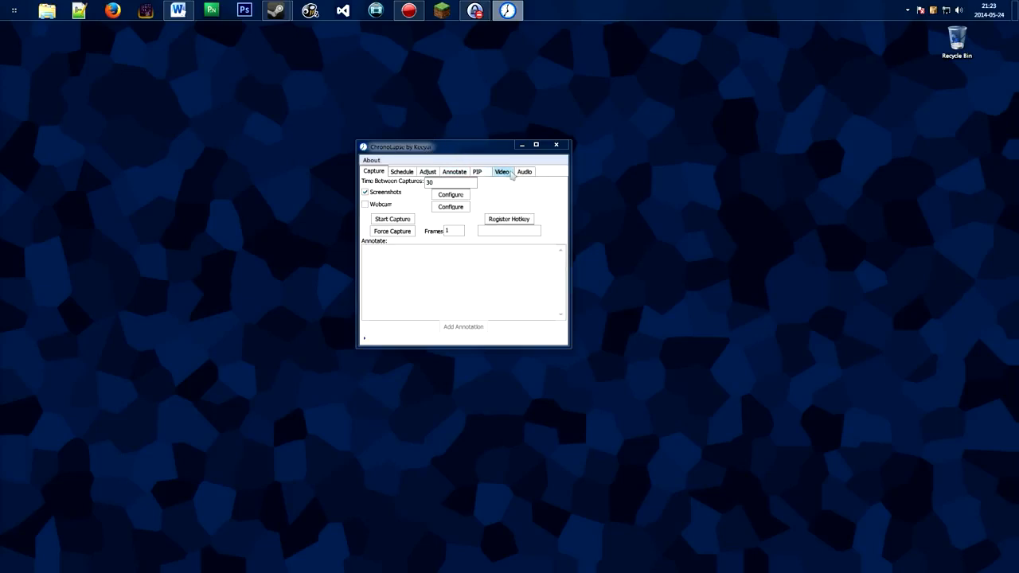
{"action": "left_click", "coordinate": [402, 172]}
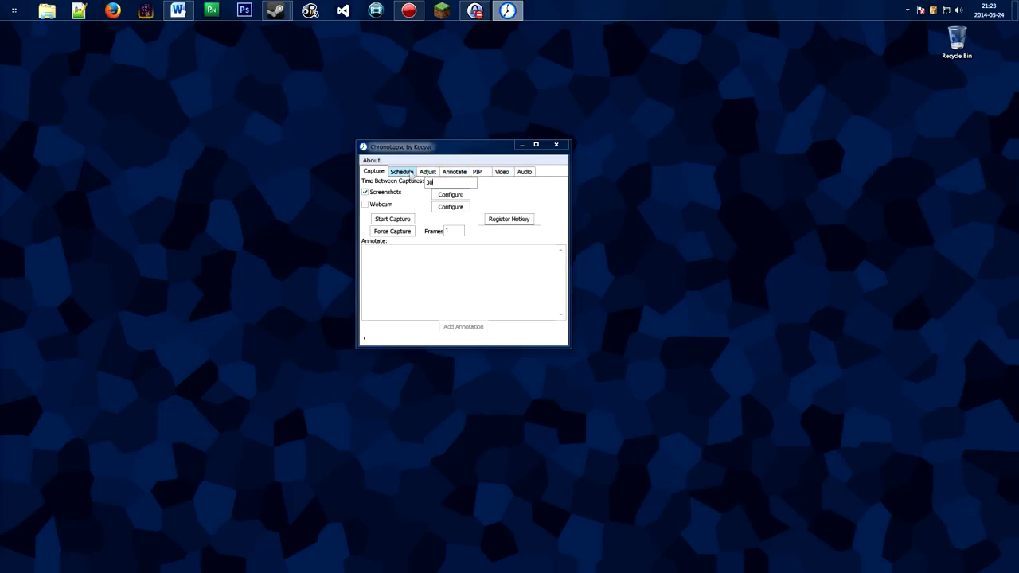
{"action": "left_click_drag", "start_coordinate": [463, 147], "coordinate": [487, 141]}
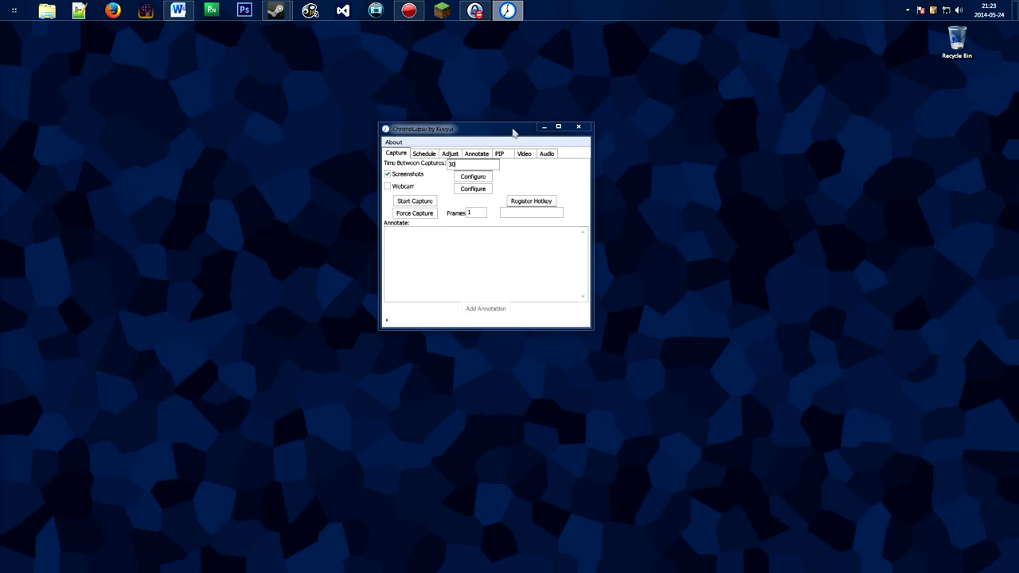
{"action": "left_click", "coordinate": [113, 9]}
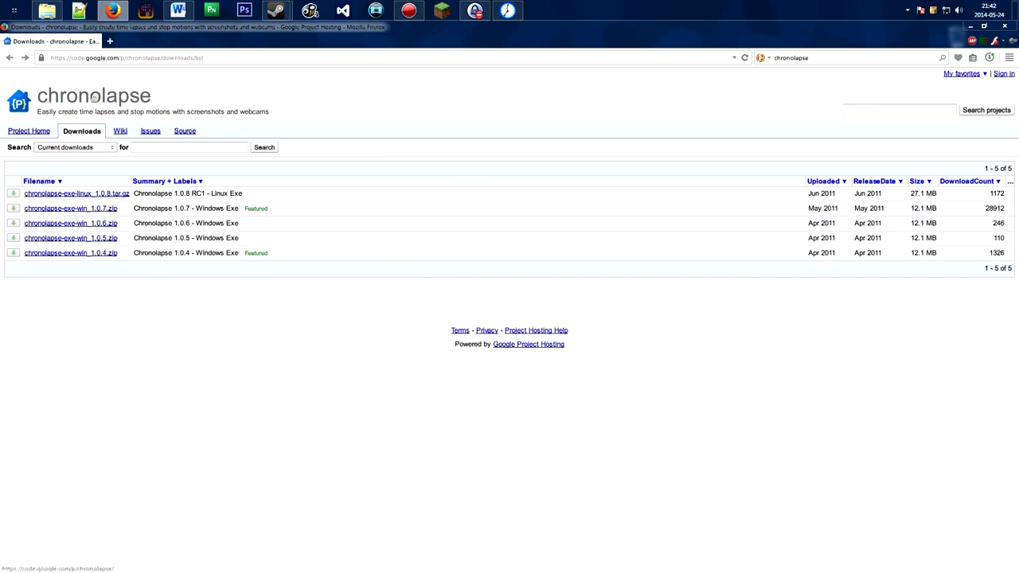
{"action": "mouse_move", "coordinate": [112, 108]}
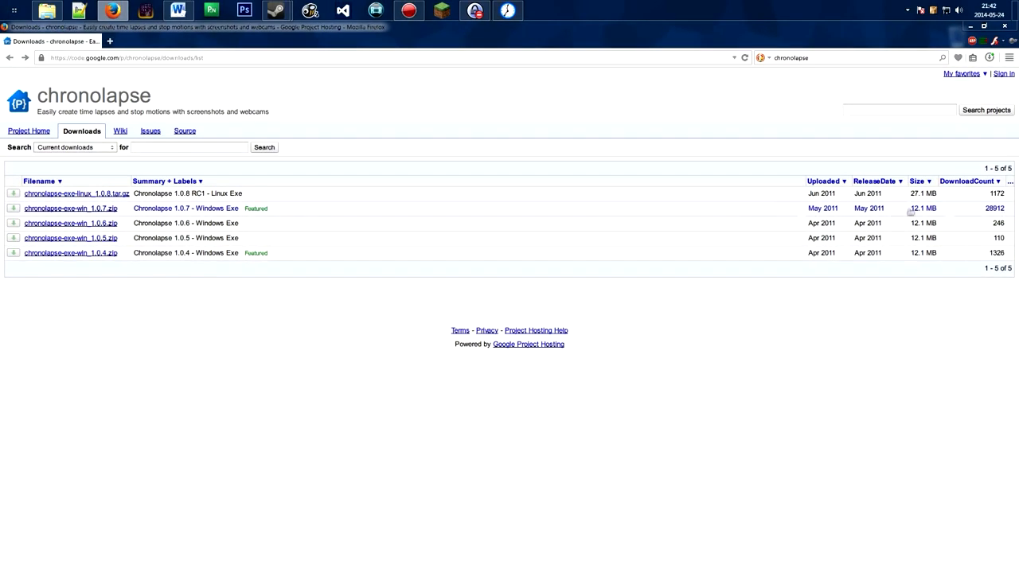
Step: Download chronolapse-exe-win_1.0.7.zip from the 1.0.7 page, choosing Save File
{"action": "left_click", "coordinate": [70, 207]}
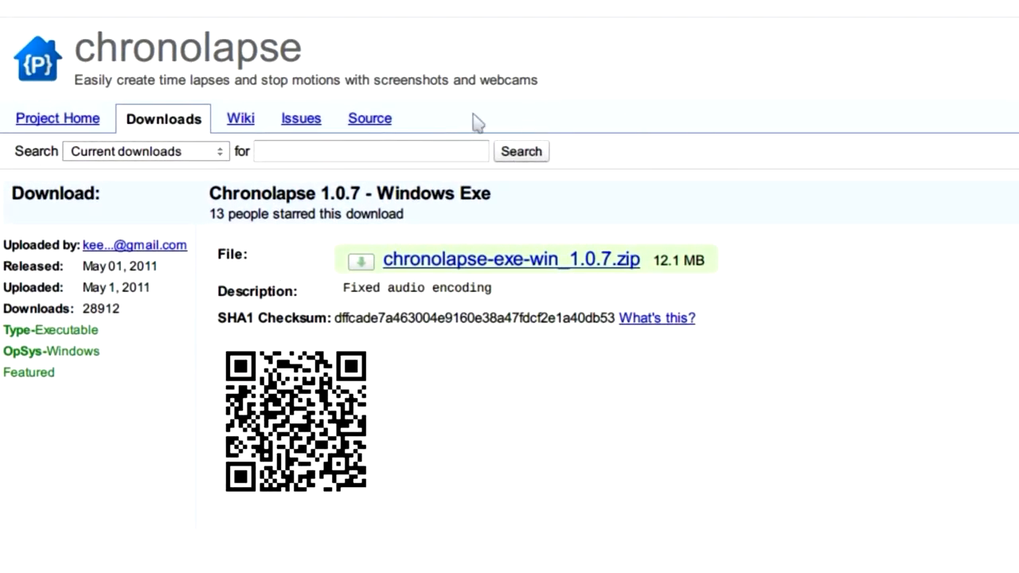
{"action": "mouse_move", "coordinate": [539, 269]}
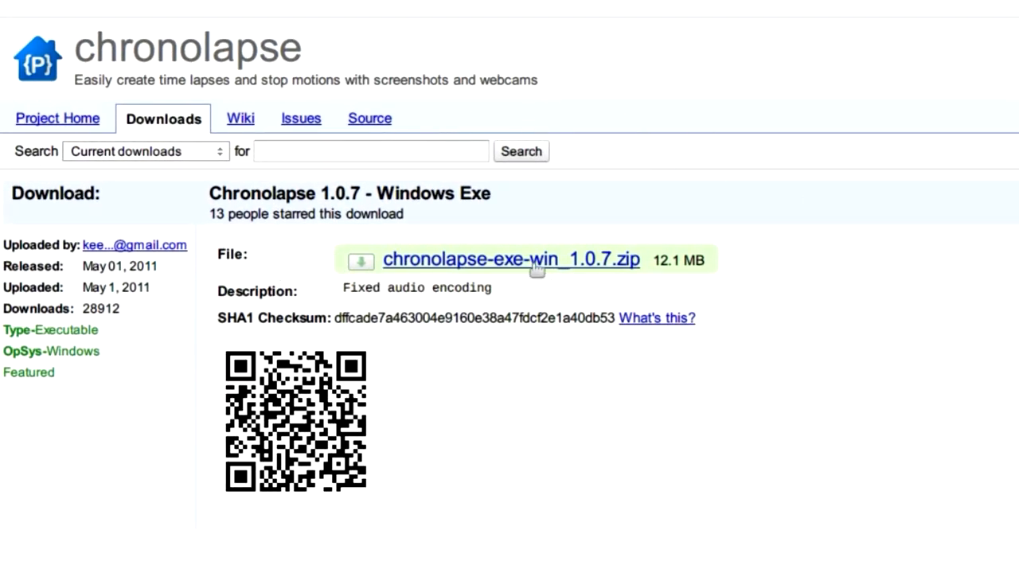
{"action": "left_click", "coordinate": [509, 258]}
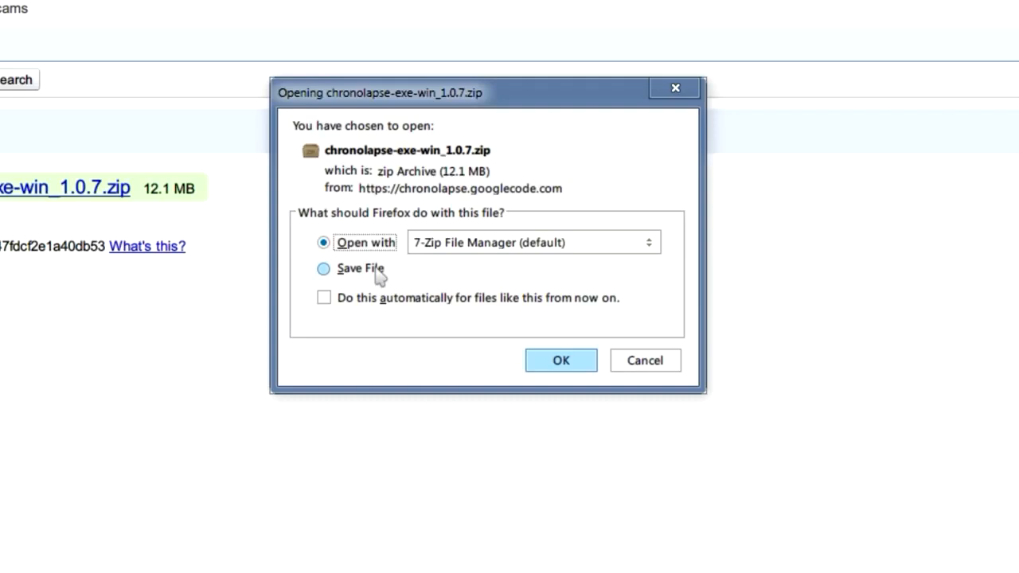
{"action": "left_click", "coordinate": [324, 268]}
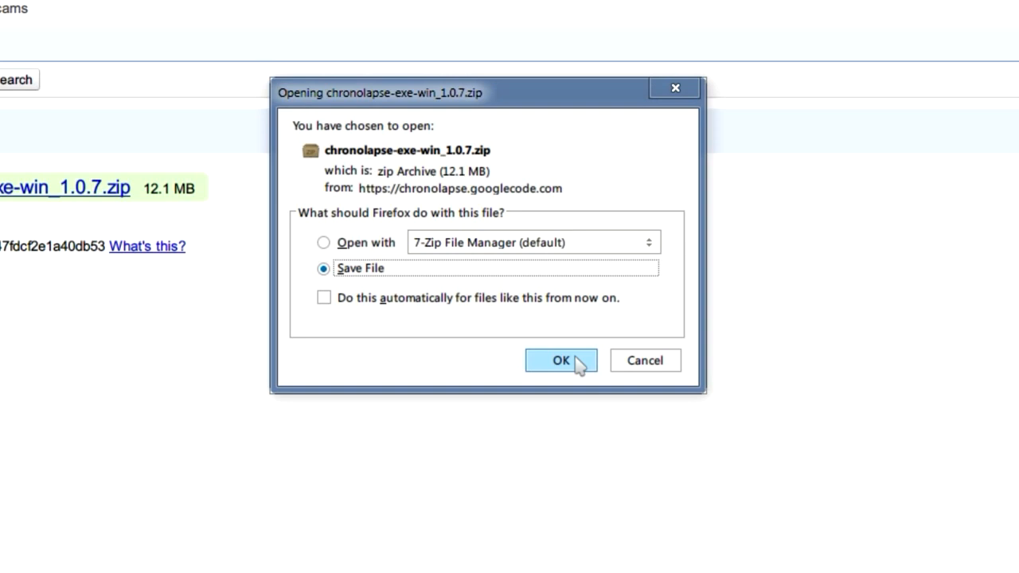
{"action": "left_click", "coordinate": [561, 359]}
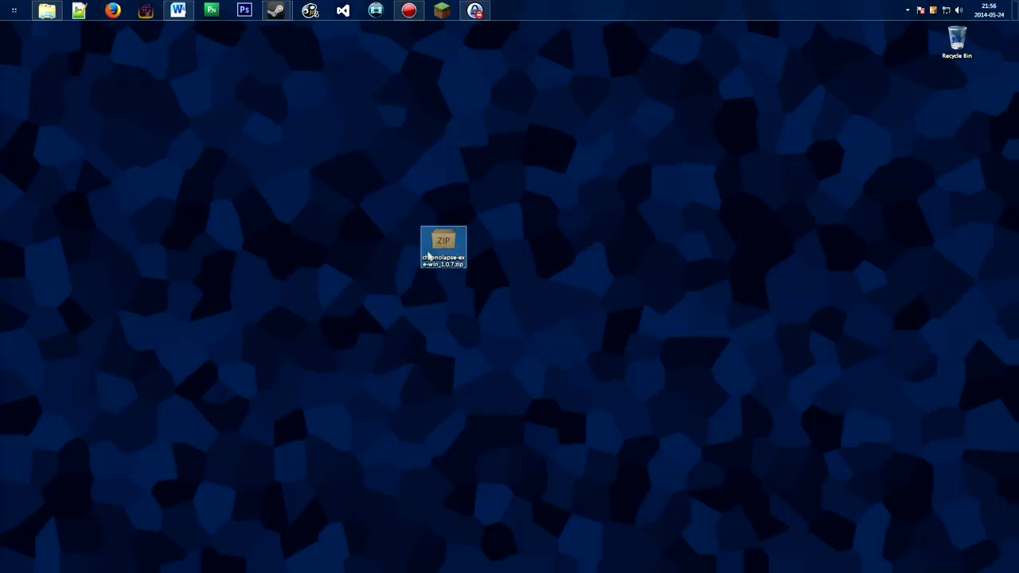
Step: Open the zip in 7-Zip, browse the chronolapse-exe-win_1.0.7 folder, then return to the archive root
{"action": "double_click", "coordinate": [443, 247]}
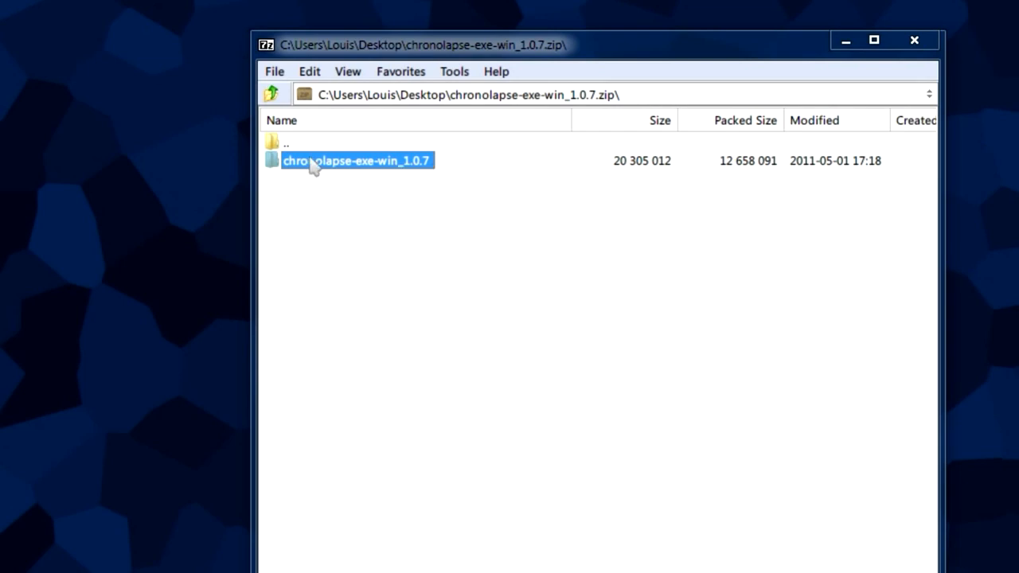
{"action": "double_click", "coordinate": [357, 159]}
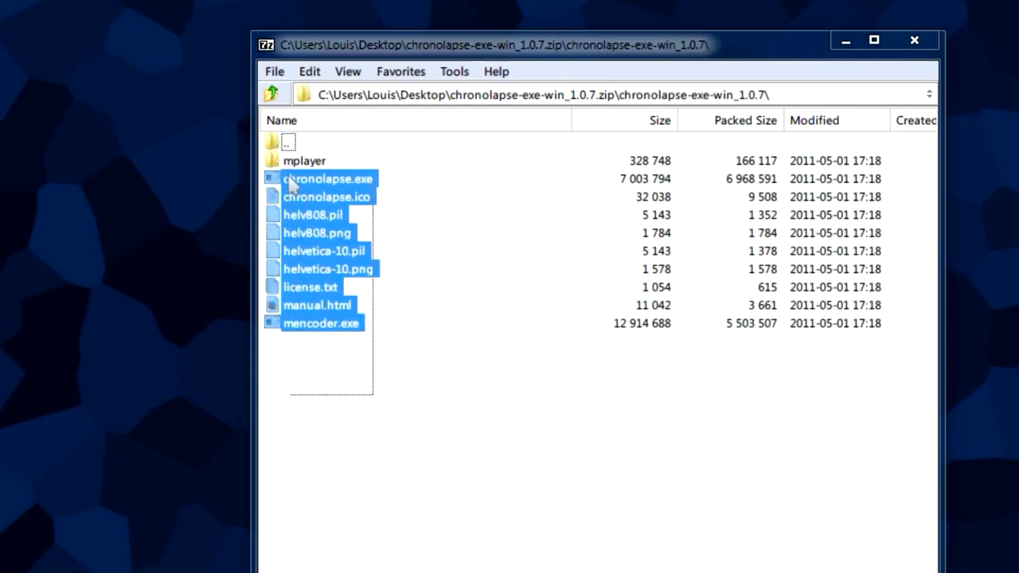
{"action": "left_click", "coordinate": [280, 121]}
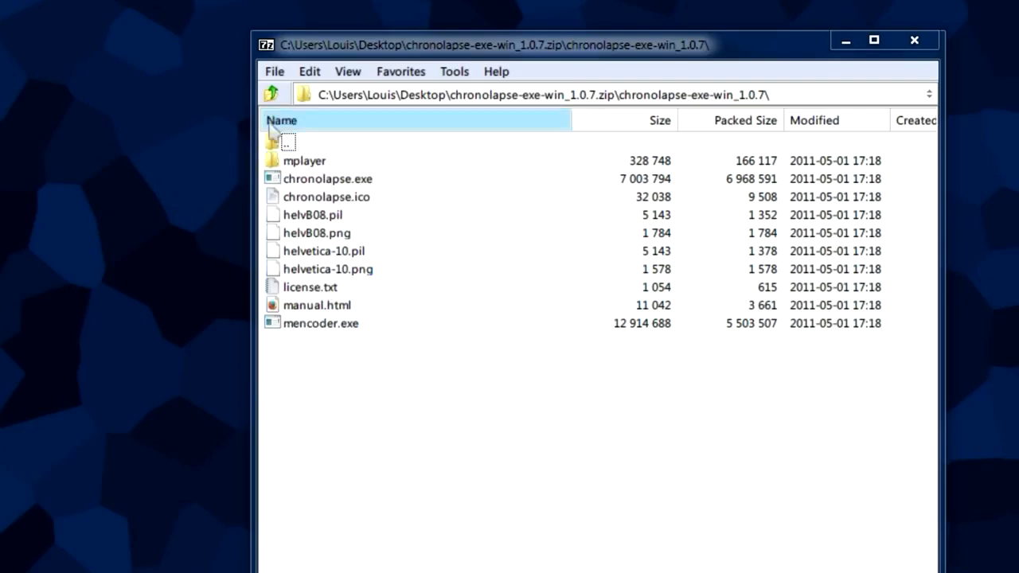
{"action": "left_click", "coordinate": [274, 92]}
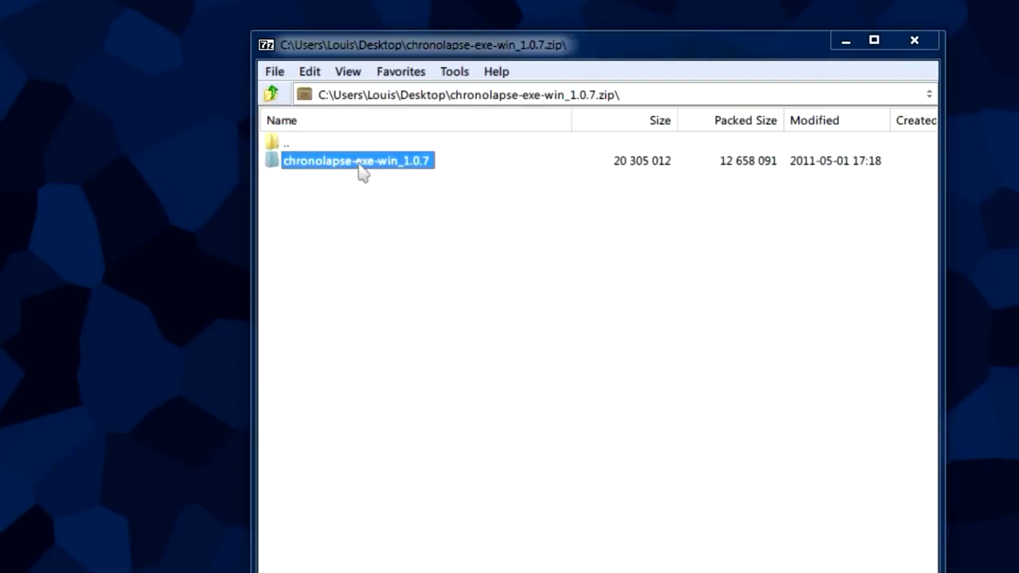
{"action": "mouse_move", "coordinate": [342, 181]}
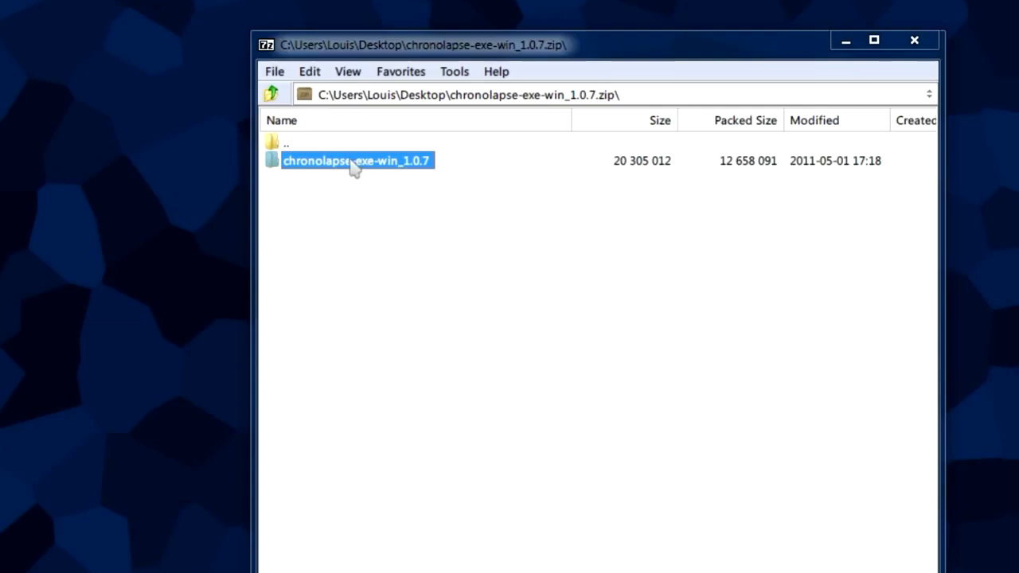
{"action": "mouse_move", "coordinate": [414, 258]}
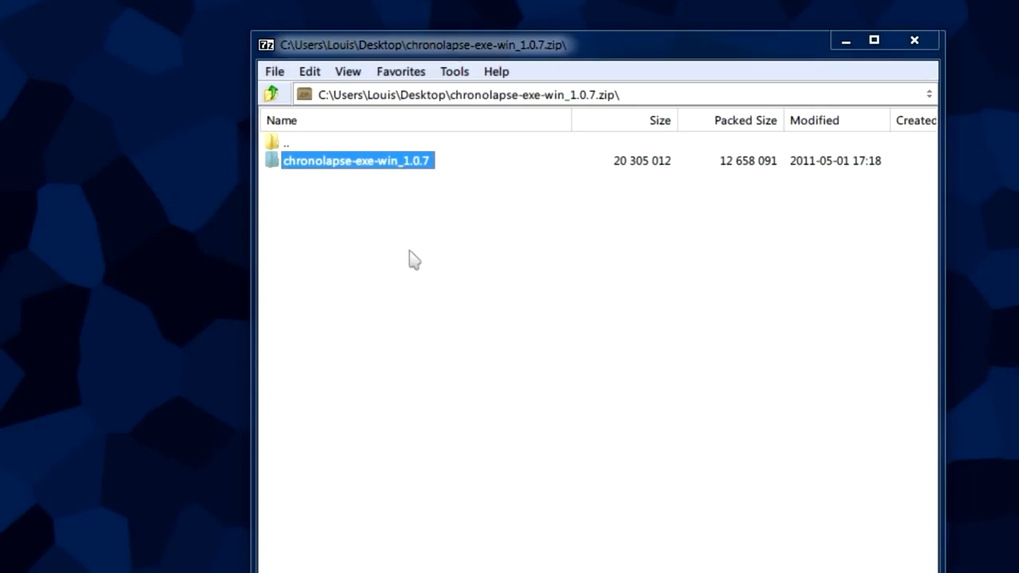
{"action": "mouse_move", "coordinate": [389, 199]}
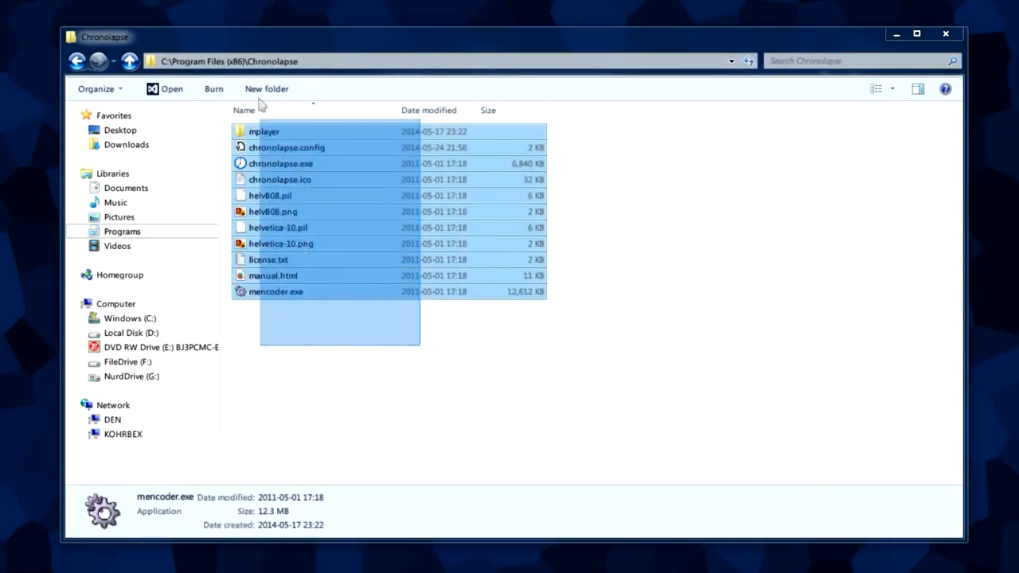
Step: Create a desktop shortcut to chronolapse.exe from Program Files (x86)\Chronolapse
{"action": "left_click", "coordinate": [280, 162]}
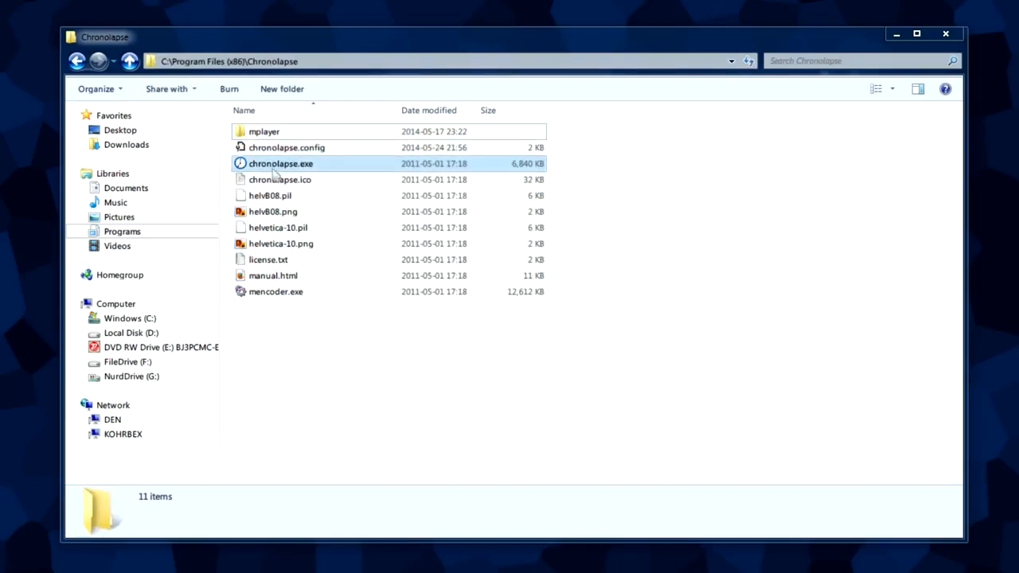
{"action": "mouse_move", "coordinate": [280, 167]}
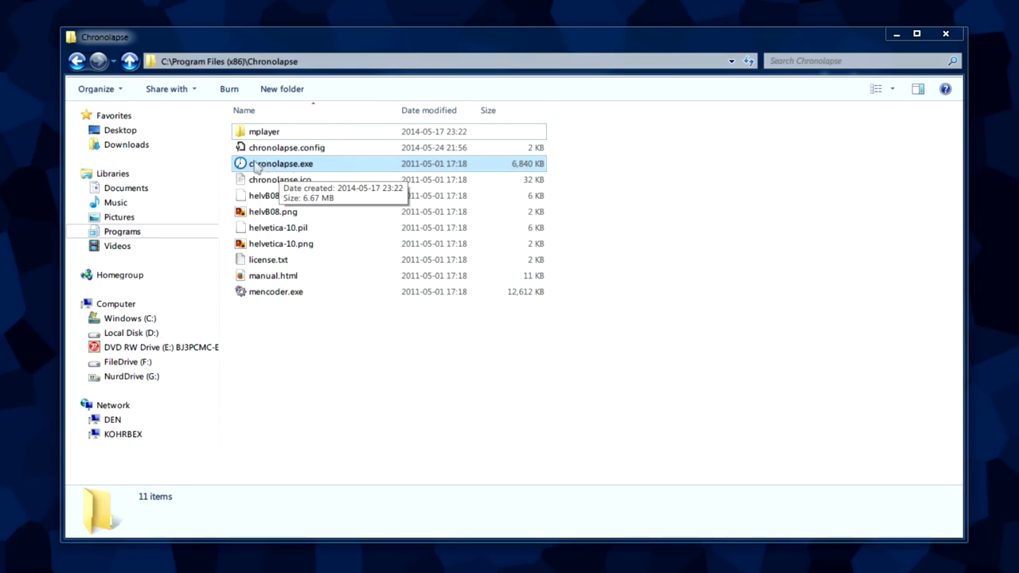
{"action": "right_click", "coordinate": [280, 162]}
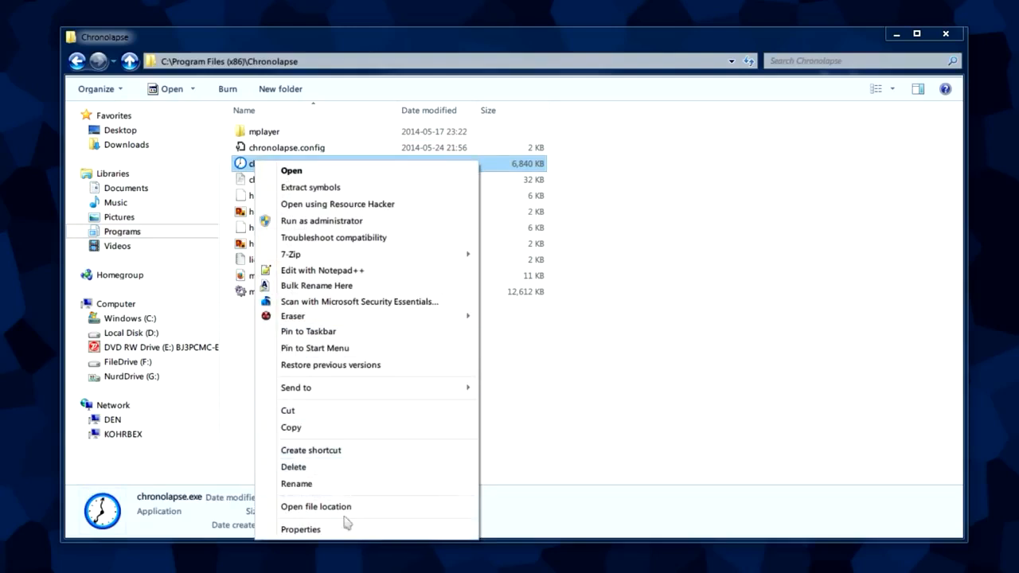
{"action": "mouse_move", "coordinate": [327, 449]}
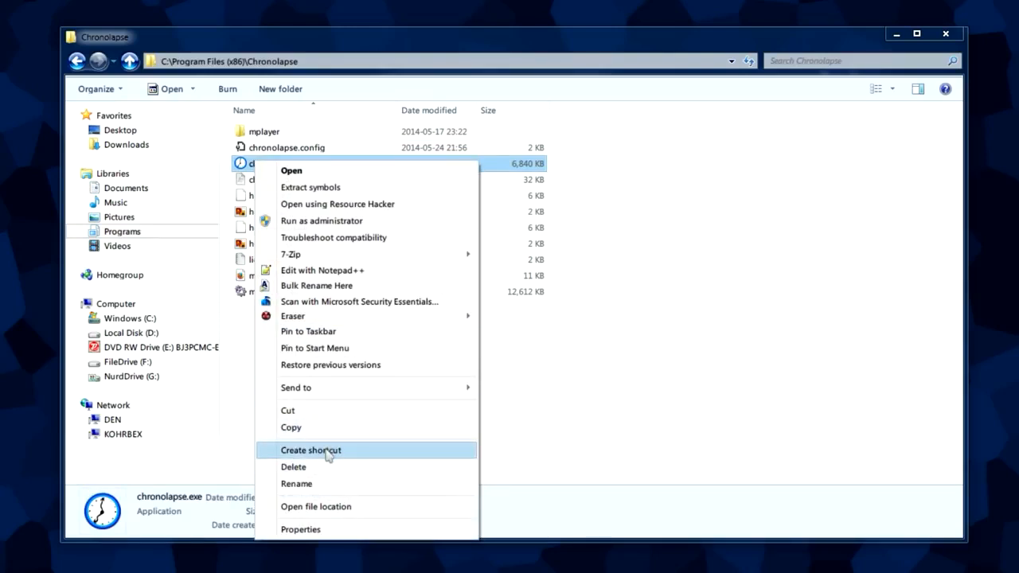
{"action": "left_click", "coordinate": [310, 449]}
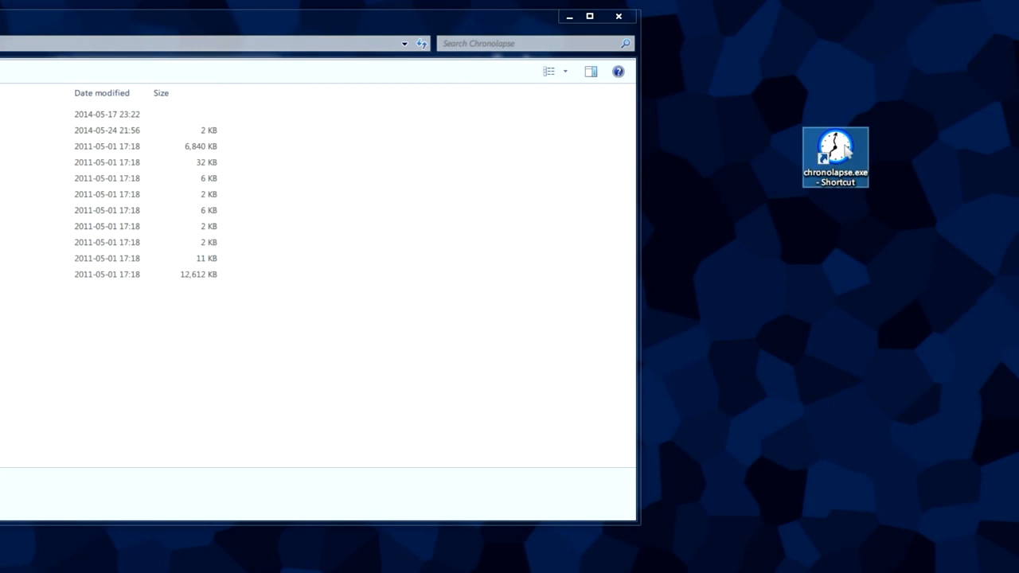
{"action": "mouse_move", "coordinate": [836, 147]}
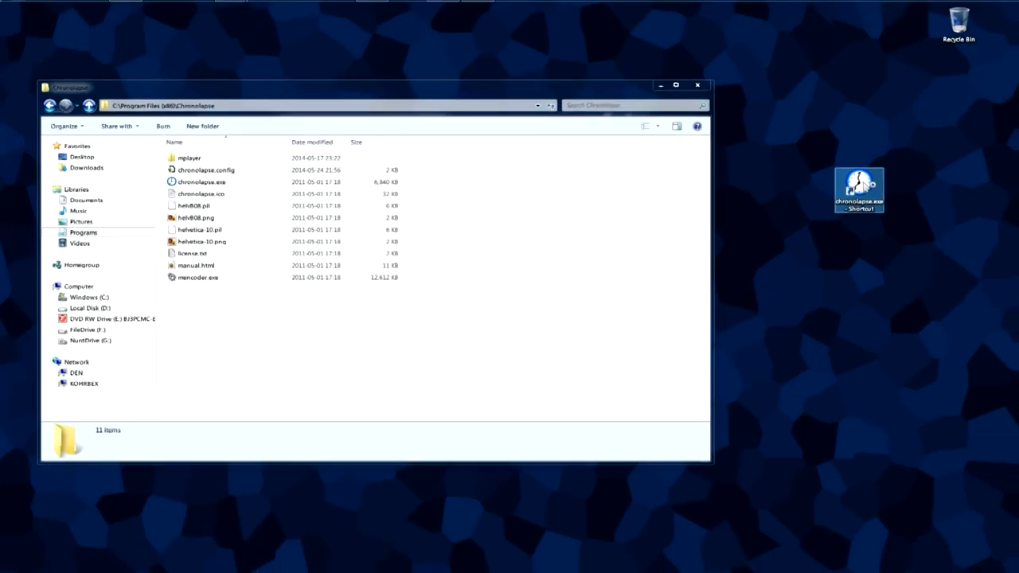
Step: Launch Chronolapse from the new desktop shortcut
{"action": "double_click", "coordinate": [858, 188]}
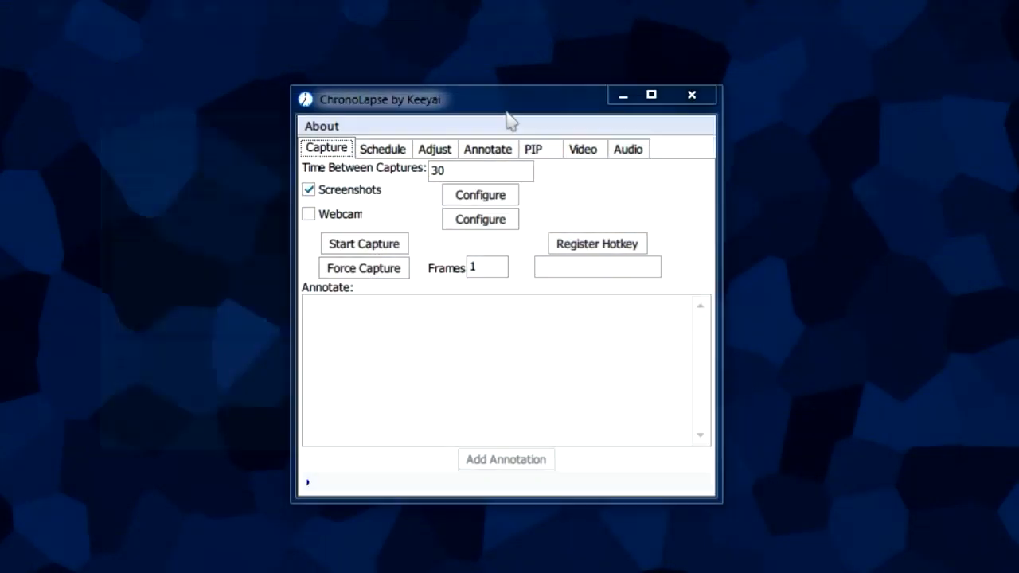
{"action": "mouse_move", "coordinate": [672, 137]}
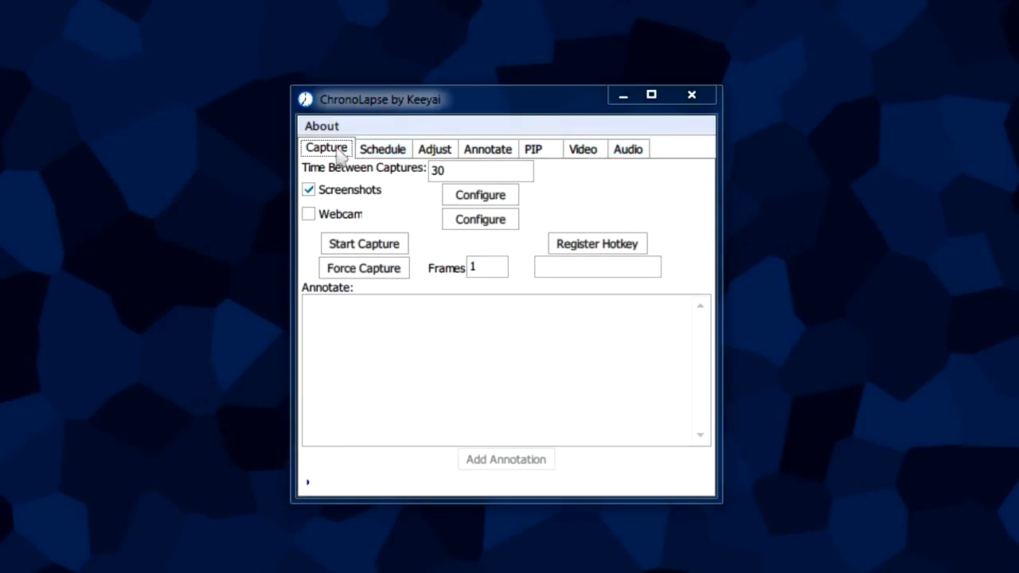
{"action": "mouse_move", "coordinate": [408, 186]}
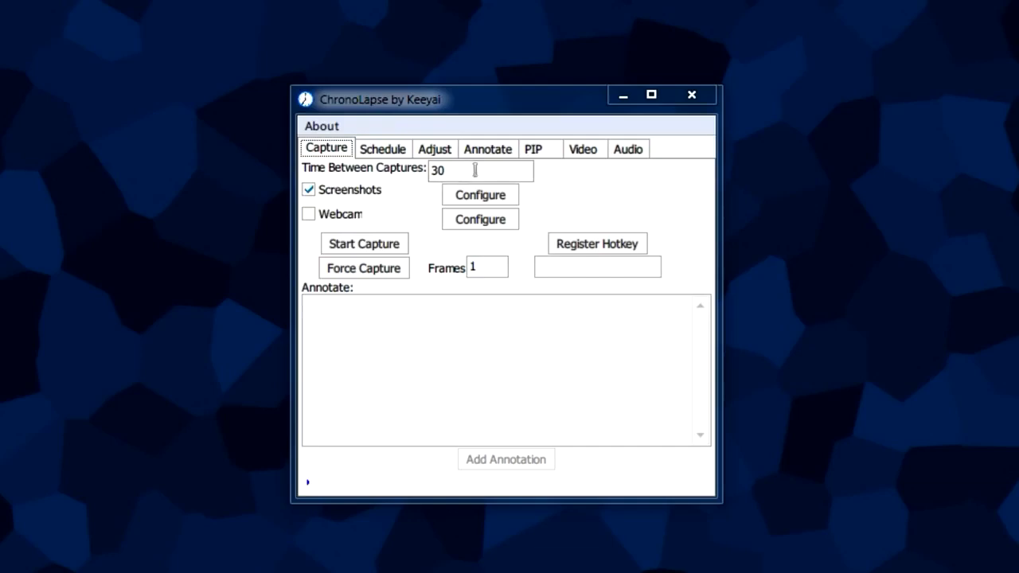
{"action": "mouse_move", "coordinate": [412, 177]}
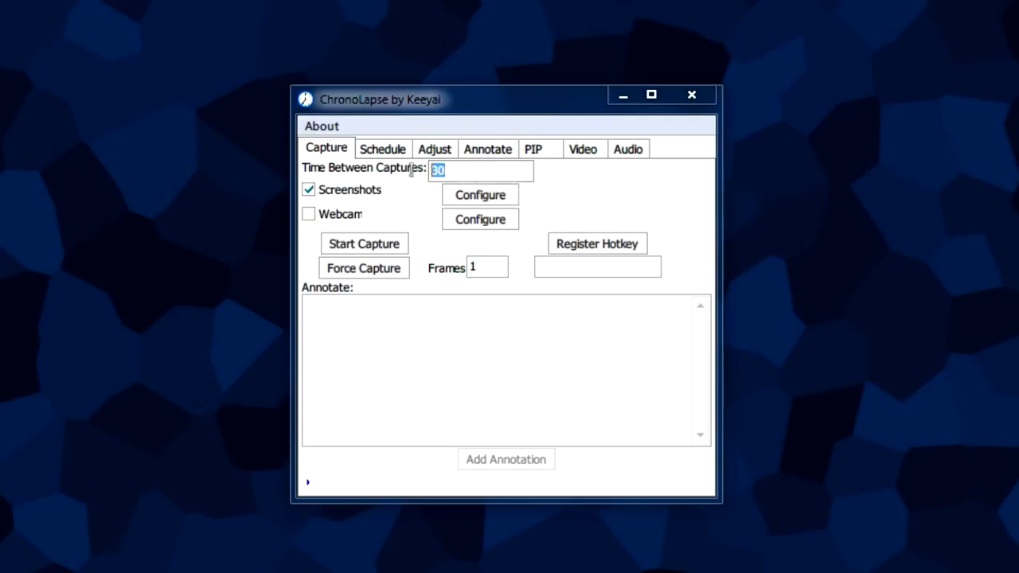
{"action": "mouse_move", "coordinate": [363, 244]}
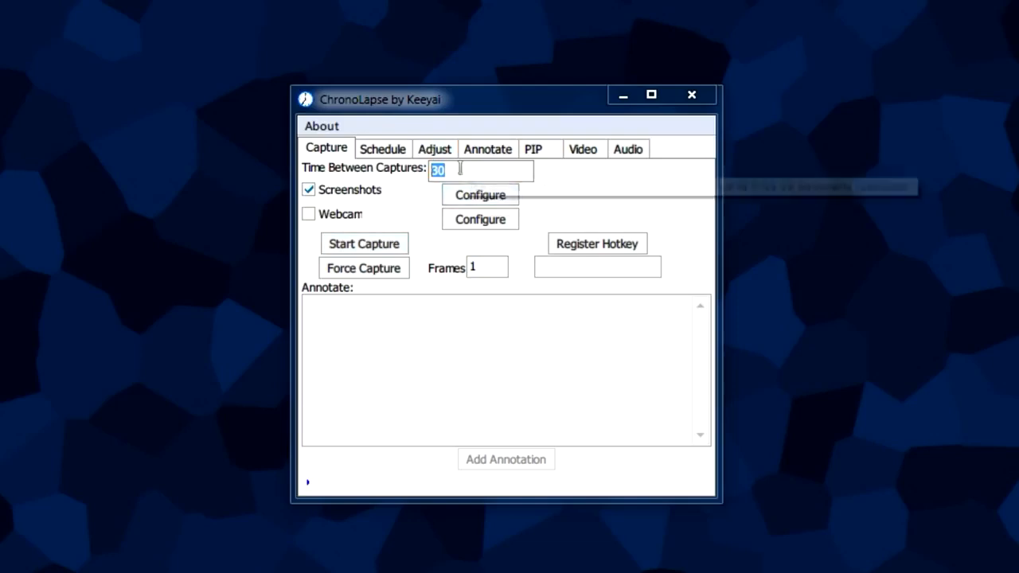
{"action": "mouse_move", "coordinate": [480, 169]}
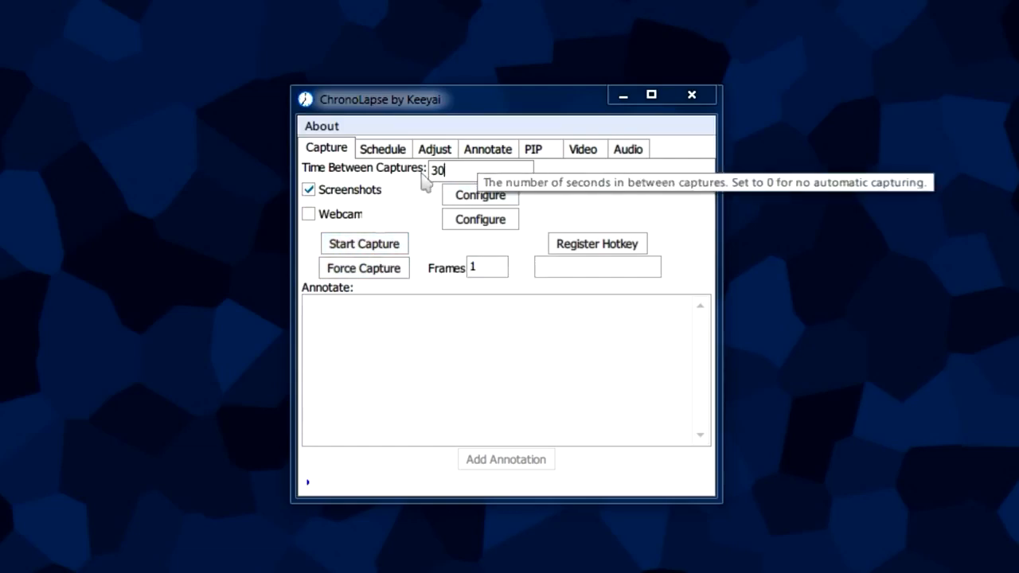
{"action": "mouse_move", "coordinate": [417, 177]}
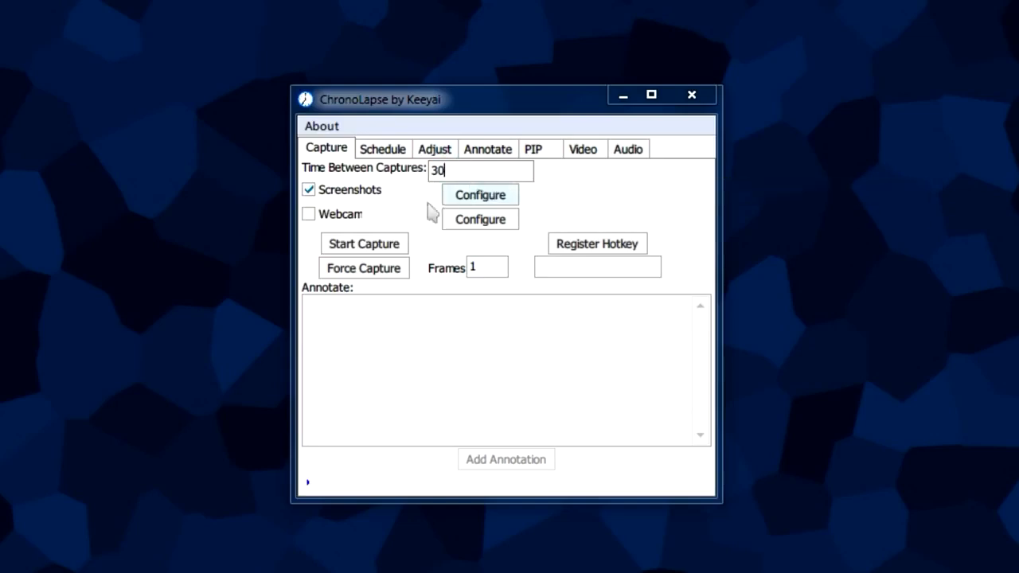
{"action": "mouse_move", "coordinate": [364, 243]}
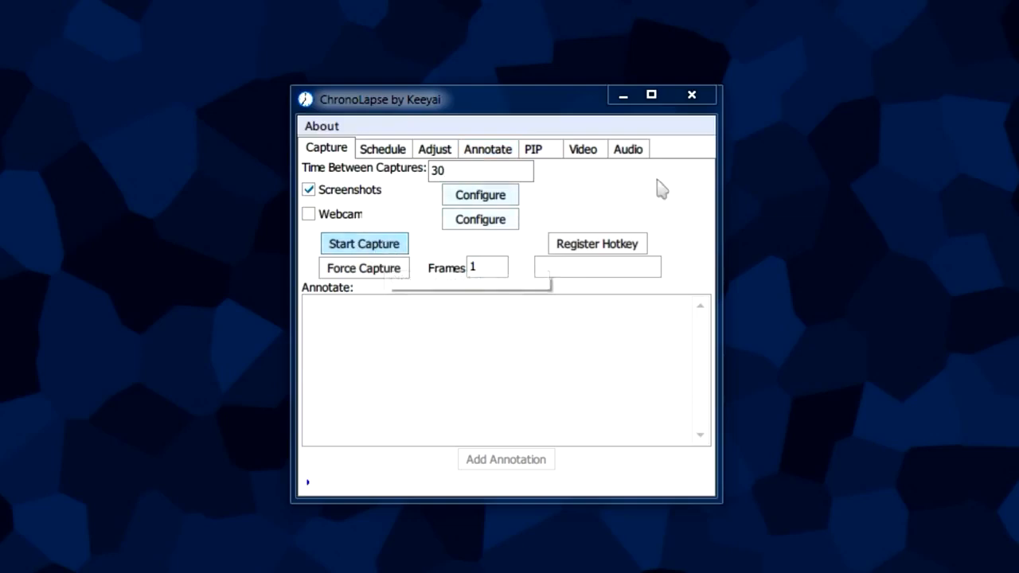
{"action": "mouse_move", "coordinate": [385, 245]}
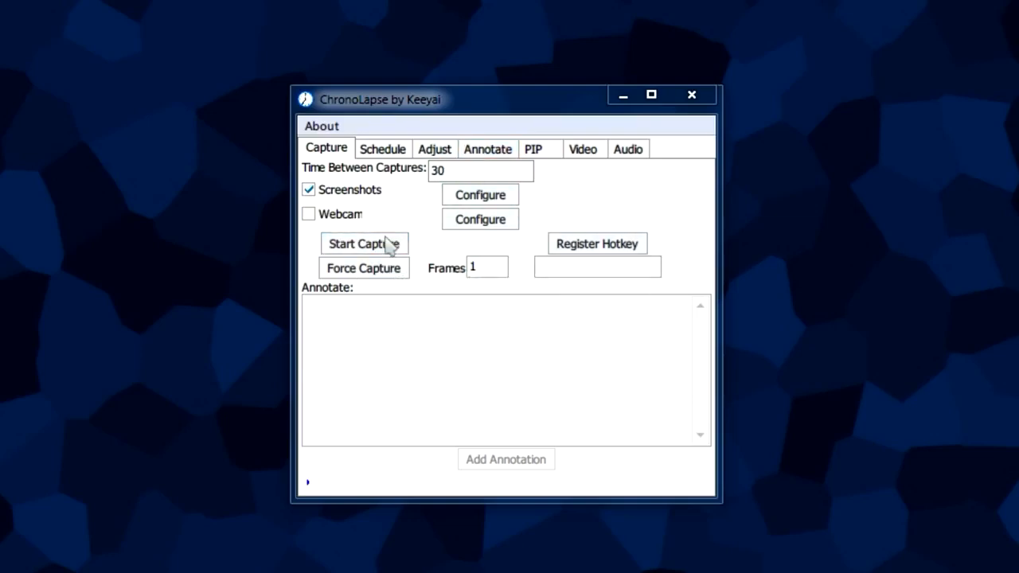
{"action": "mouse_move", "coordinate": [579, 182]}
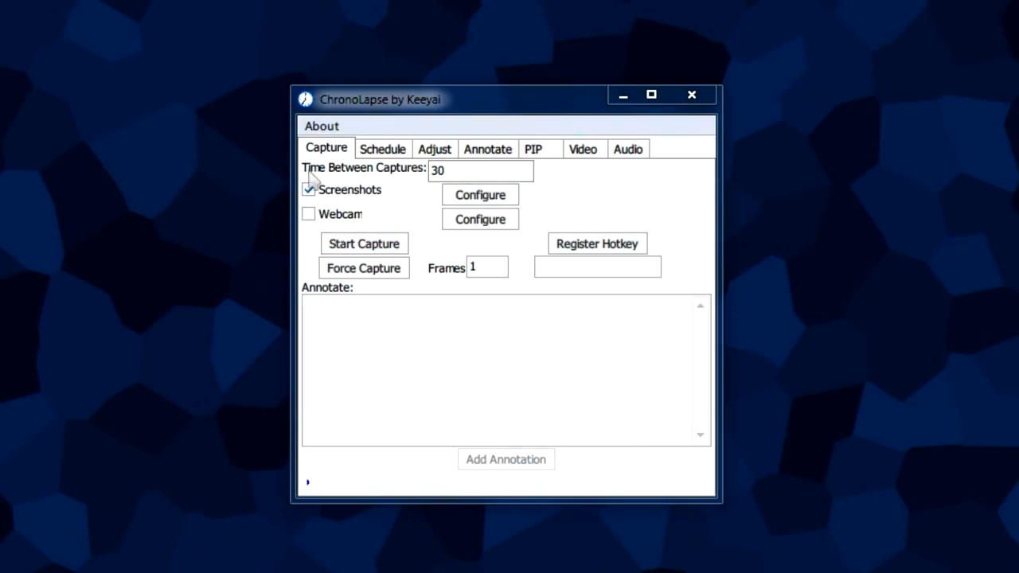
{"action": "mouse_move", "coordinate": [470, 169]}
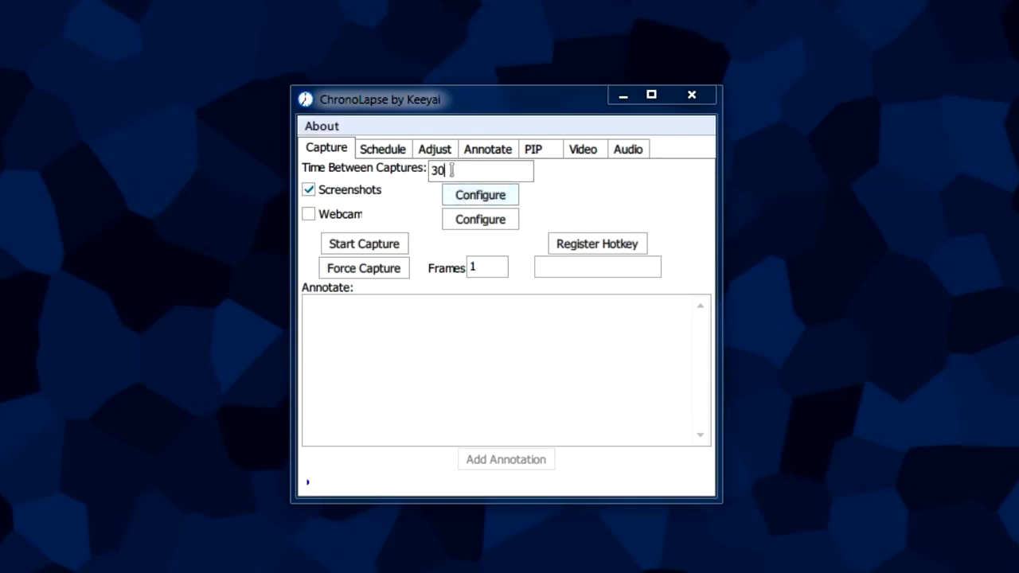
{"action": "mouse_move", "coordinate": [473, 169]}
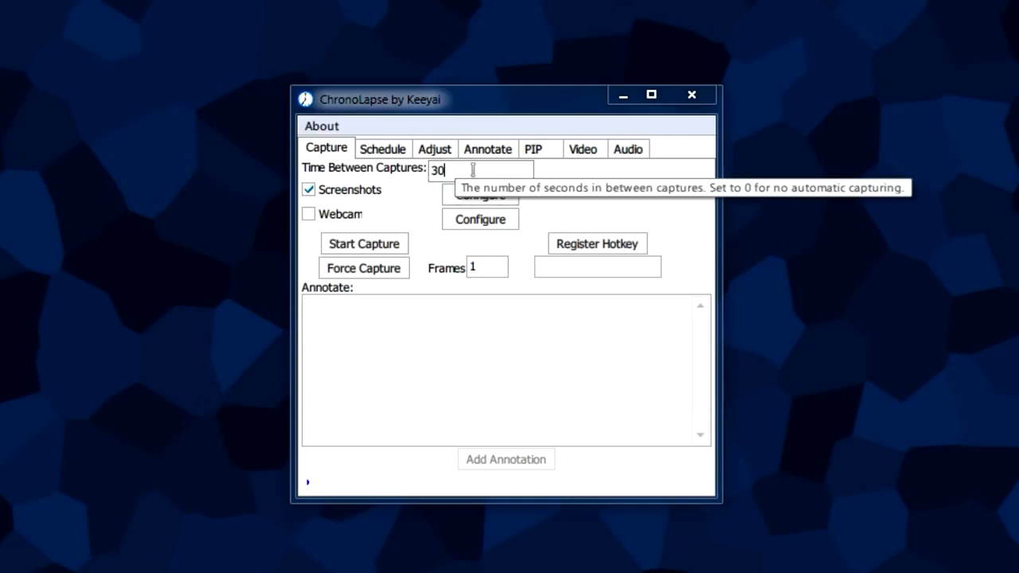
{"action": "mouse_move", "coordinate": [548, 172]}
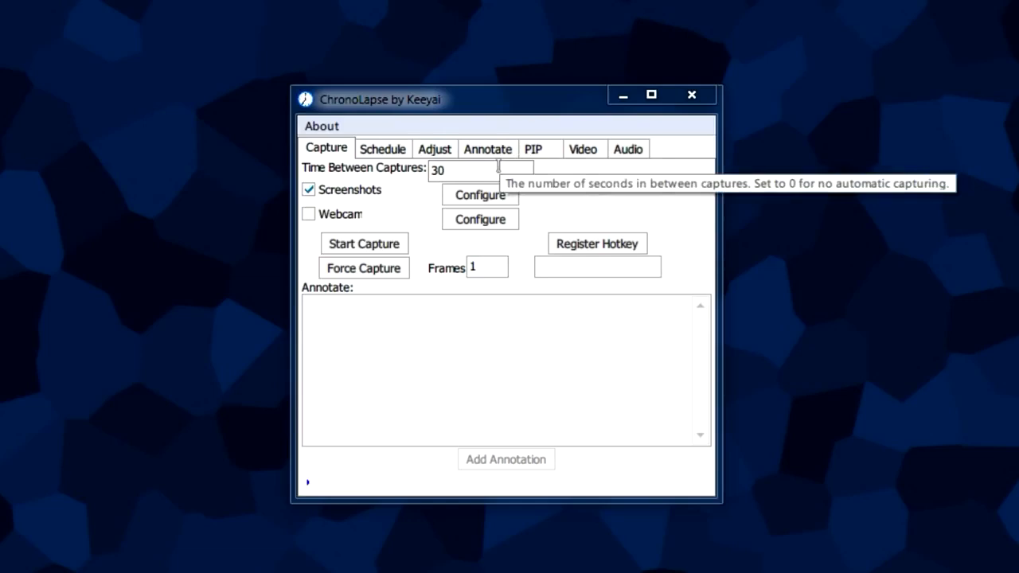
{"action": "mouse_move", "coordinate": [478, 168]}
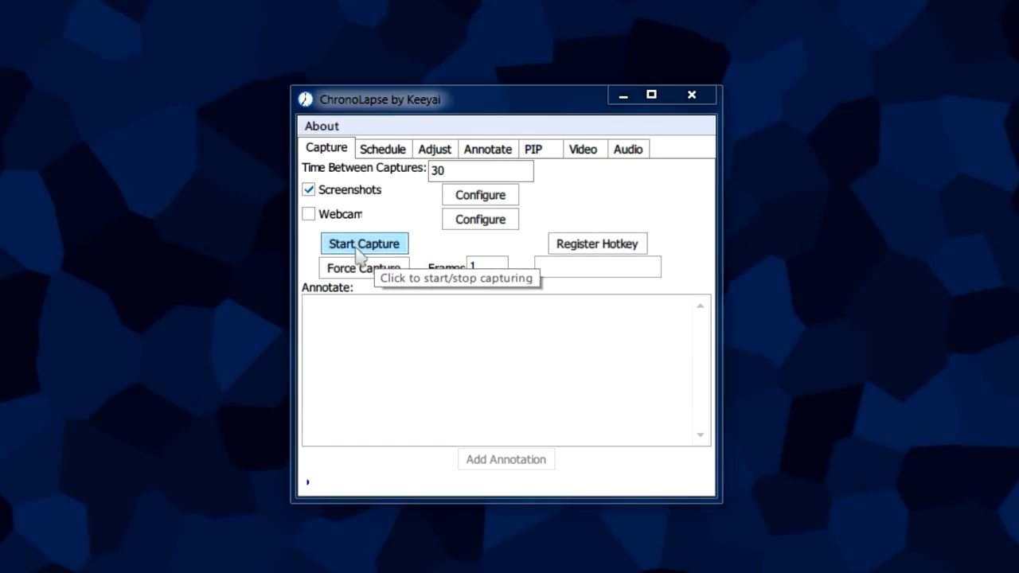
{"action": "mouse_move", "coordinate": [411, 203]}
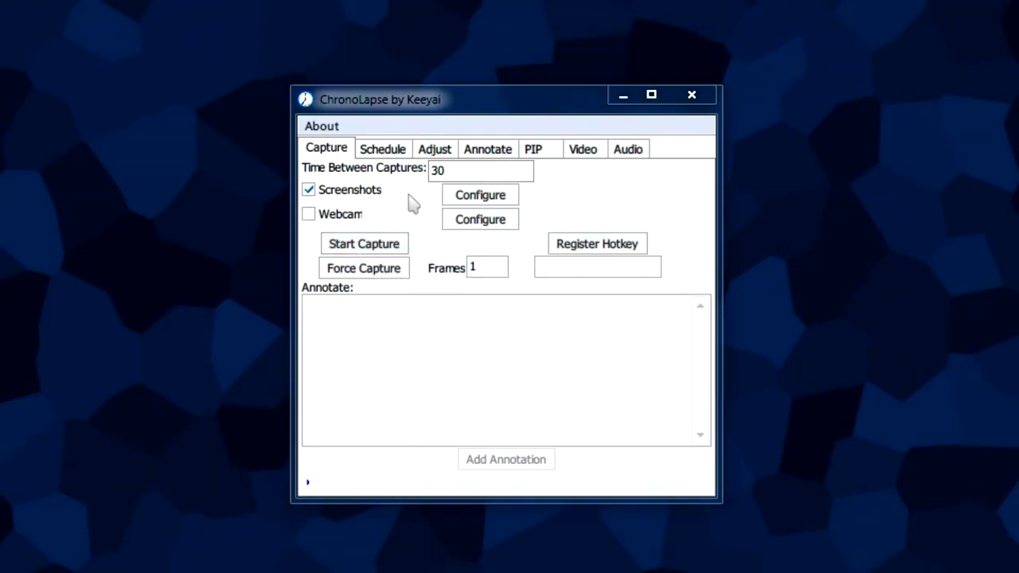
{"action": "mouse_move", "coordinate": [417, 201]}
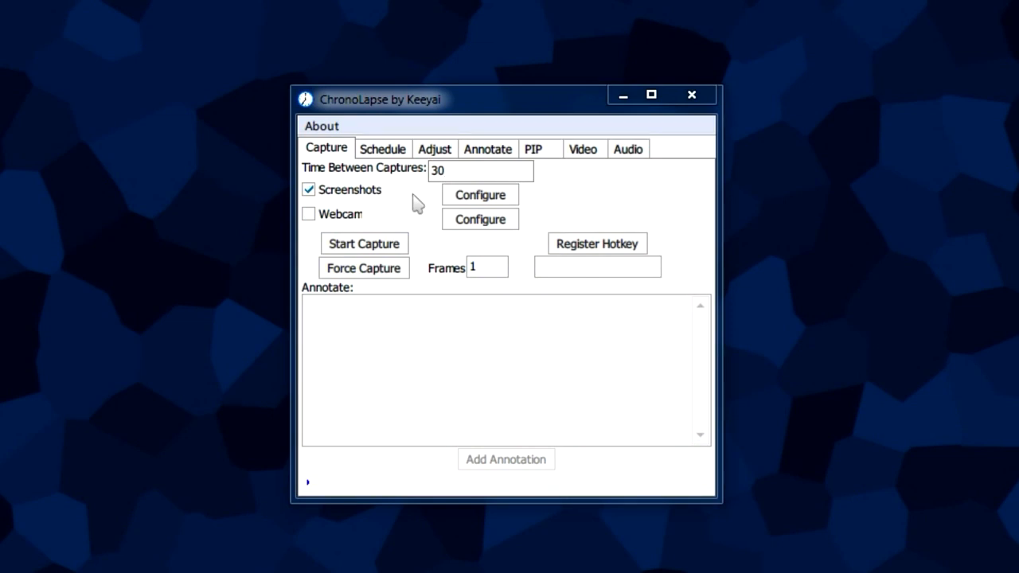
{"action": "mouse_move", "coordinate": [407, 199]}
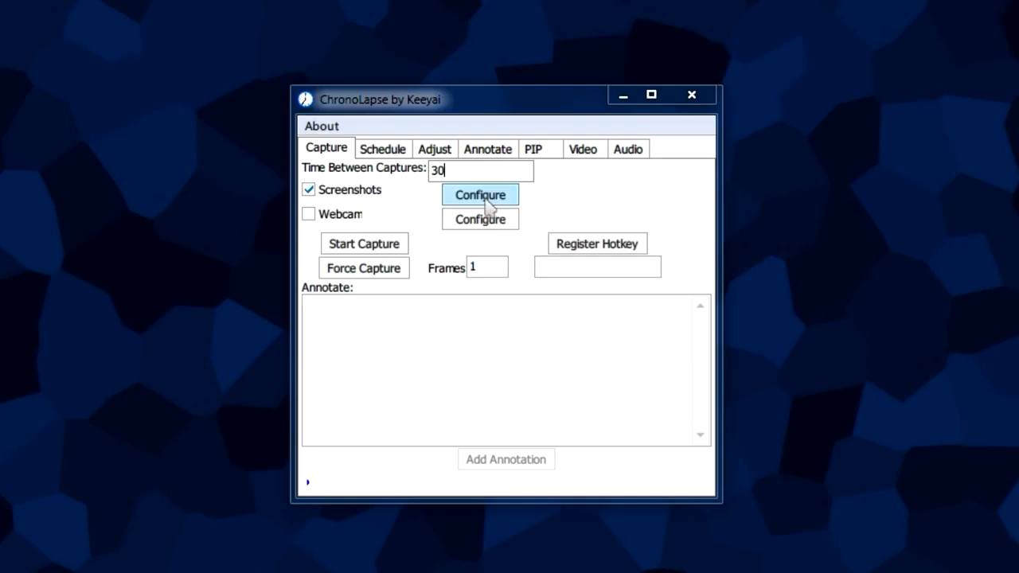
{"action": "mouse_move", "coordinate": [481, 194]}
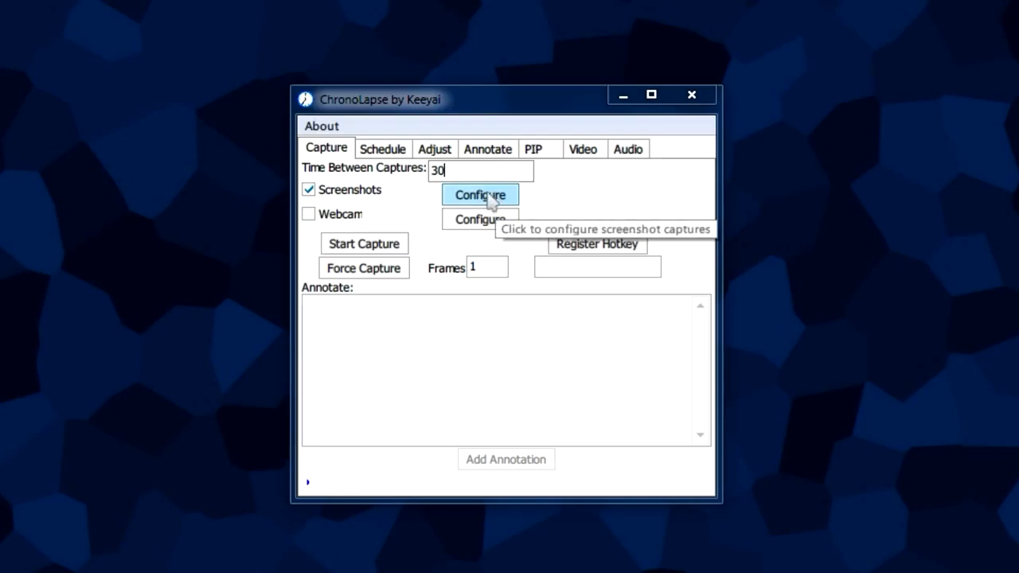
{"action": "left_click", "coordinate": [481, 195]}
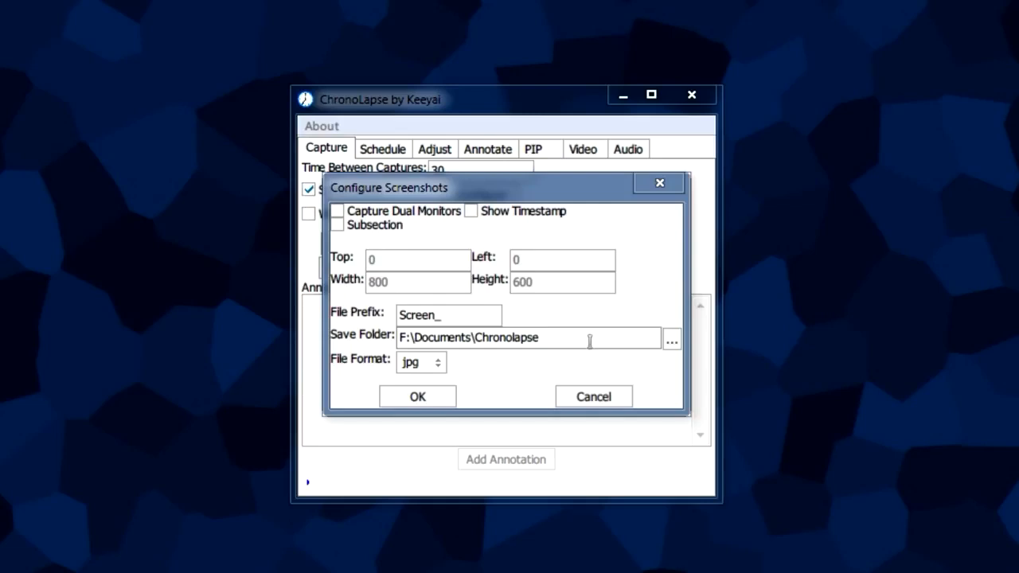
{"action": "triple_click", "coordinate": [468, 338]}
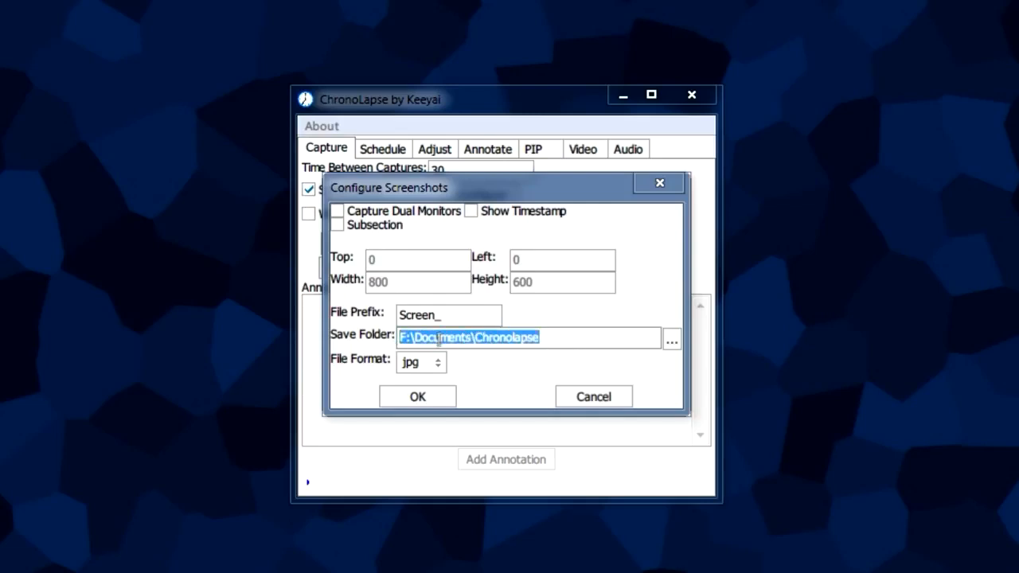
{"action": "left_click", "coordinate": [422, 337]}
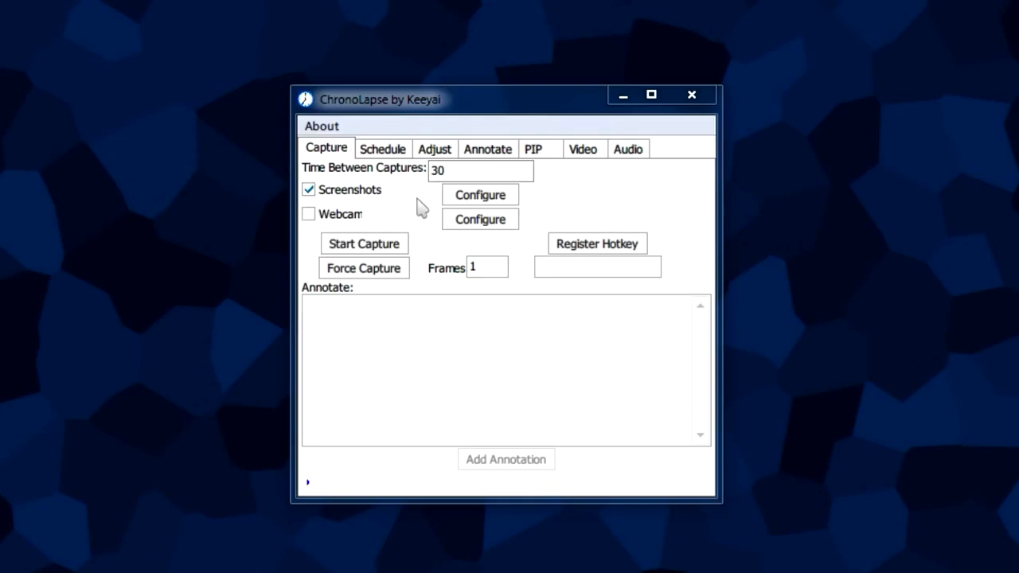
{"action": "mouse_move", "coordinate": [481, 169]}
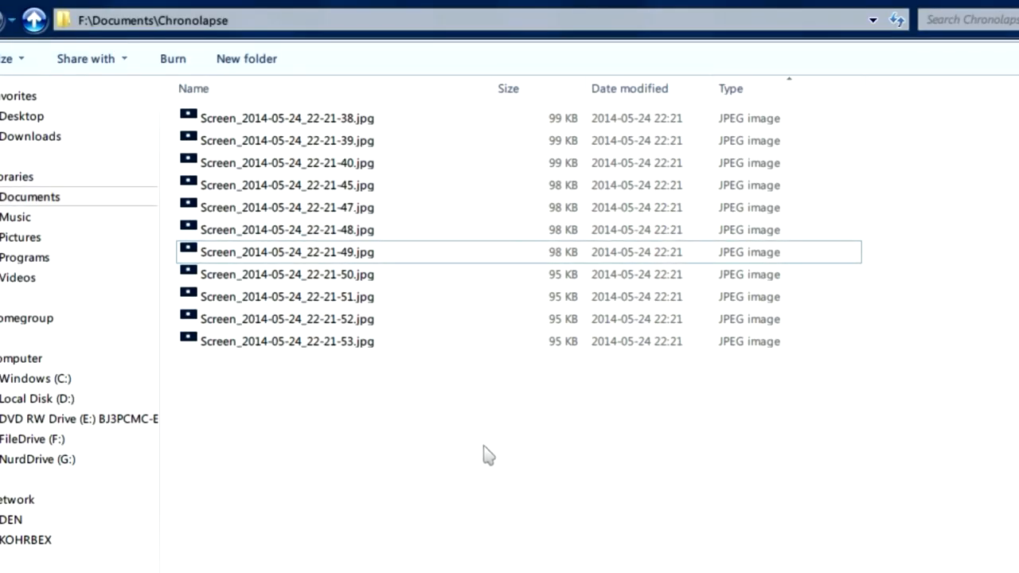
Step: Select all the captured Screen_ JPEG files in F:\Documents\Chronolapse
{"action": "key", "text": "ctrl+a"}
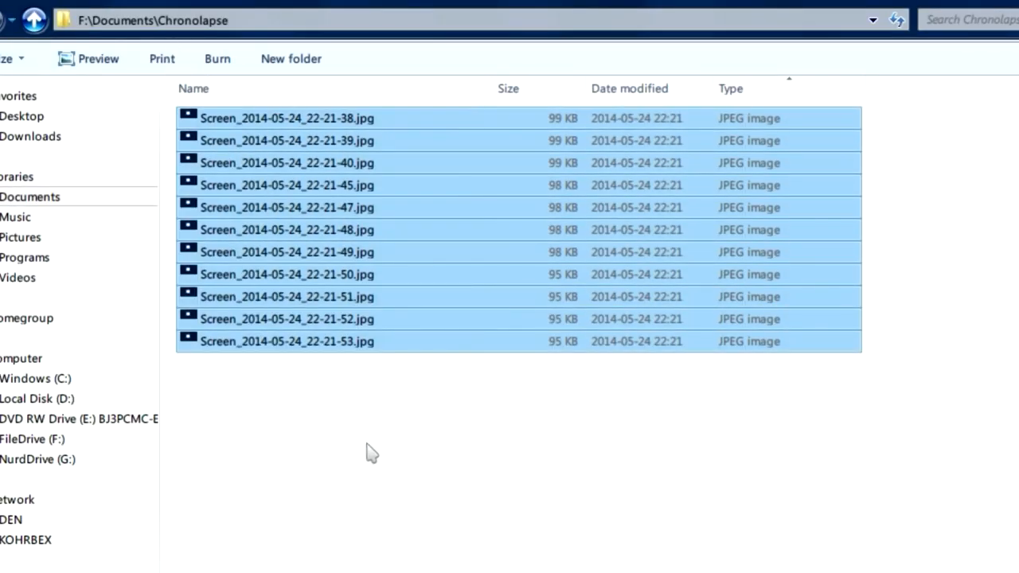
{"action": "left_click", "coordinate": [286, 141]}
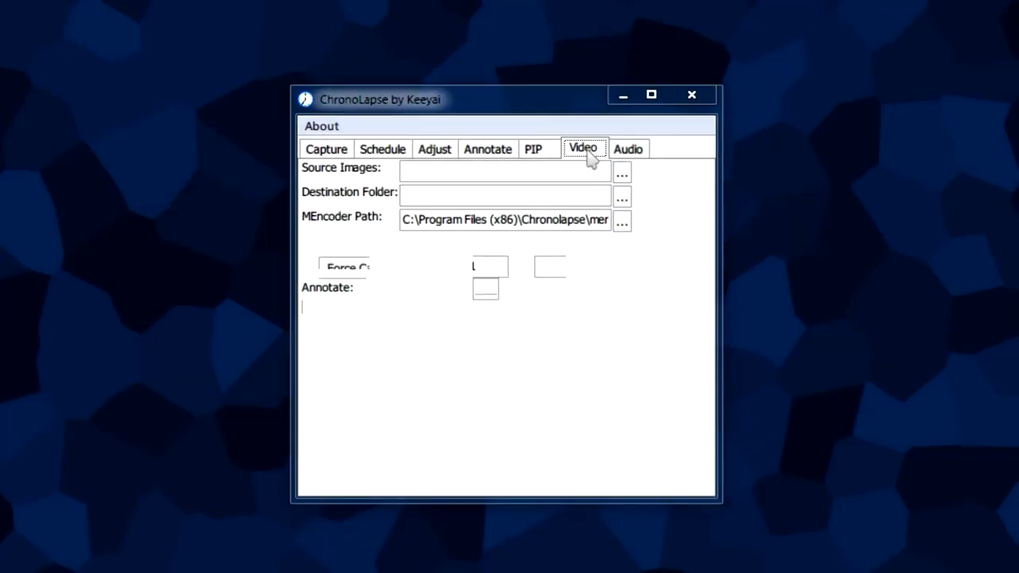
Step: Set the video's source images folder to F:\Documents\Chronolapse
{"action": "left_click", "coordinate": [582, 148]}
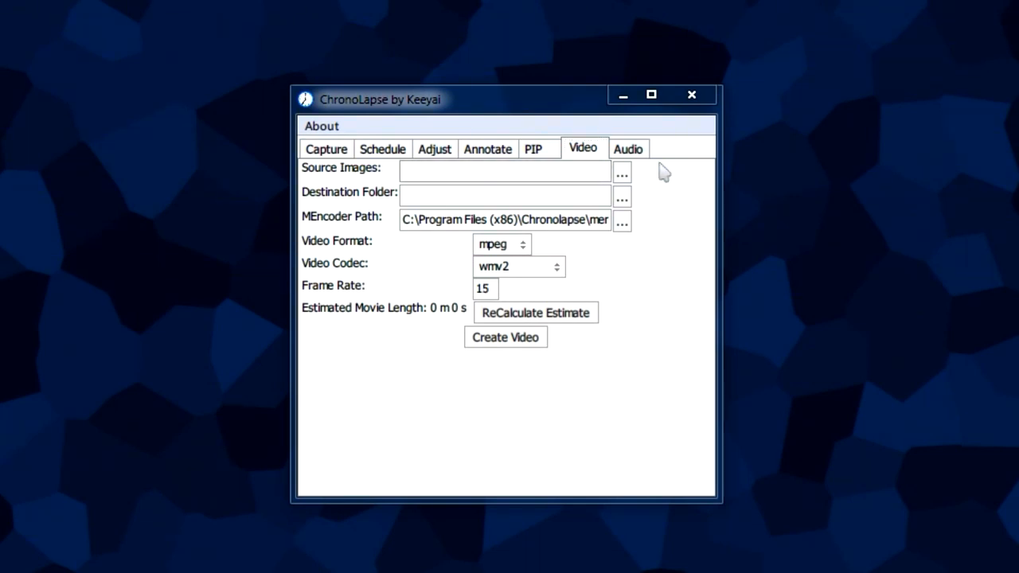
{"action": "mouse_move", "coordinate": [676, 189]}
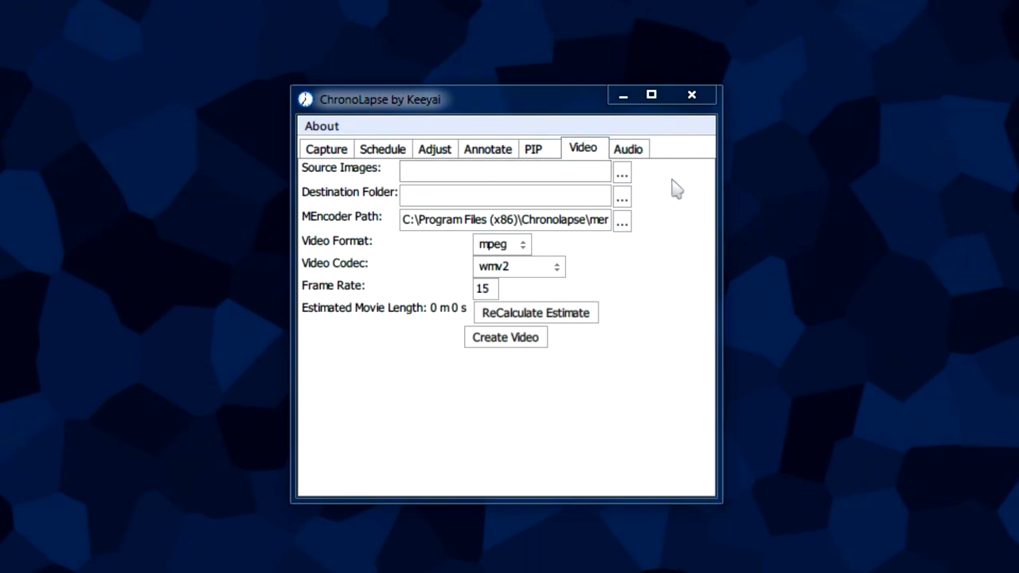
{"action": "left_click", "coordinate": [501, 169]}
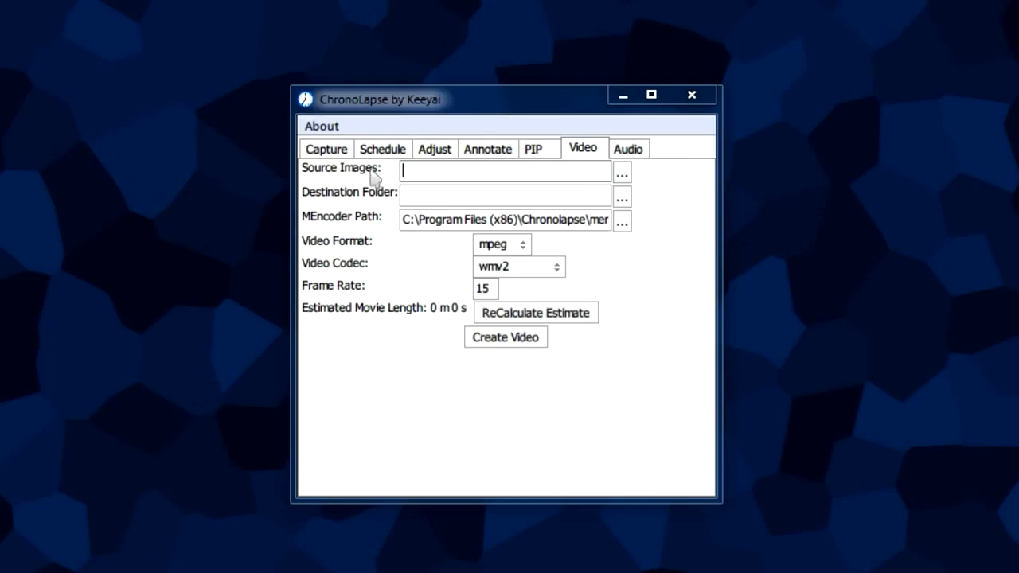
{"action": "mouse_move", "coordinate": [417, 169]}
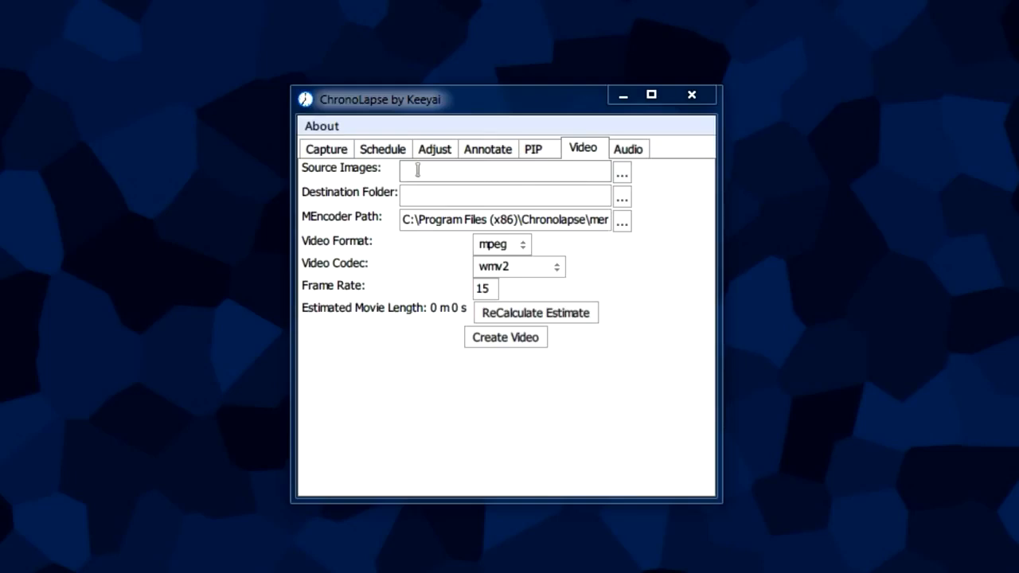
{"action": "left_click", "coordinate": [621, 172]}
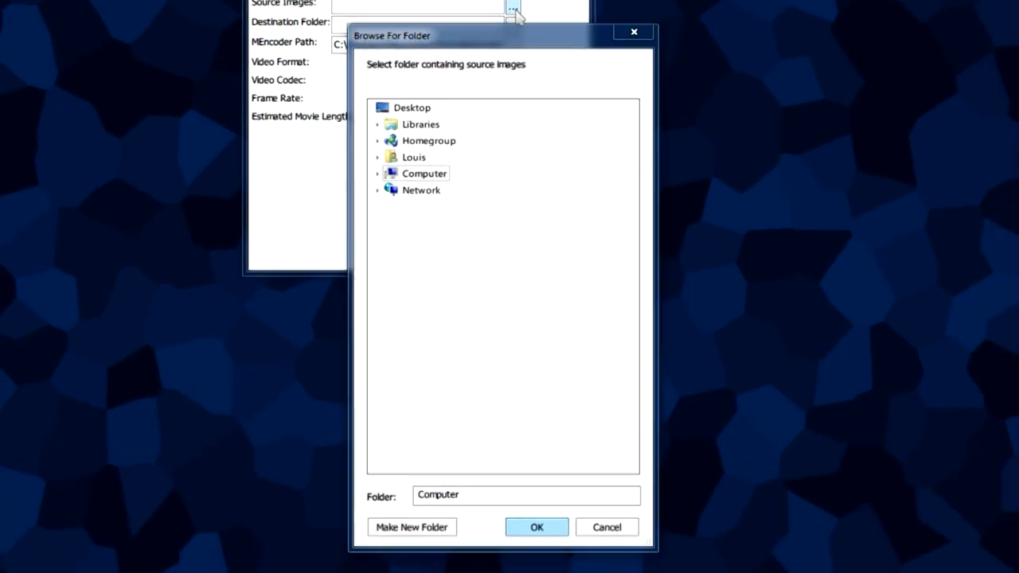
{"action": "left_click", "coordinate": [420, 125]}
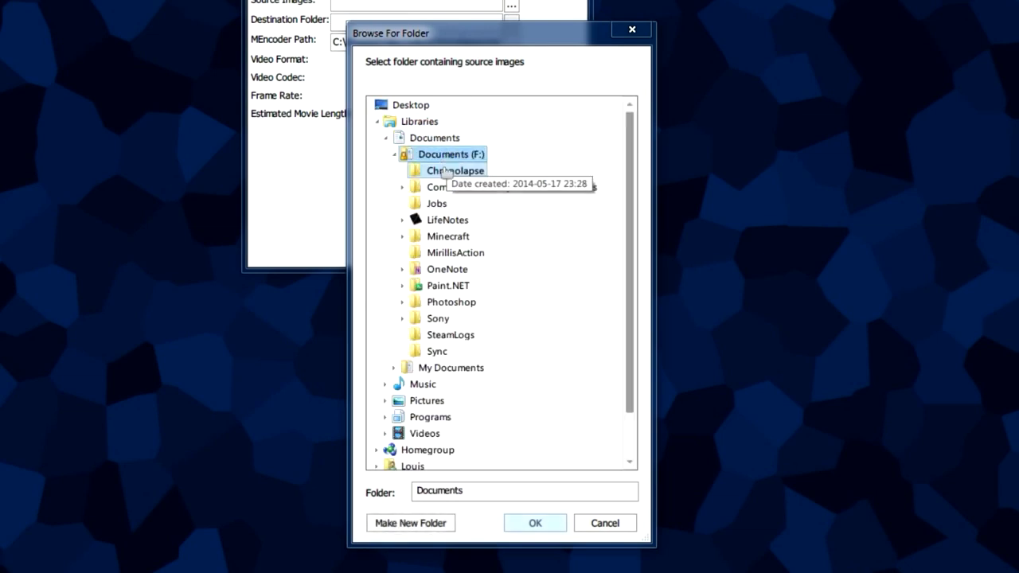
{"action": "left_click", "coordinate": [456, 171]}
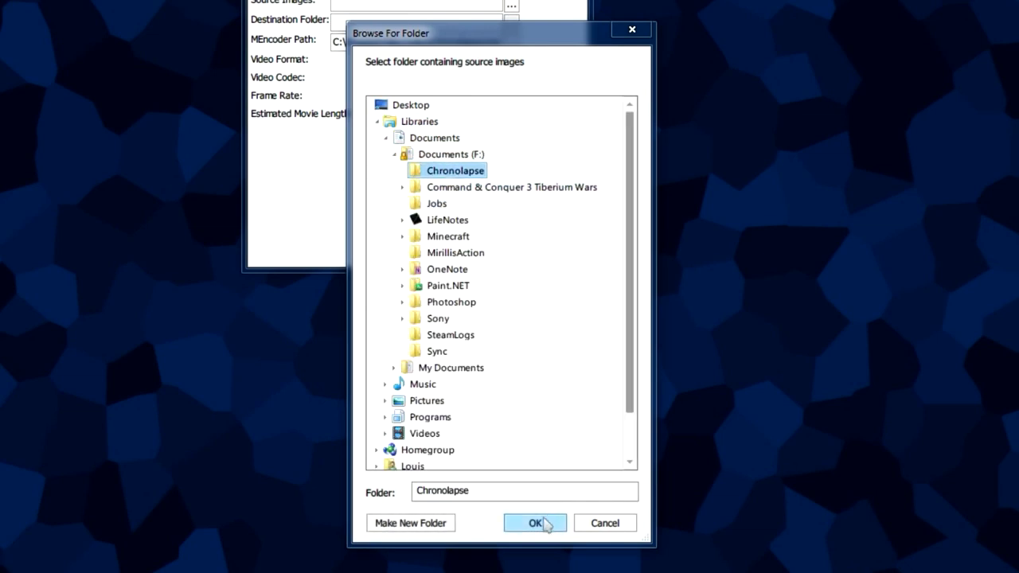
{"action": "left_click", "coordinate": [535, 522]}
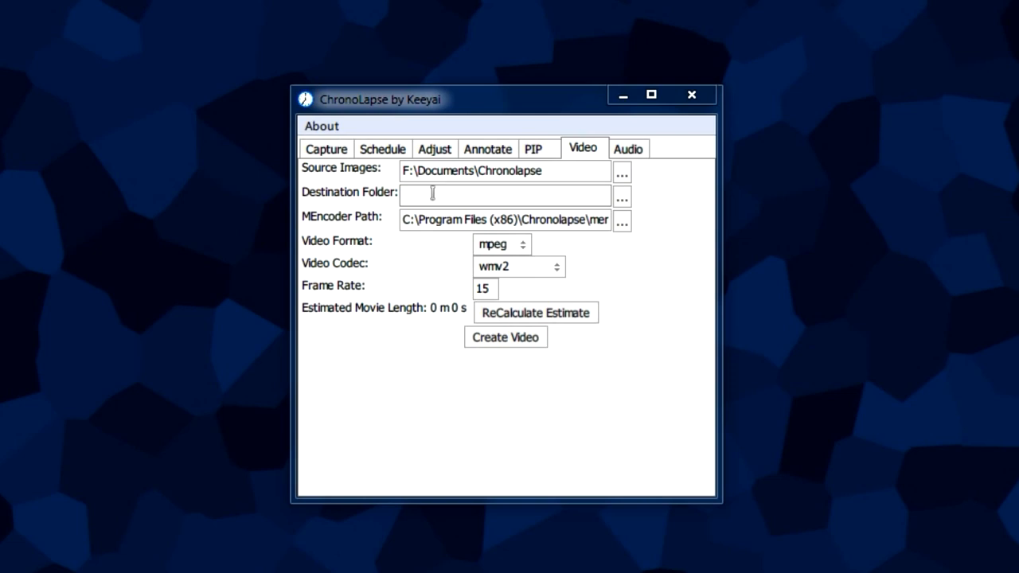
Step: Set the video's destination folder to the Videos library on drive F
{"action": "left_click", "coordinate": [621, 194]}
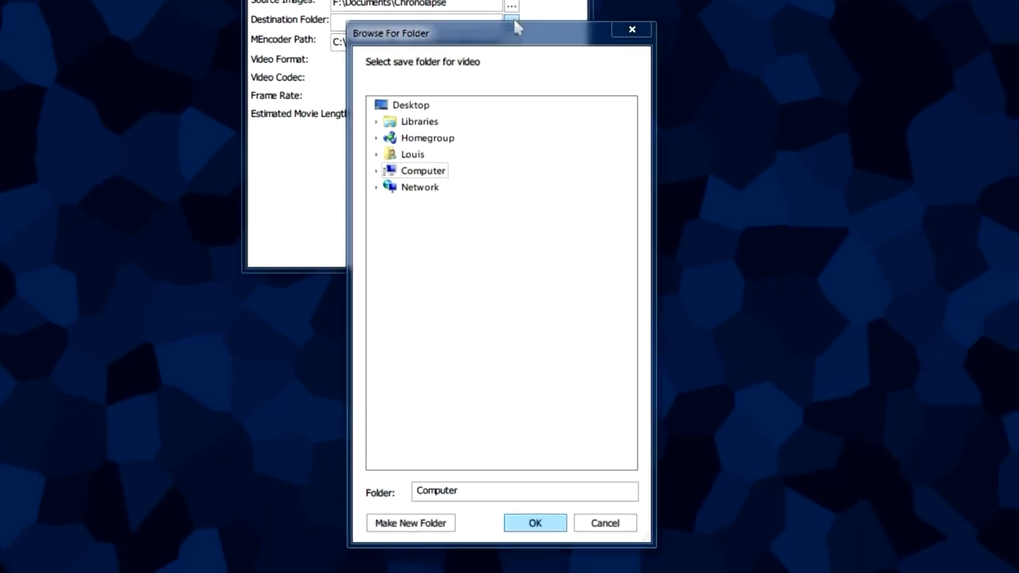
{"action": "left_click", "coordinate": [420, 121]}
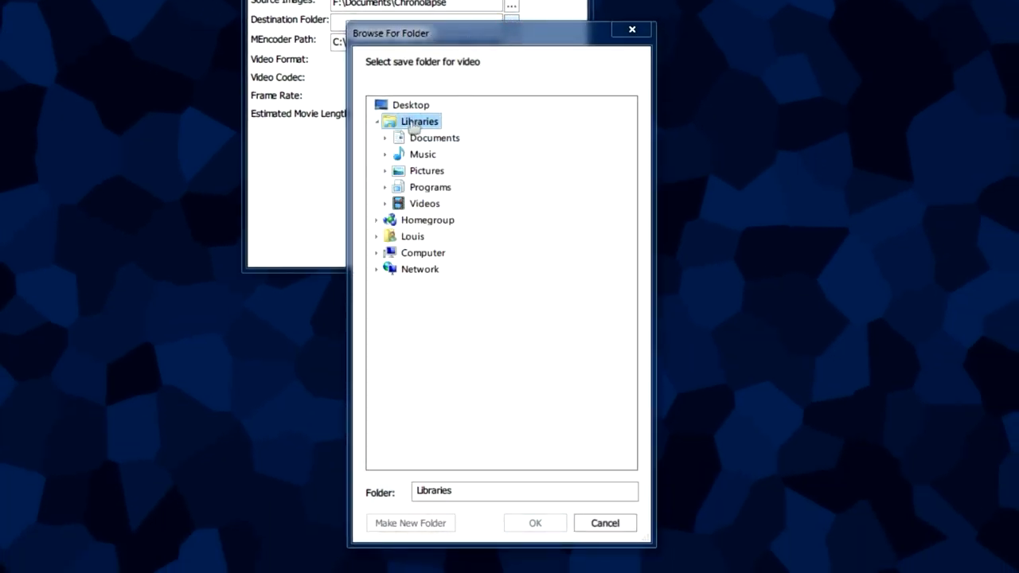
{"action": "left_click", "coordinate": [423, 204]}
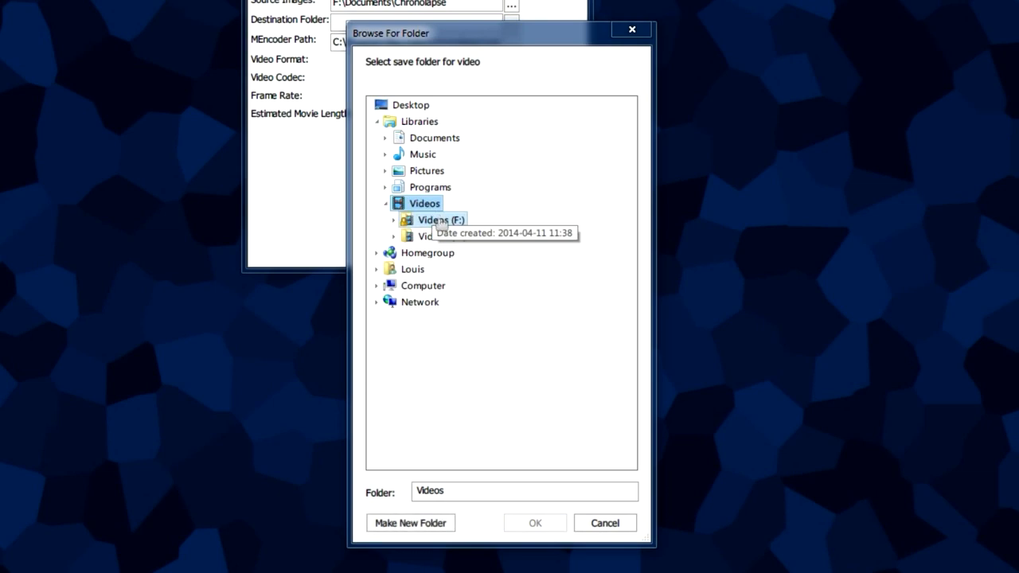
{"action": "left_click", "coordinate": [535, 522]}
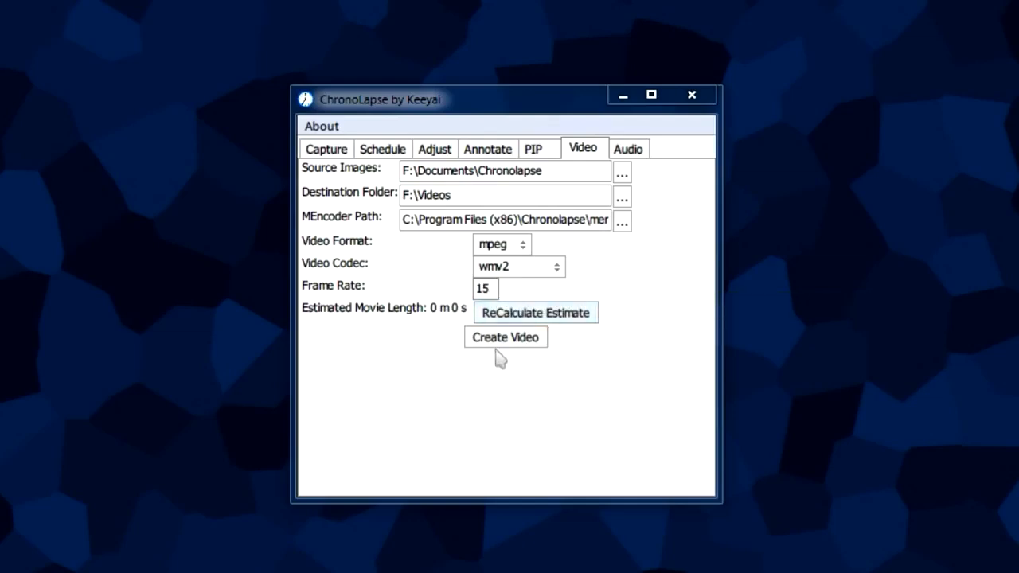
{"action": "mouse_move", "coordinate": [506, 337]}
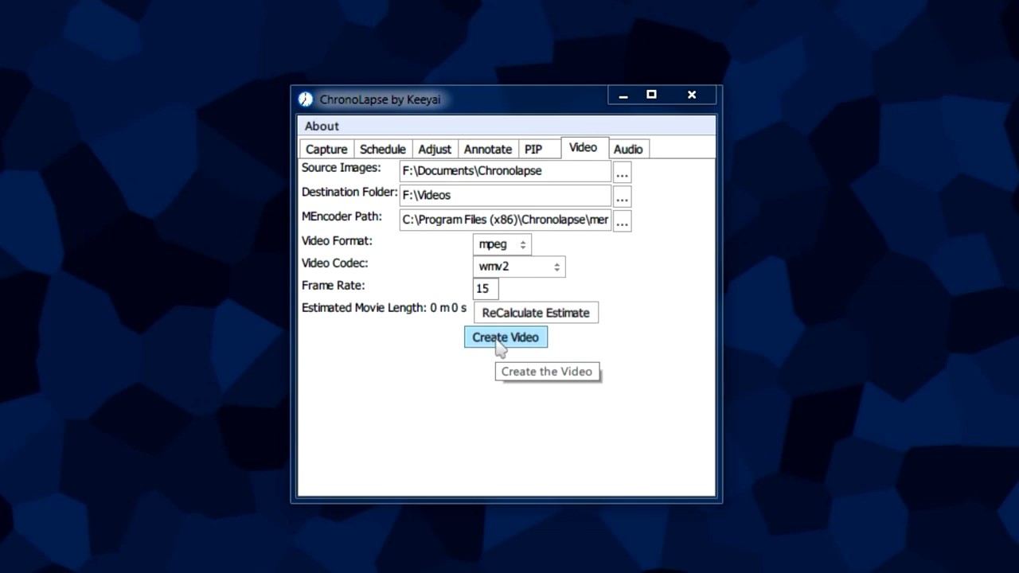
Step: Create the time-lapse MPEG video and acknowledge the Encoding Complete message
{"action": "left_click", "coordinate": [506, 338]}
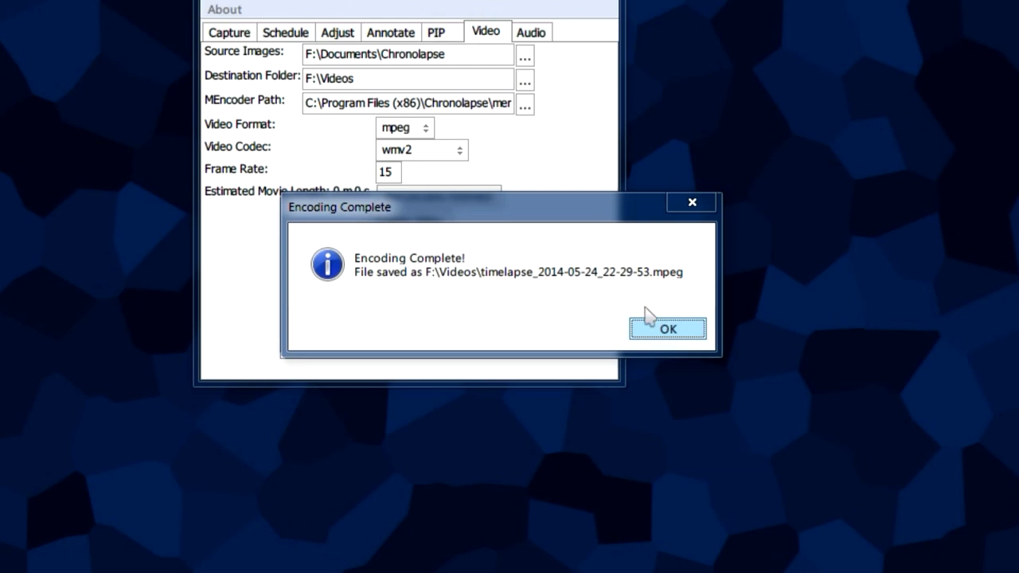
{"action": "left_click", "coordinate": [667, 328]}
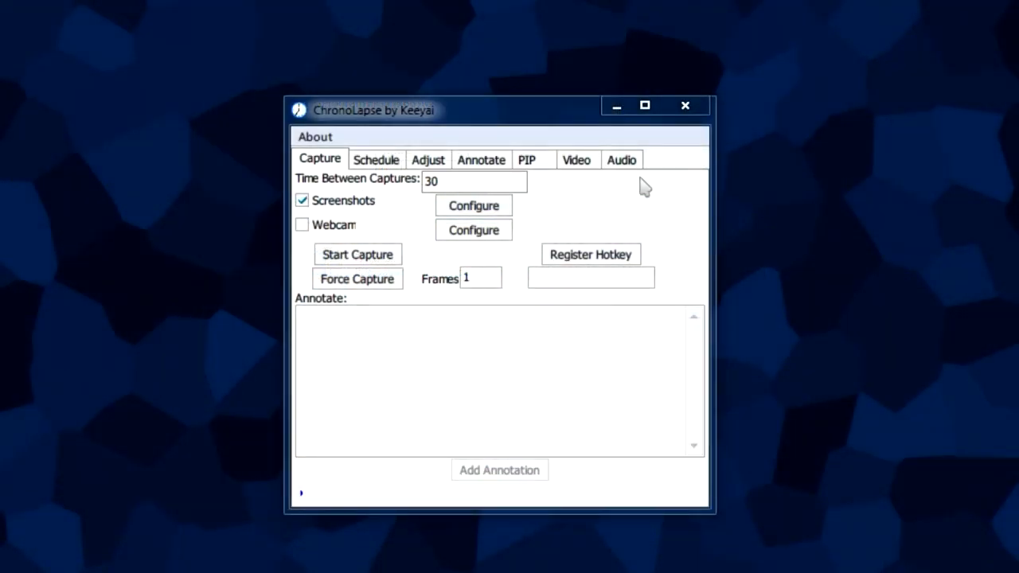
Step: Edit the Time Between Captures value, then bring up the Schedule settings
{"action": "left_click", "coordinate": [475, 182]}
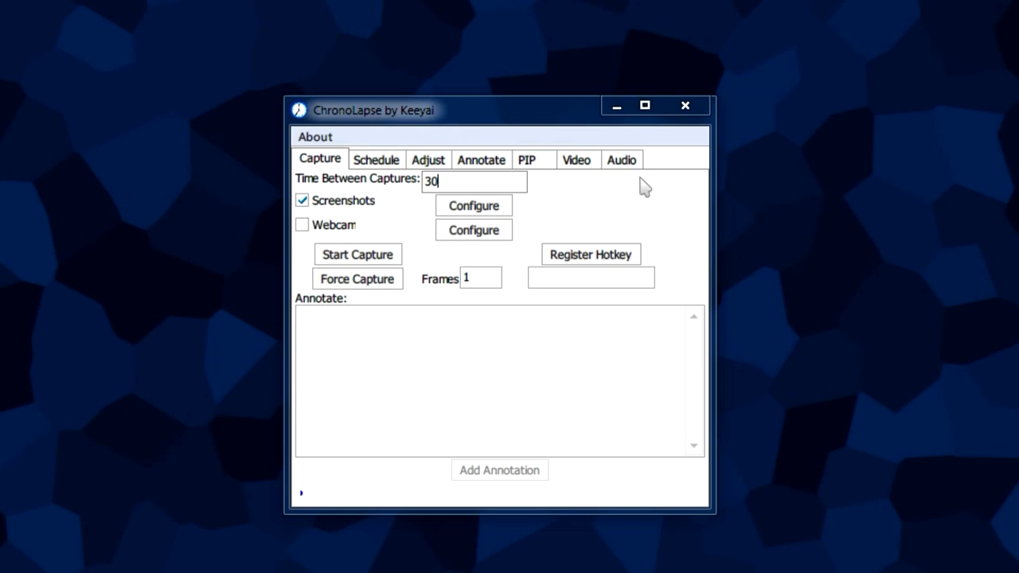
{"action": "mouse_move", "coordinate": [628, 226]}
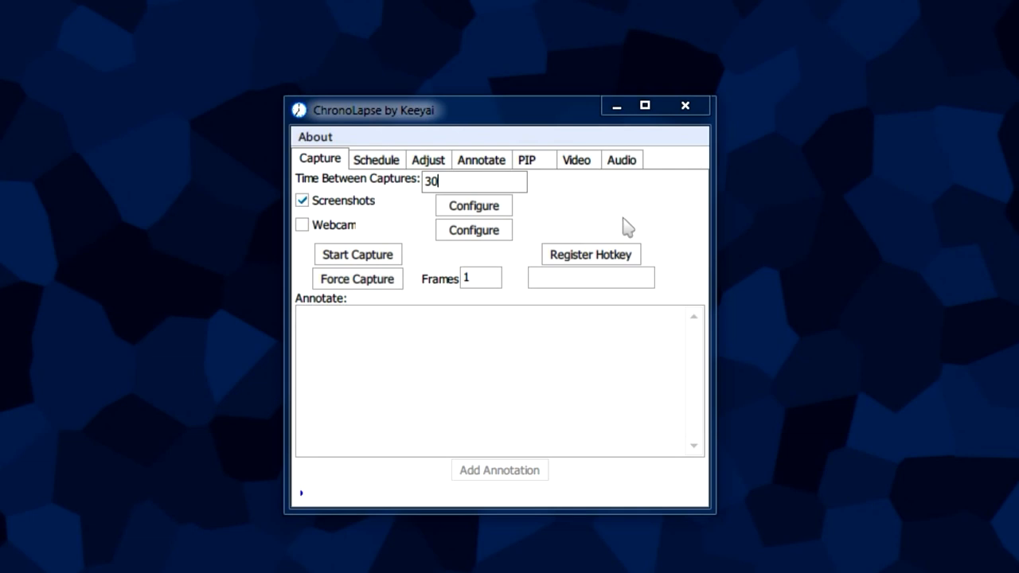
{"action": "left_click", "coordinate": [320, 160]}
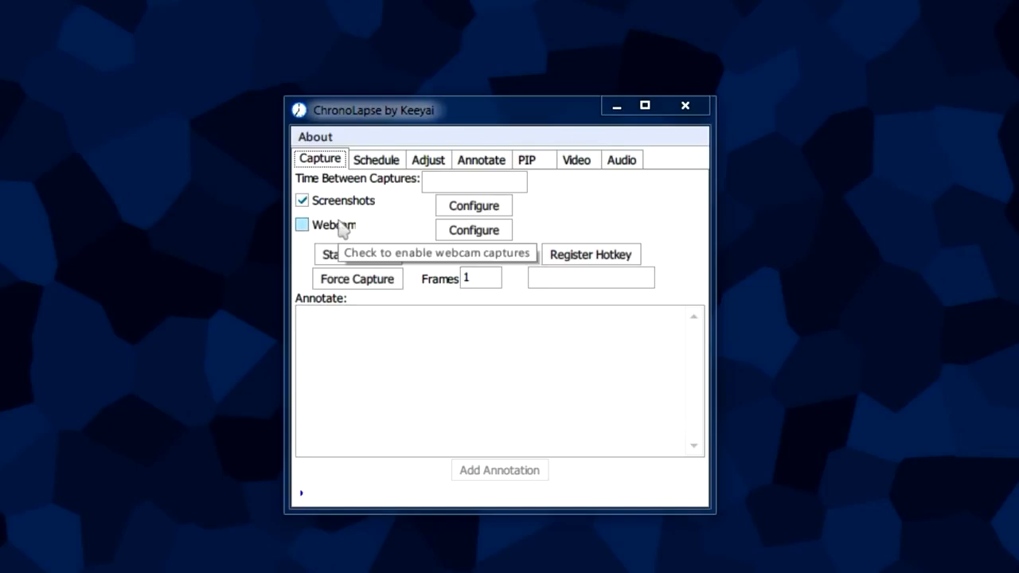
{"action": "mouse_move", "coordinate": [344, 232]}
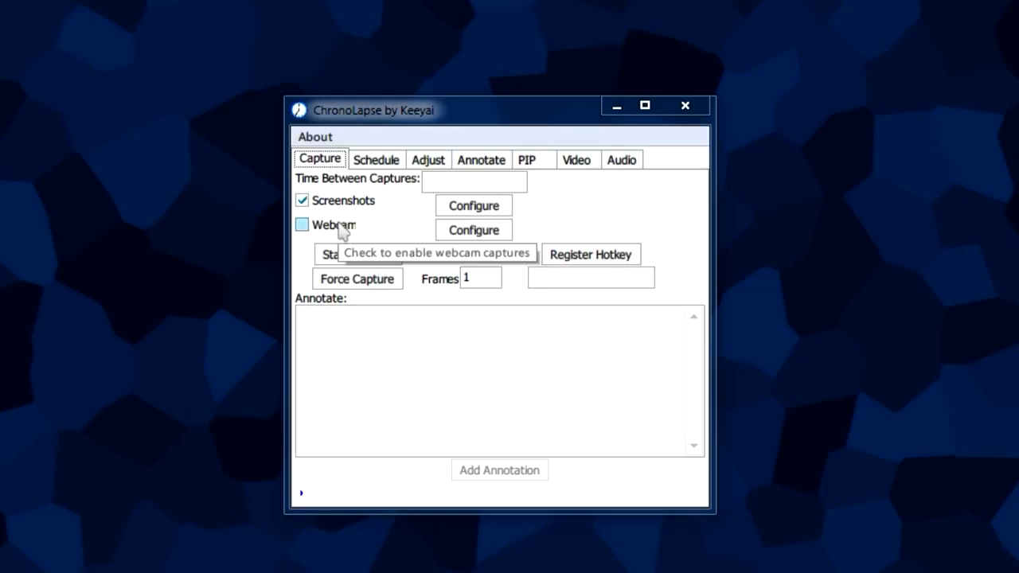
{"action": "mouse_move", "coordinate": [350, 235]}
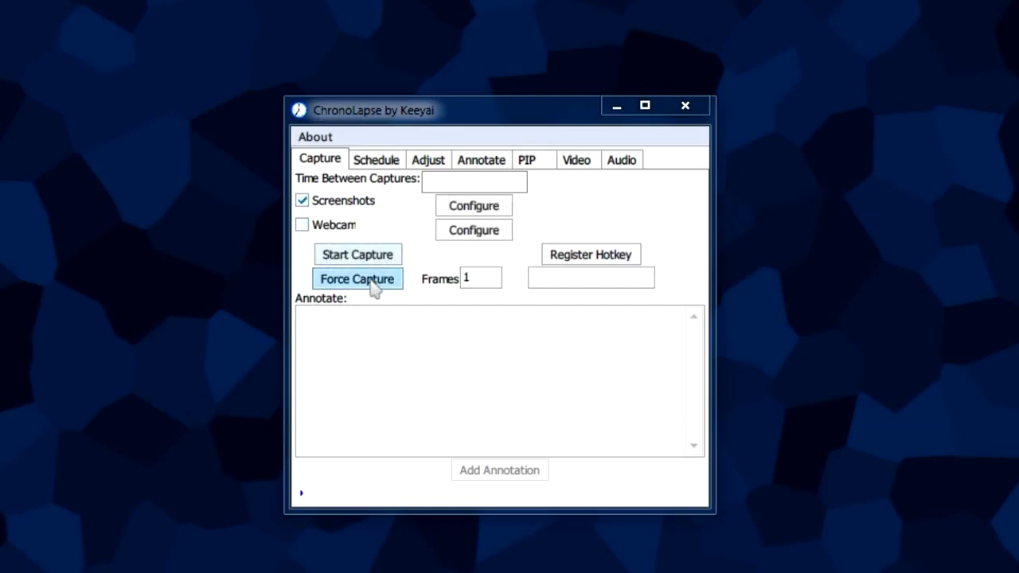
{"action": "mouse_move", "coordinate": [356, 279]}
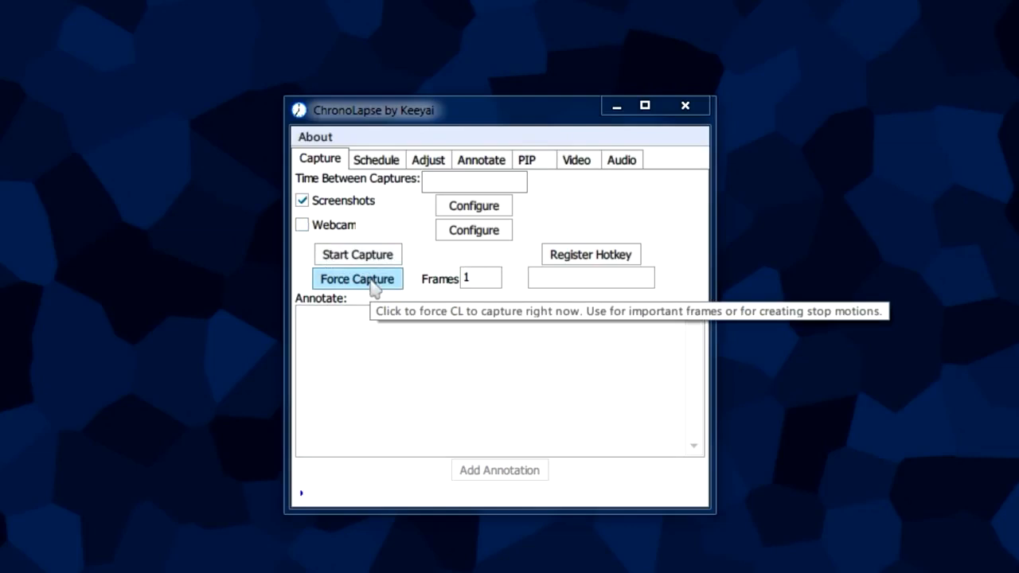
{"action": "mouse_move", "coordinate": [385, 287]}
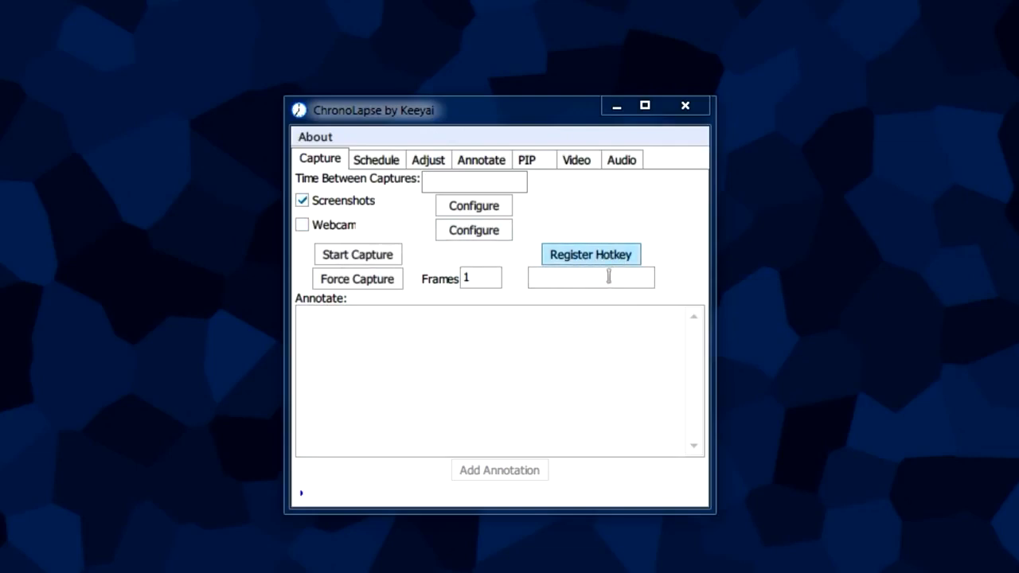
{"action": "mouse_move", "coordinate": [356, 279]}
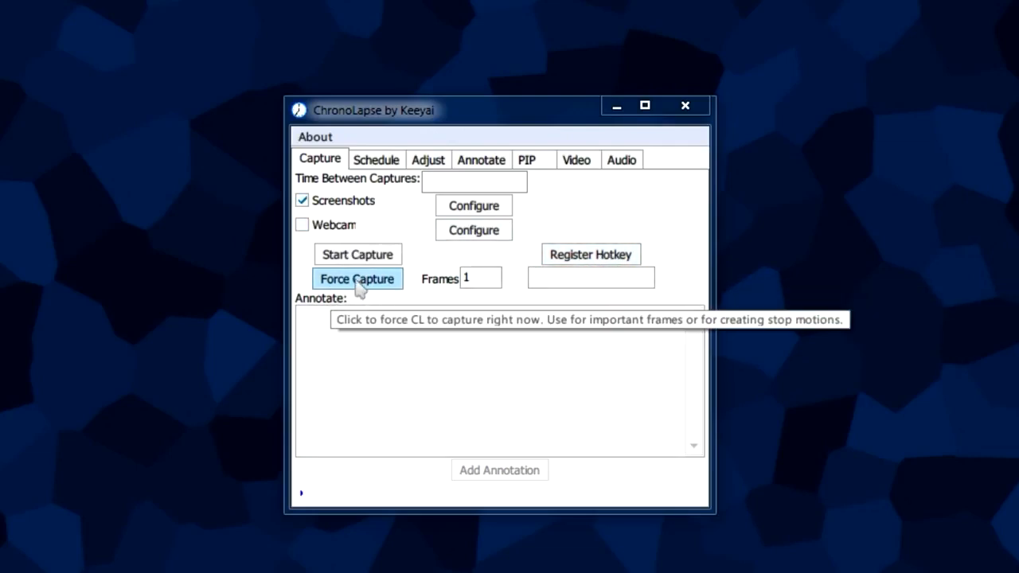
{"action": "left_click", "coordinate": [376, 159]}
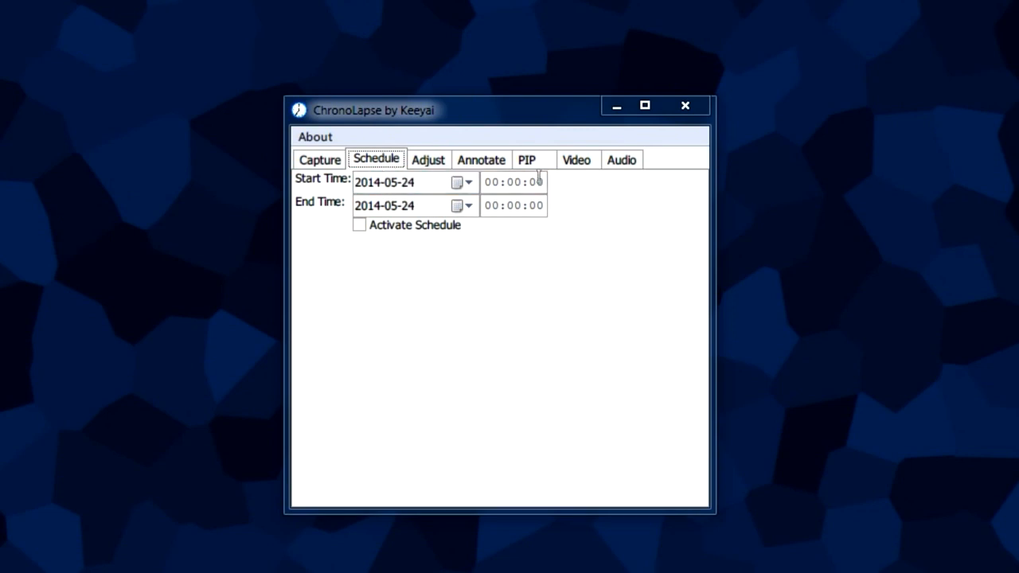
Step: Look over the Schedule and Adjust (resize/rotate) settings, then show the Annotate settings
{"action": "left_click", "coordinate": [408, 205]}
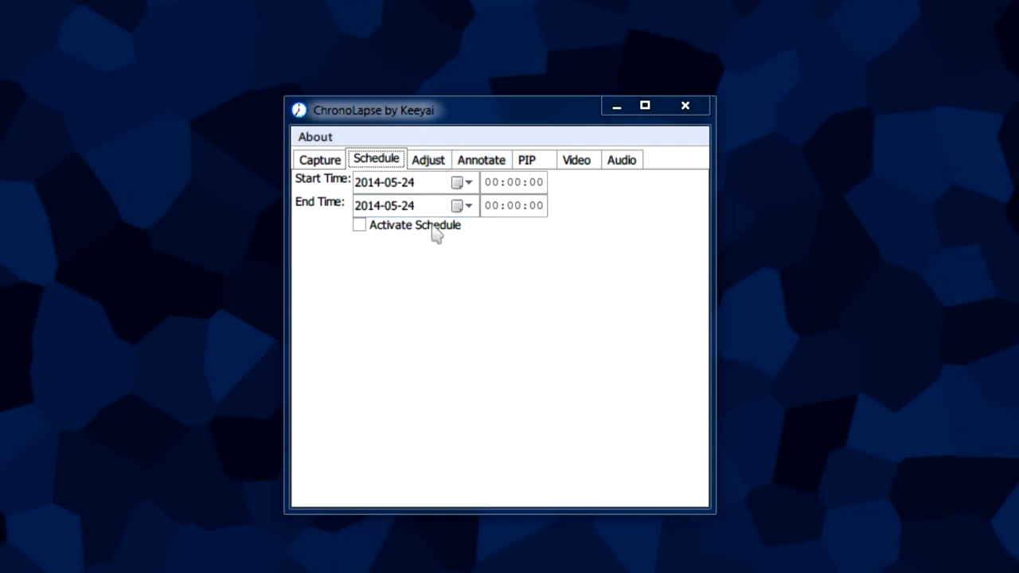
{"action": "left_click", "coordinate": [429, 160]}
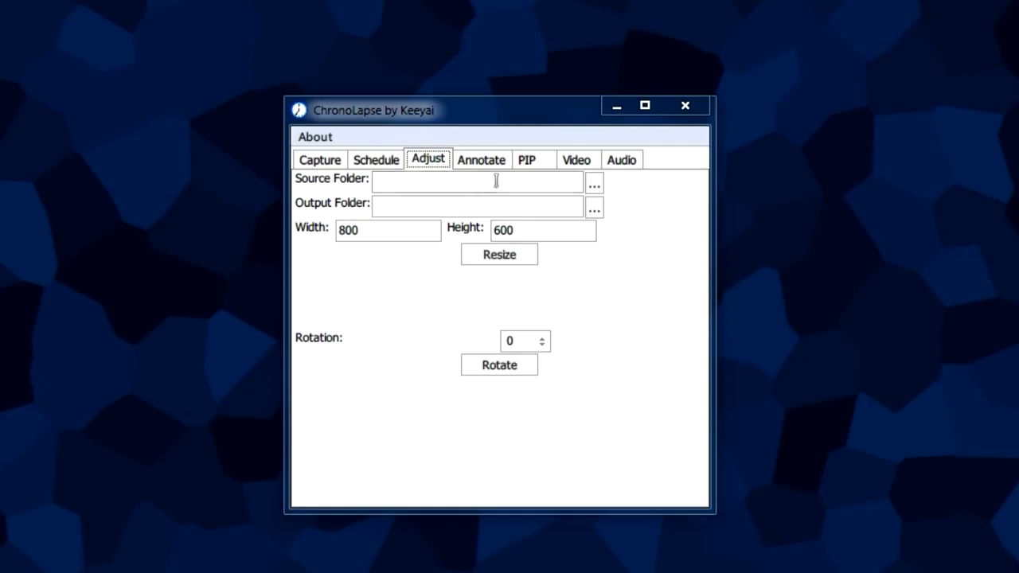
{"action": "mouse_move", "coordinate": [646, 198]}
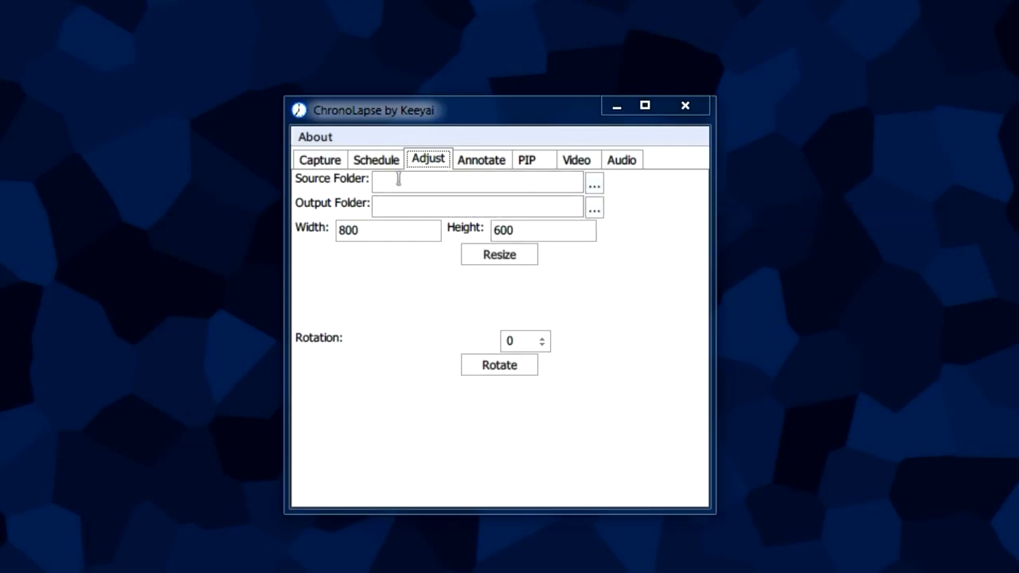
{"action": "left_click", "coordinate": [481, 159]}
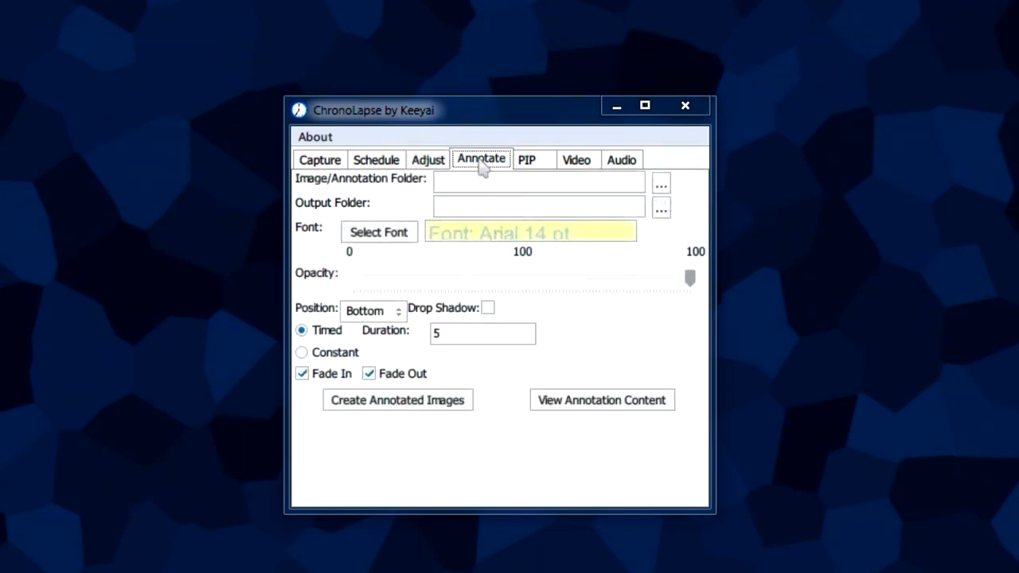
{"action": "mouse_move", "coordinate": [497, 176]}
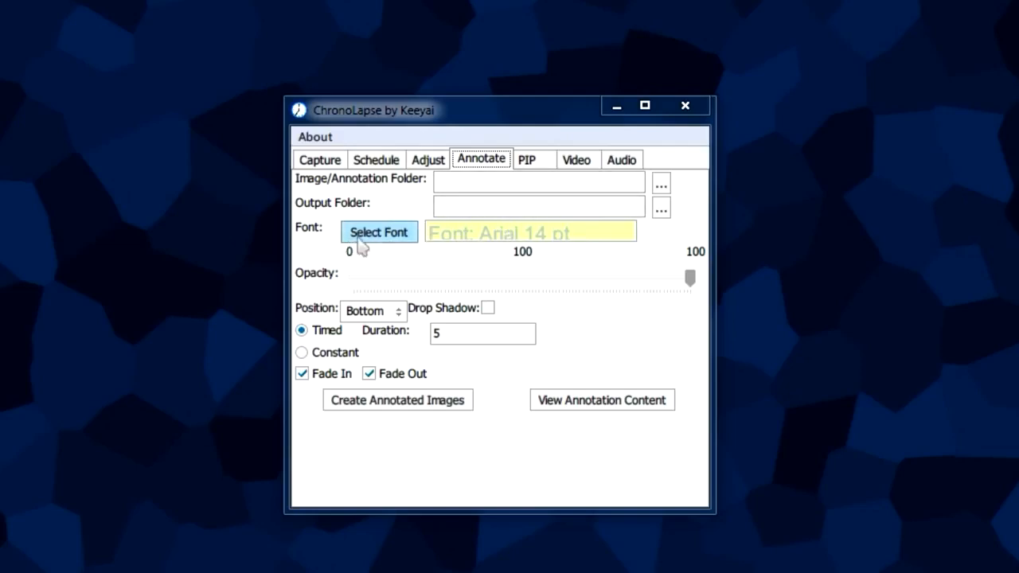
{"action": "mouse_move", "coordinate": [303, 373]}
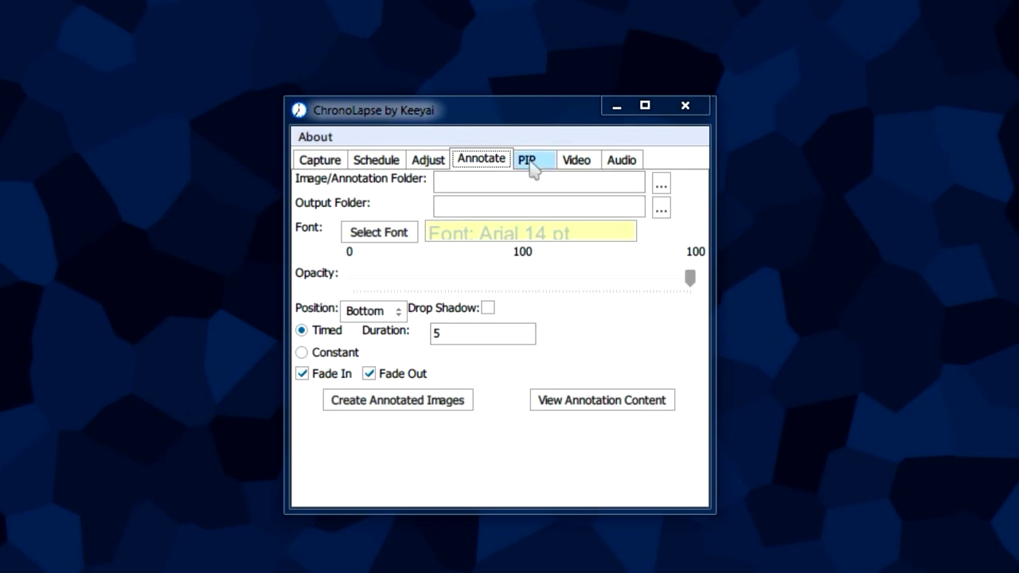
Step: Review the PIP and Audio settings, then return to the Capture settings
{"action": "left_click", "coordinate": [532, 159]}
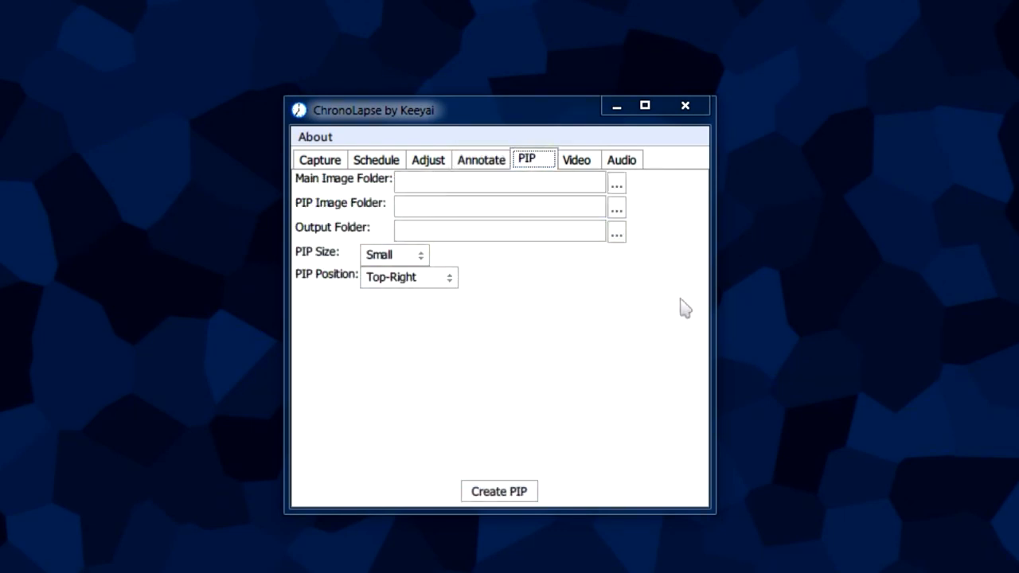
{"action": "mouse_move", "coordinate": [666, 265]}
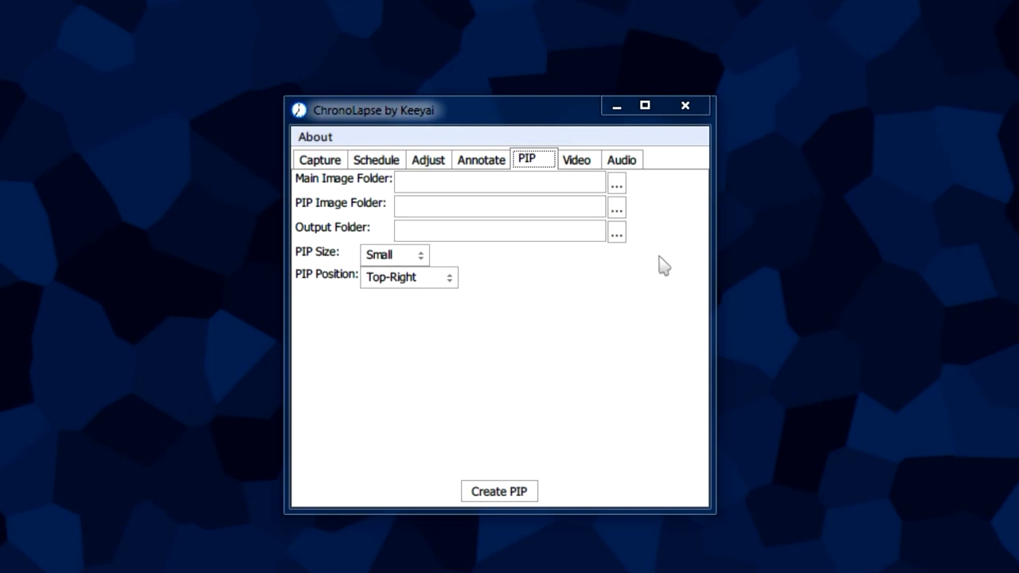
{"action": "mouse_move", "coordinate": [689, 273]}
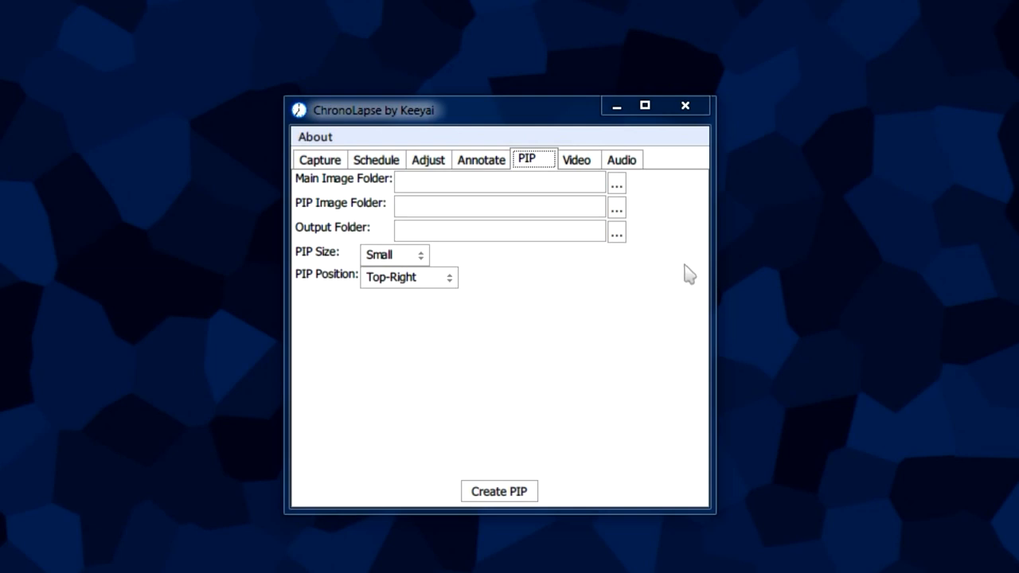
{"action": "mouse_move", "coordinate": [677, 239]}
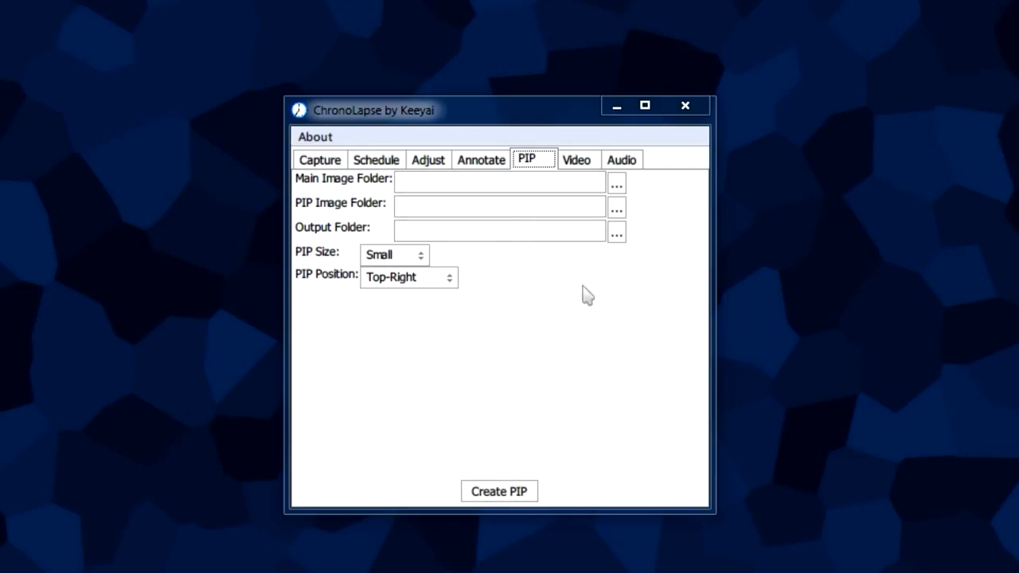
{"action": "mouse_move", "coordinate": [665, 254]}
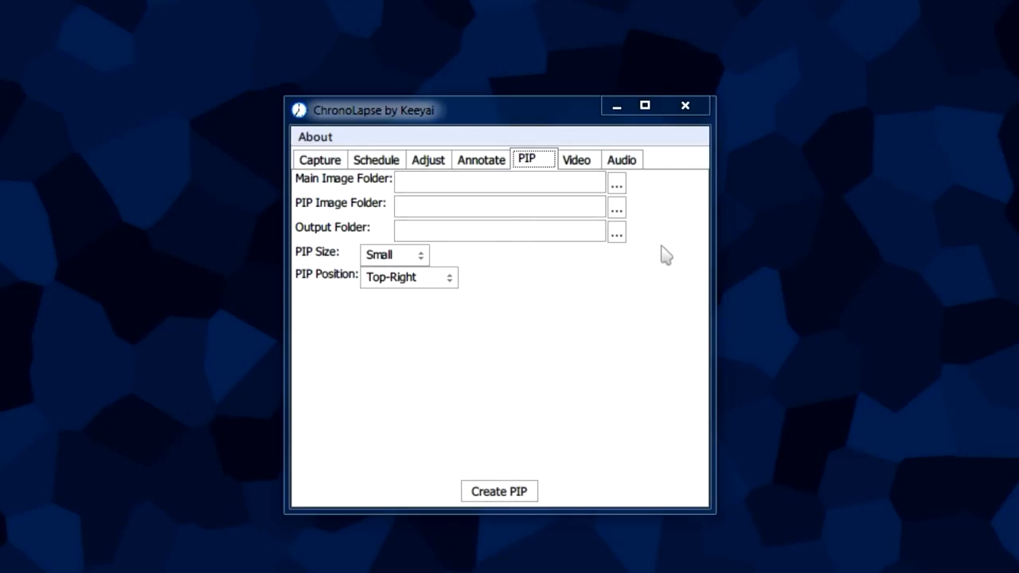
{"action": "left_click", "coordinate": [621, 159]}
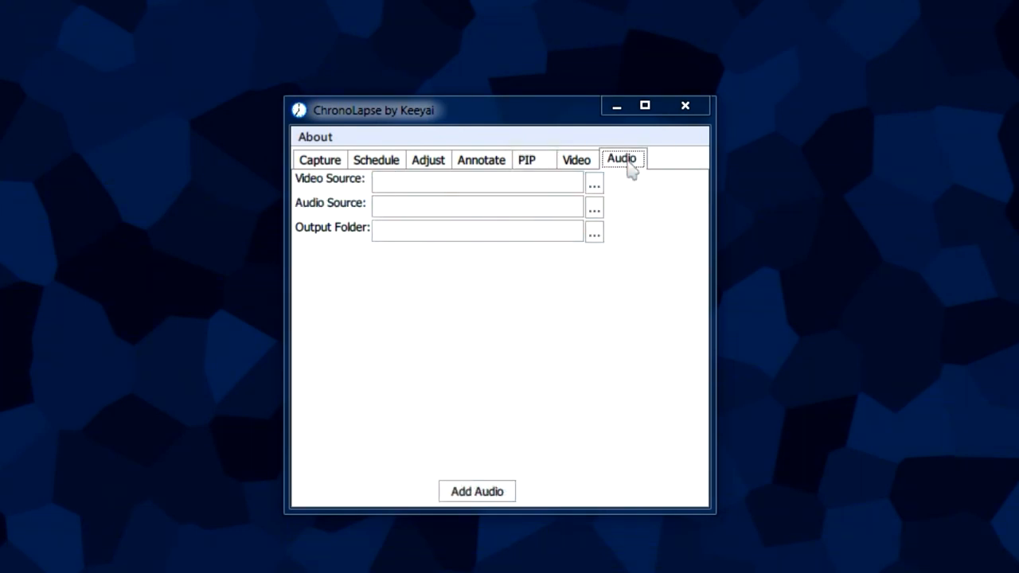
{"action": "mouse_move", "coordinate": [633, 181]}
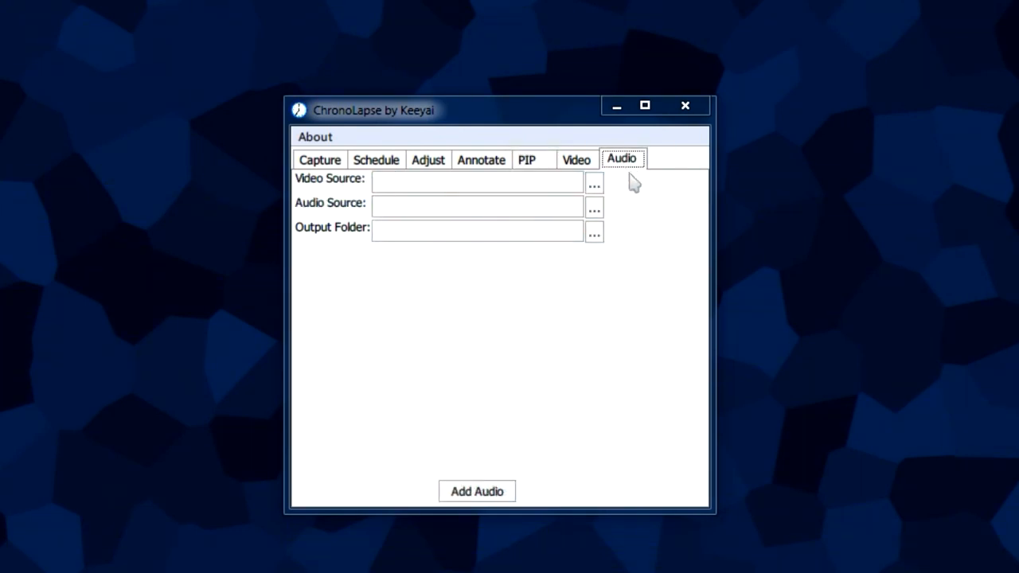
{"action": "mouse_move", "coordinate": [525, 199]}
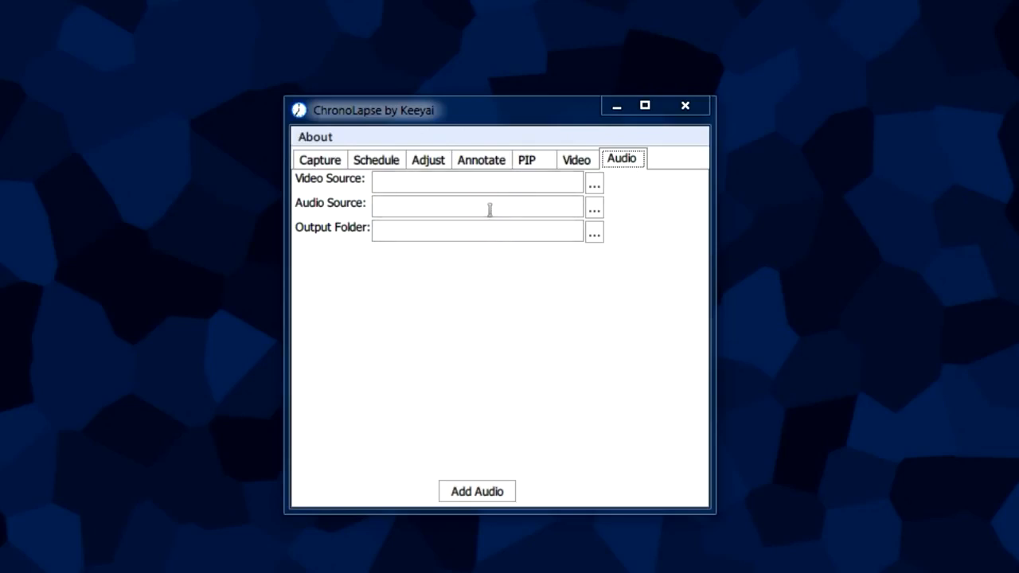
{"action": "mouse_move", "coordinate": [452, 239]}
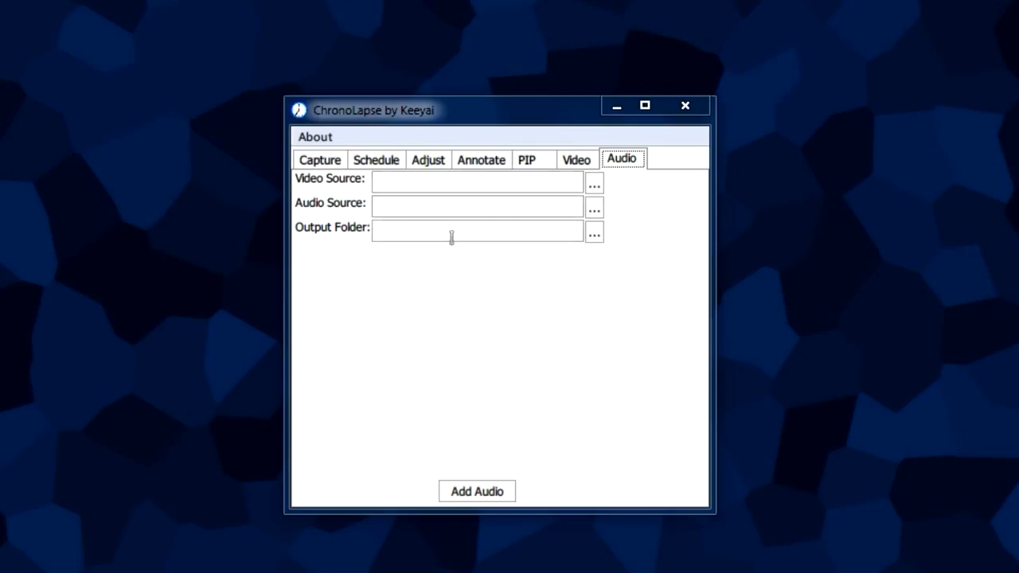
{"action": "left_click", "coordinate": [319, 160]}
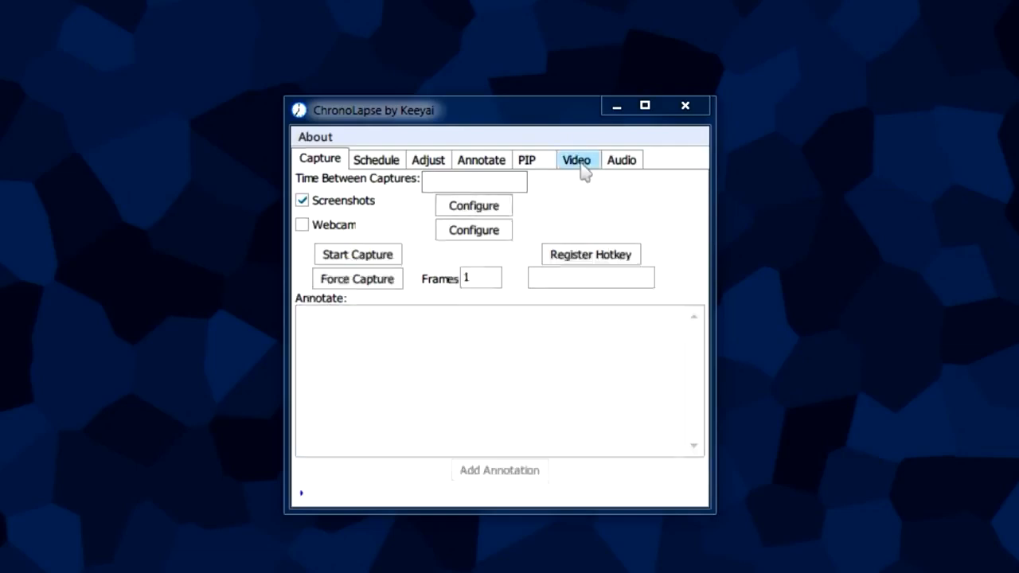
{"action": "left_click", "coordinate": [577, 159]}
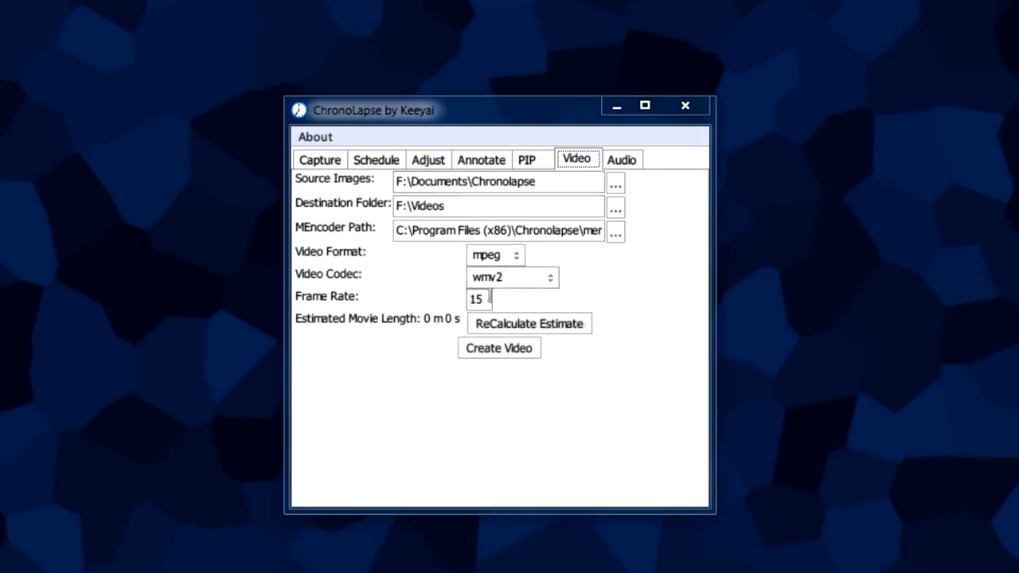
{"action": "left_click", "coordinate": [318, 159]}
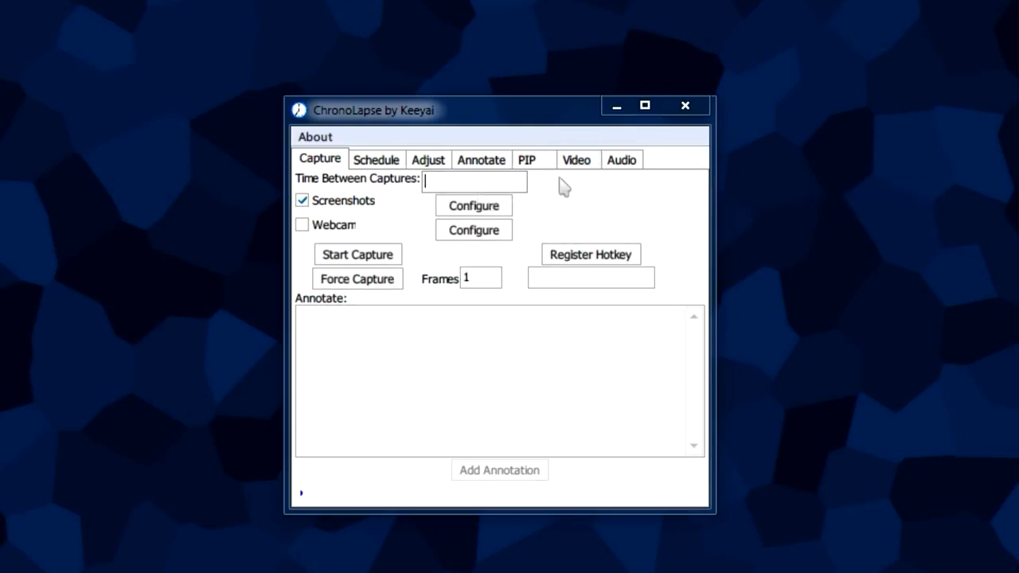
{"action": "mouse_move", "coordinate": [506, 178]}
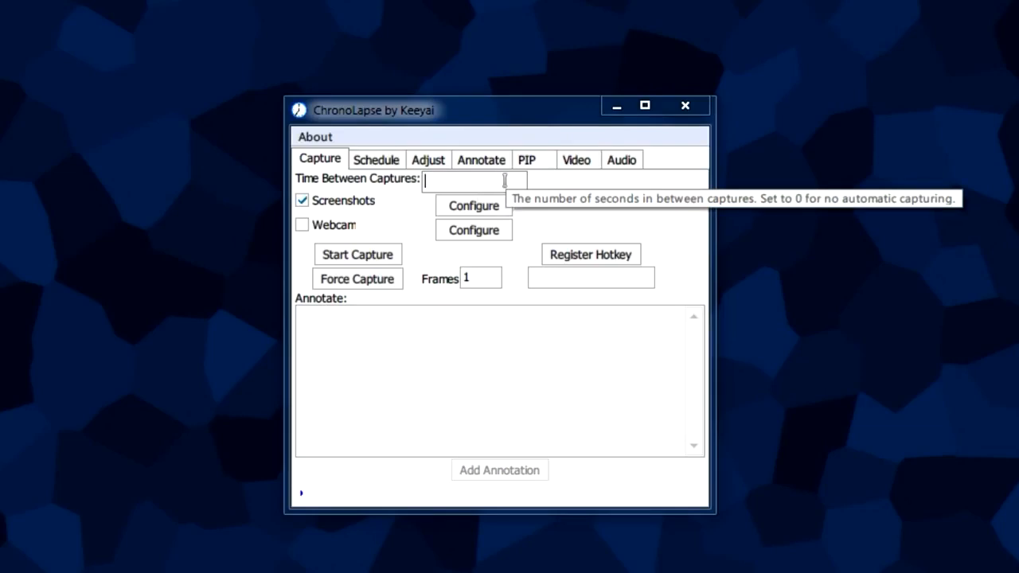
{"action": "mouse_move", "coordinate": [621, 201]}
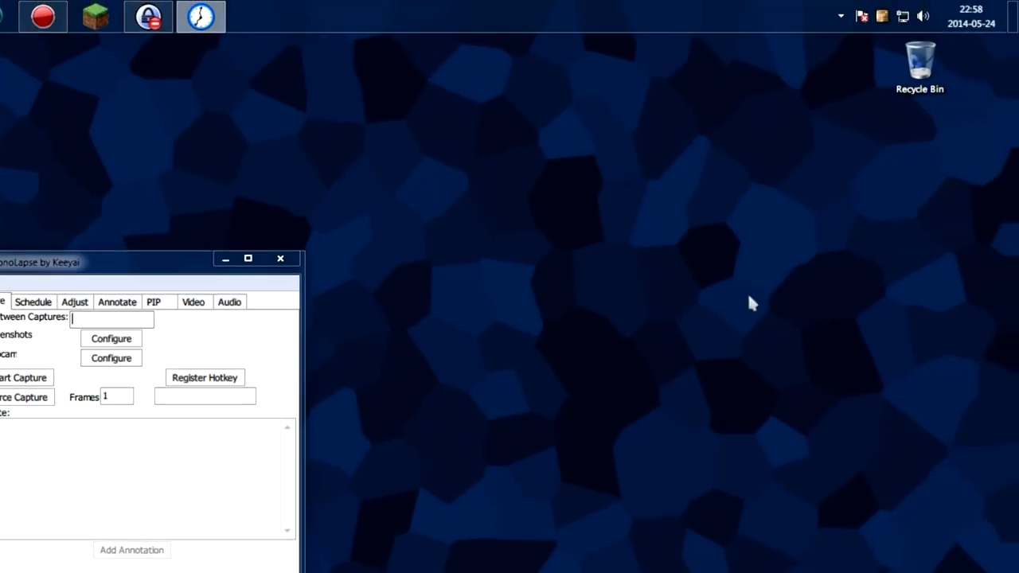
{"action": "mouse_move", "coordinate": [825, 146]}
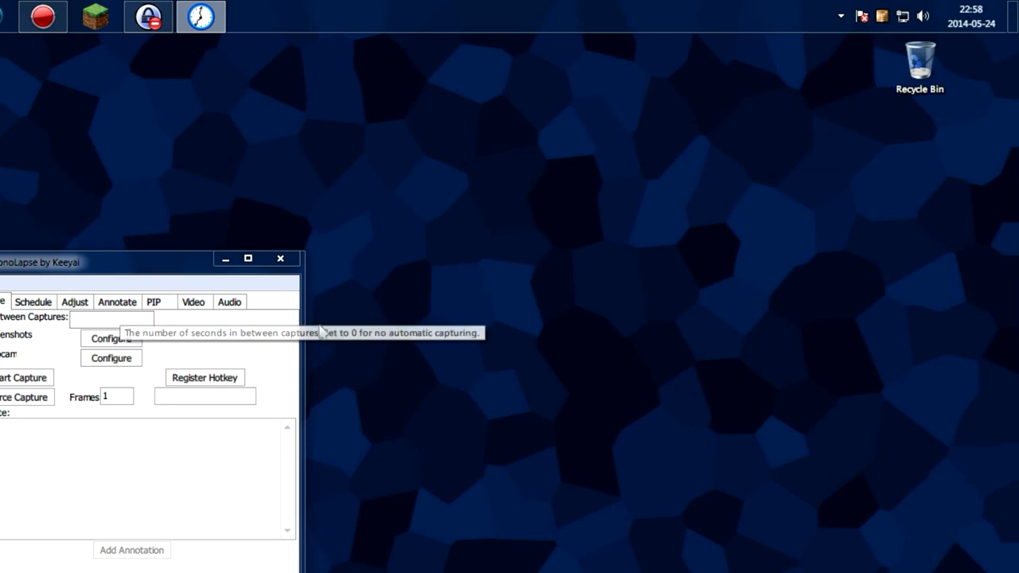
{"action": "mouse_move", "coordinate": [963, 24]}
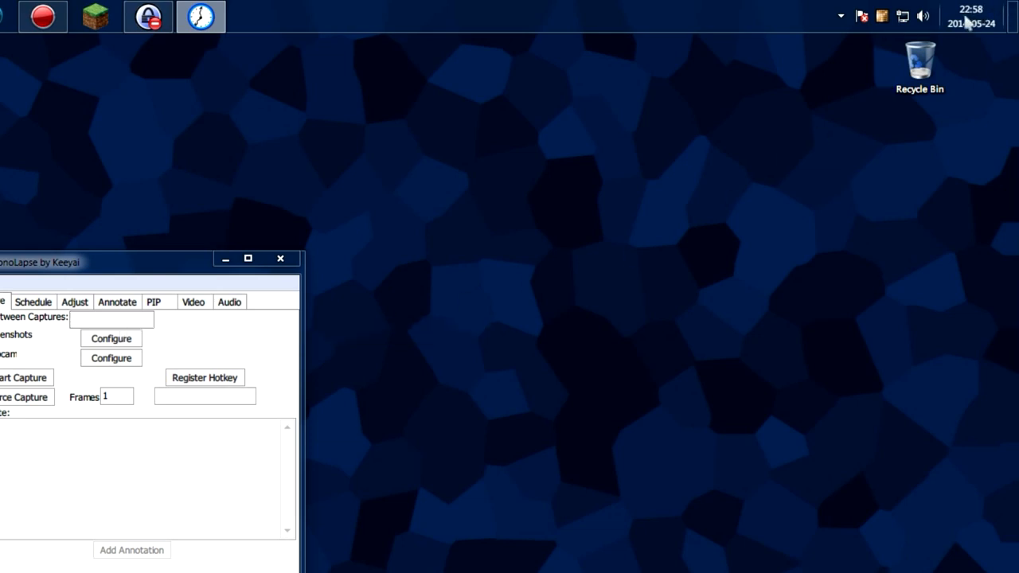
{"action": "mouse_move", "coordinate": [972, 19]}
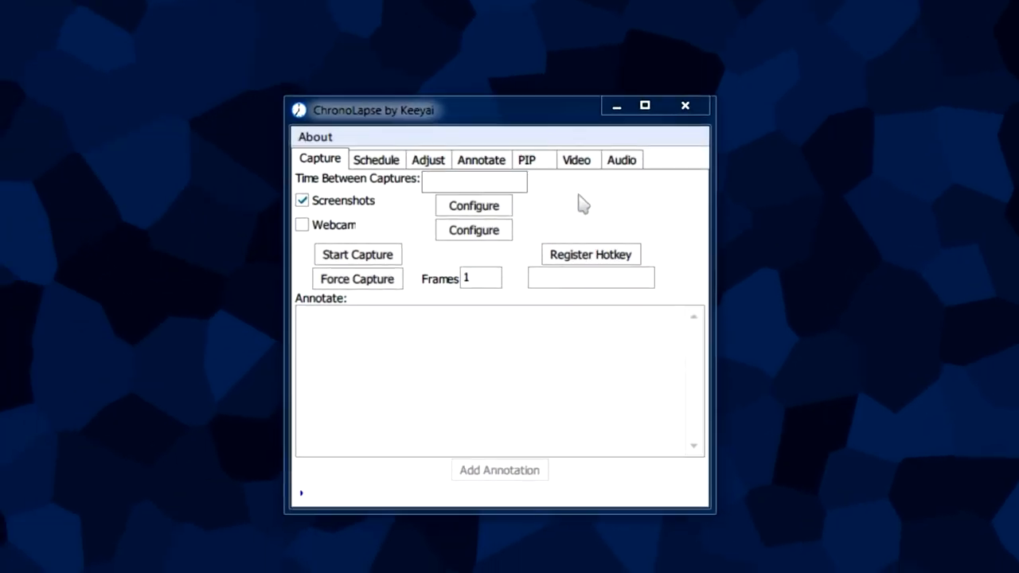
Step: Set the time between captures to 60 seconds
{"action": "left_click", "coordinate": [475, 181]}
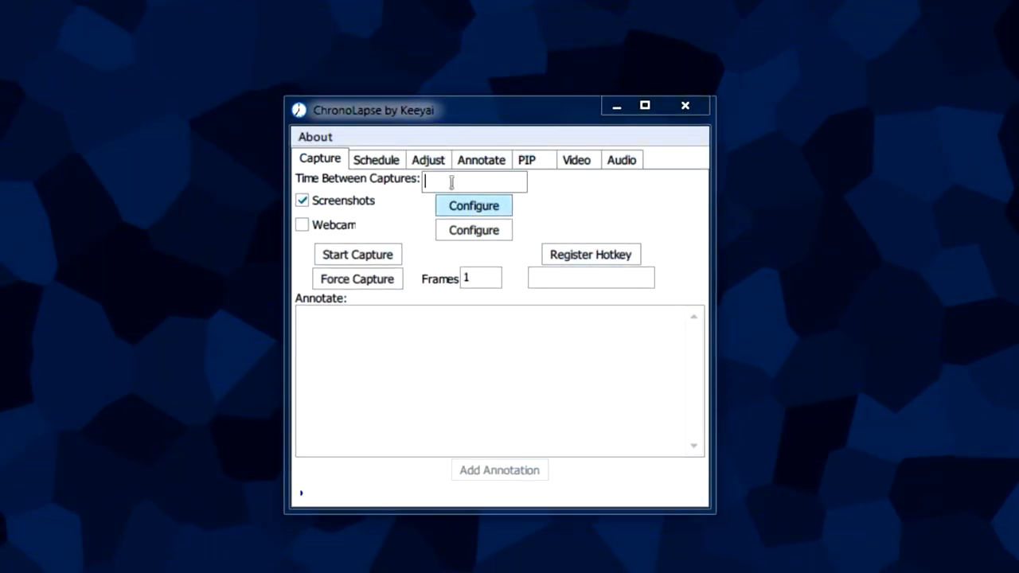
{"action": "mouse_move", "coordinate": [567, 188]}
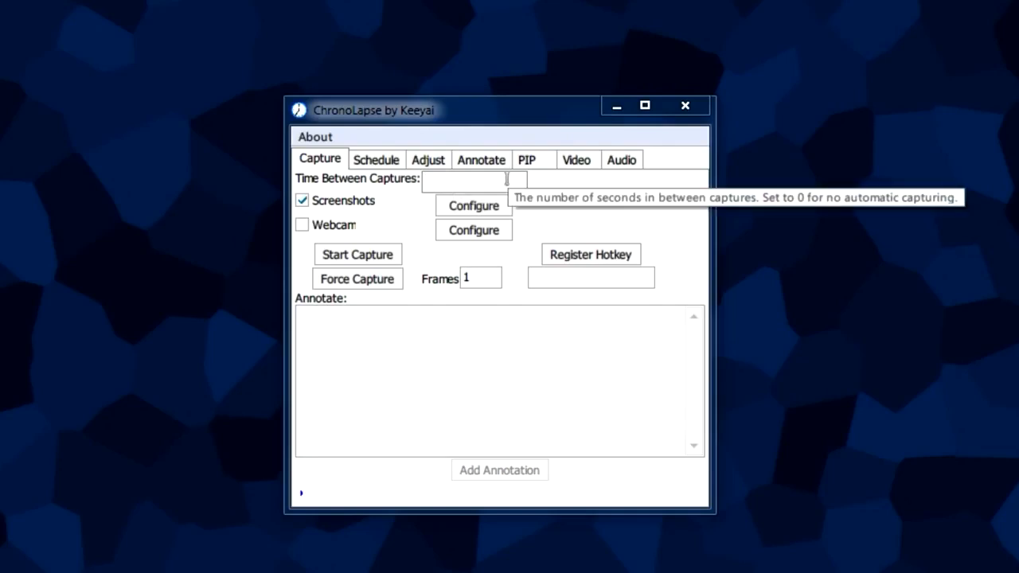
{"action": "mouse_move", "coordinate": [503, 178]}
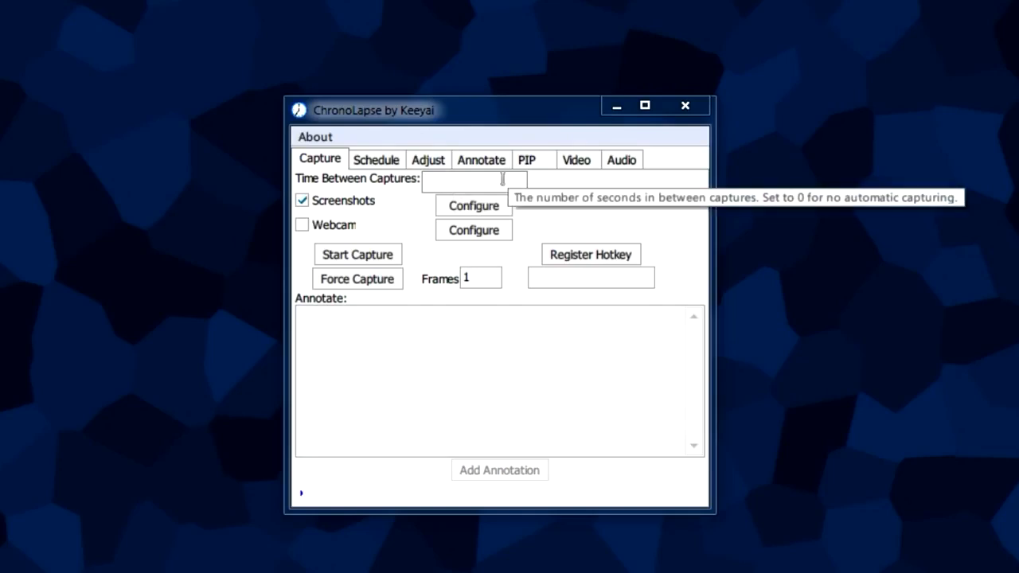
{"action": "type", "text": "60"}
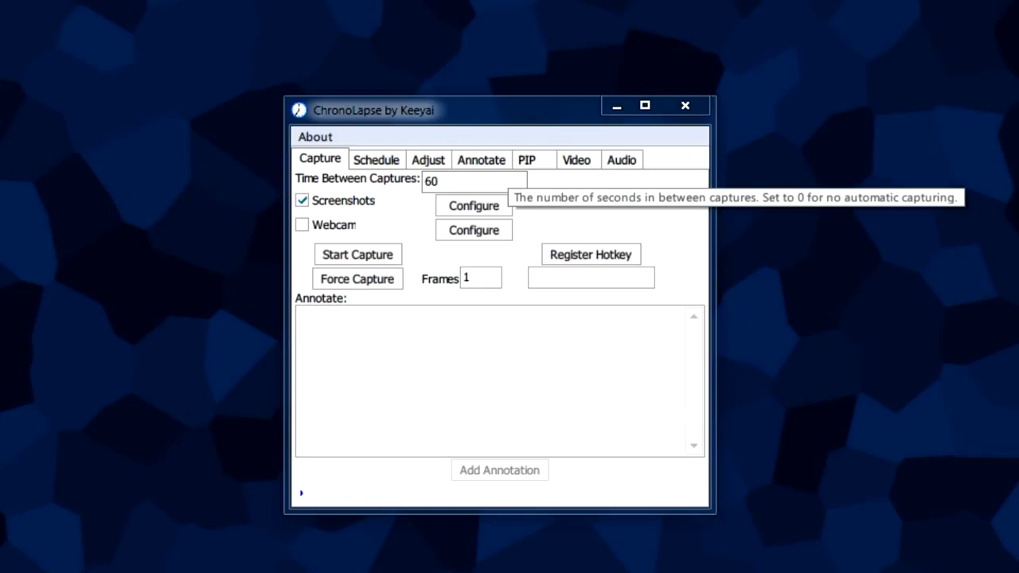
{"action": "left_click", "coordinate": [474, 181]}
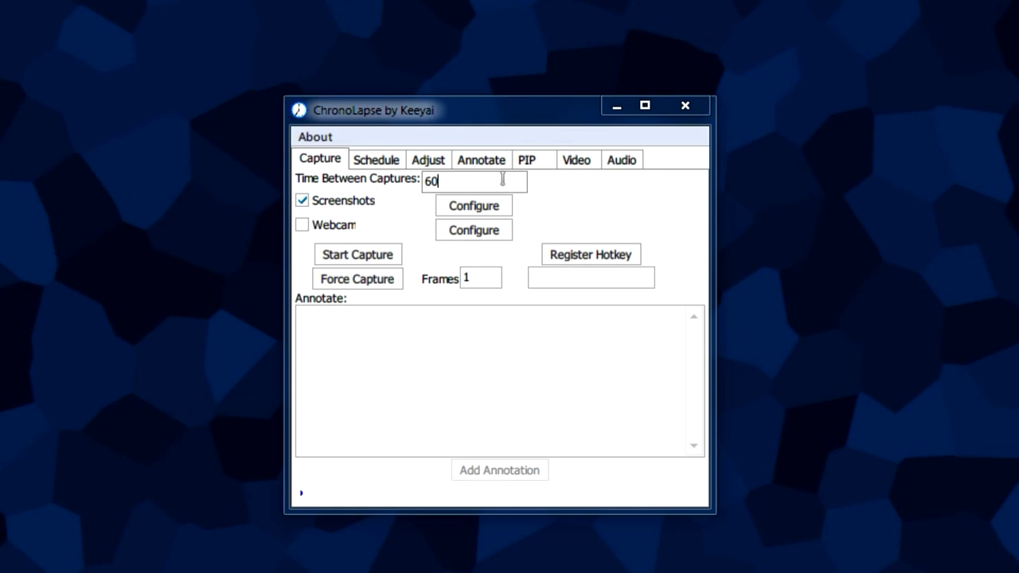
{"action": "mouse_move", "coordinate": [576, 159]}
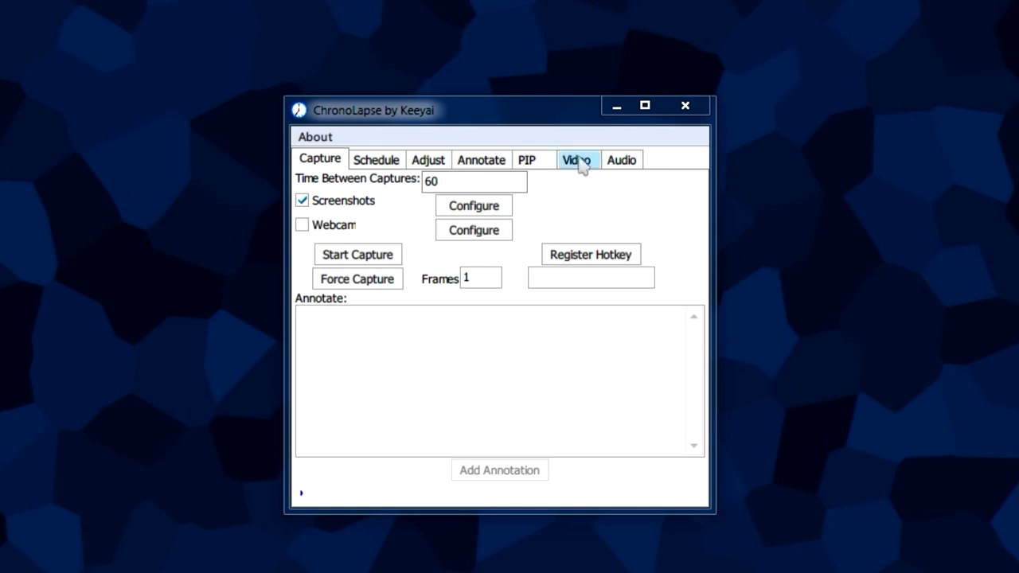
Step: Check the video frame rate reads 15, then return to capture settings
{"action": "left_click", "coordinate": [576, 159]}
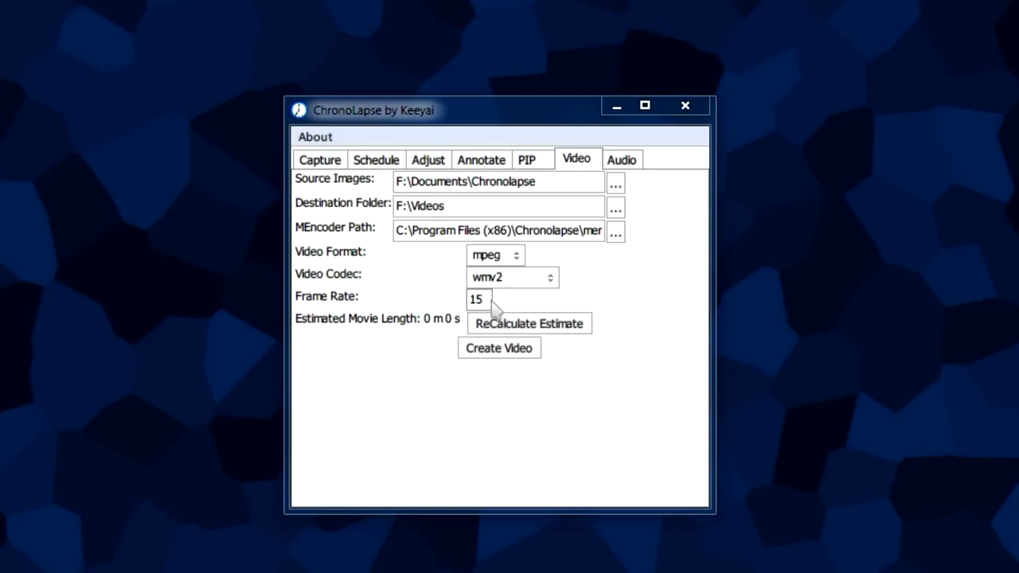
{"action": "triple_click", "coordinate": [478, 300]}
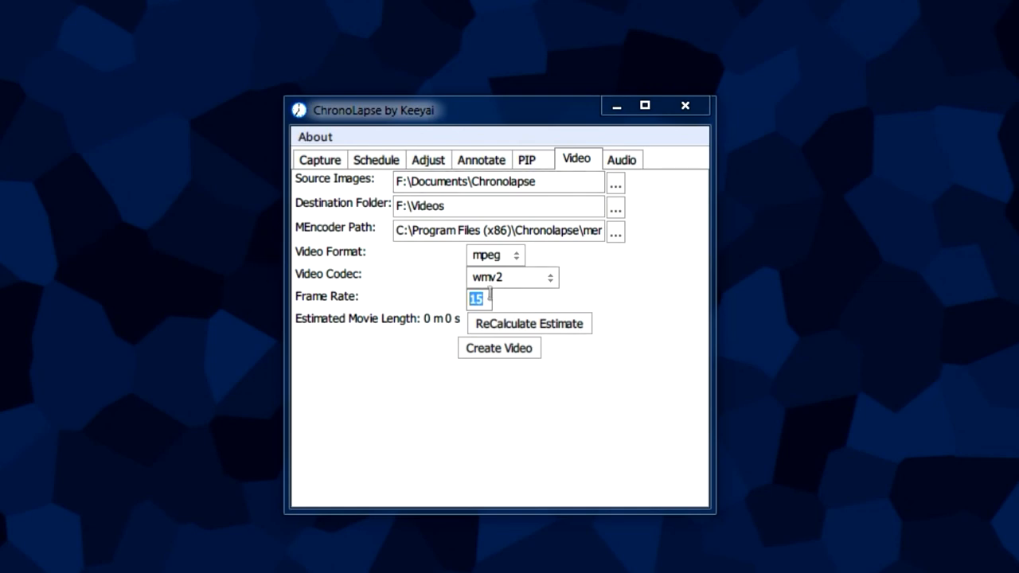
{"action": "mouse_move", "coordinate": [478, 299]}
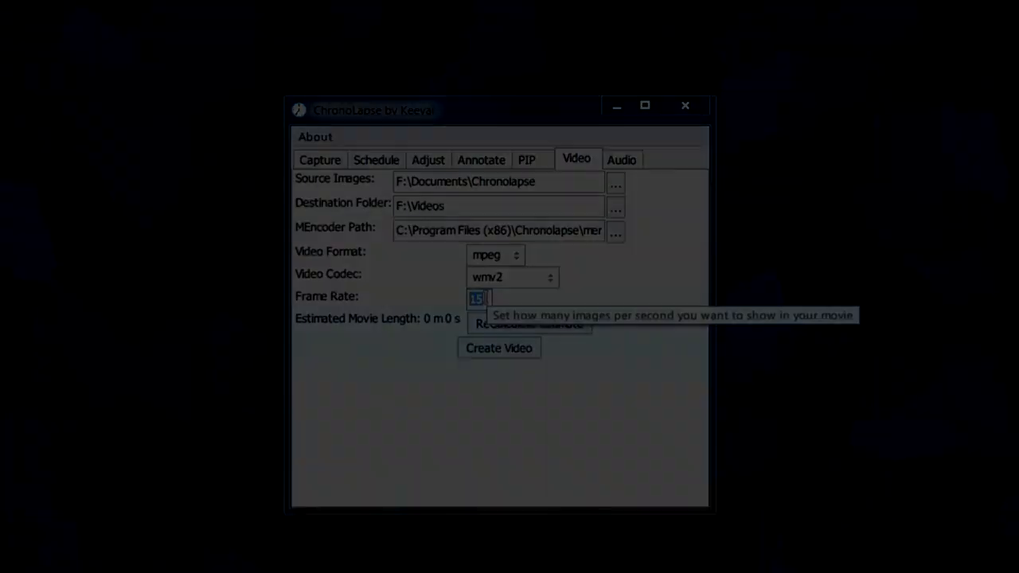
{"action": "left_click", "coordinate": [318, 160]}
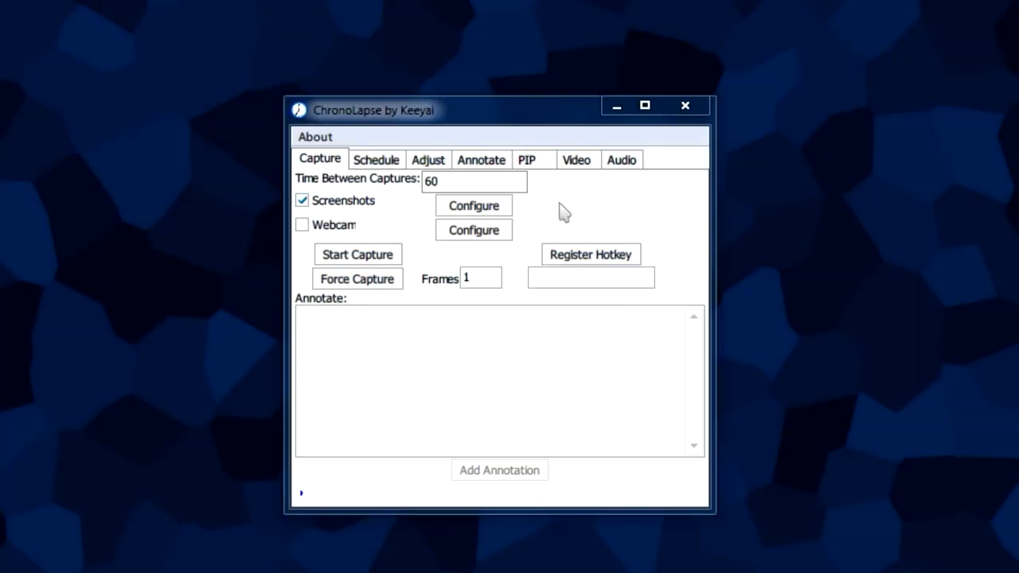
{"action": "mouse_move", "coordinate": [551, 210]}
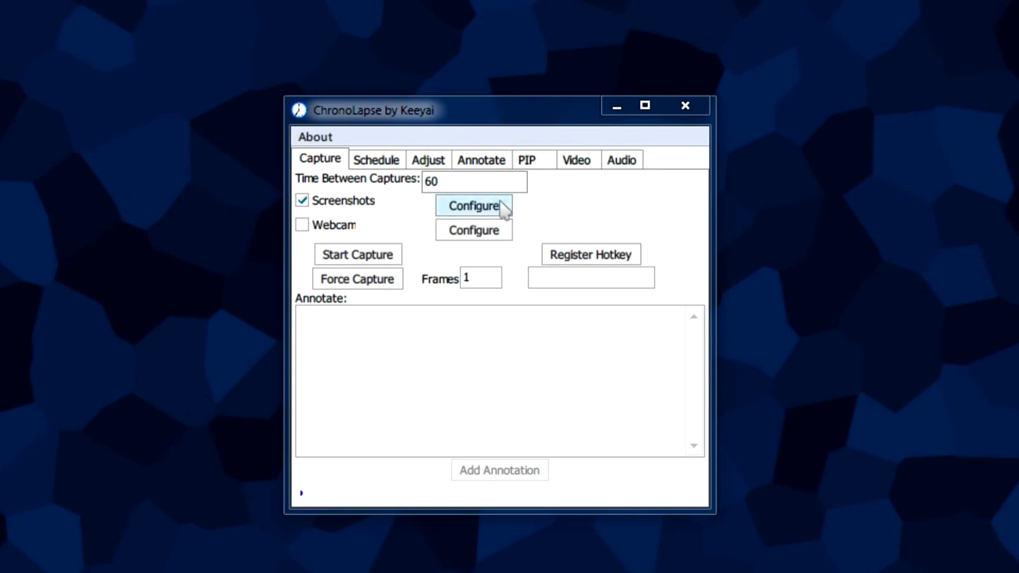
{"action": "left_click", "coordinate": [475, 205]}
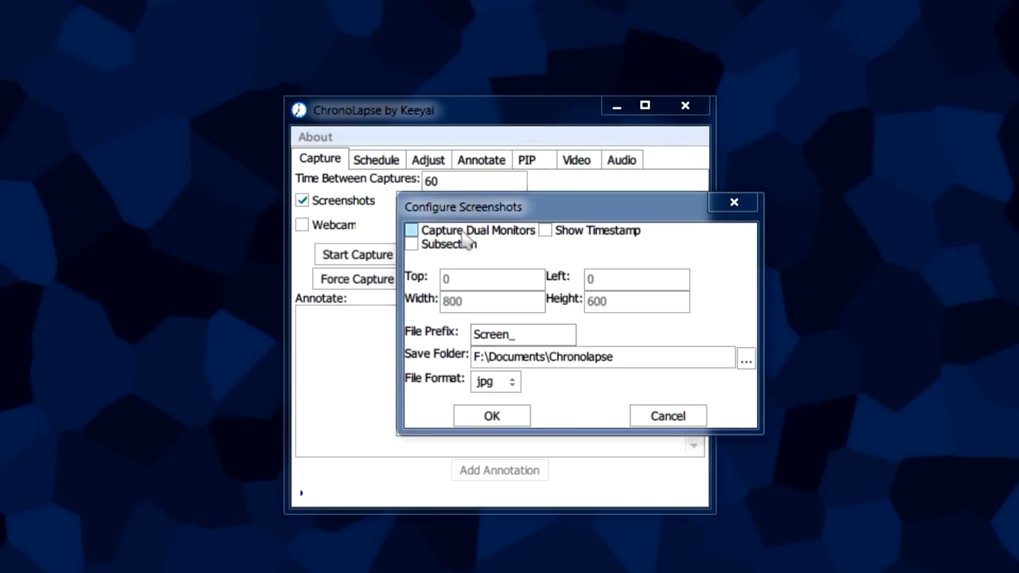
{"action": "left_click", "coordinate": [411, 229]}
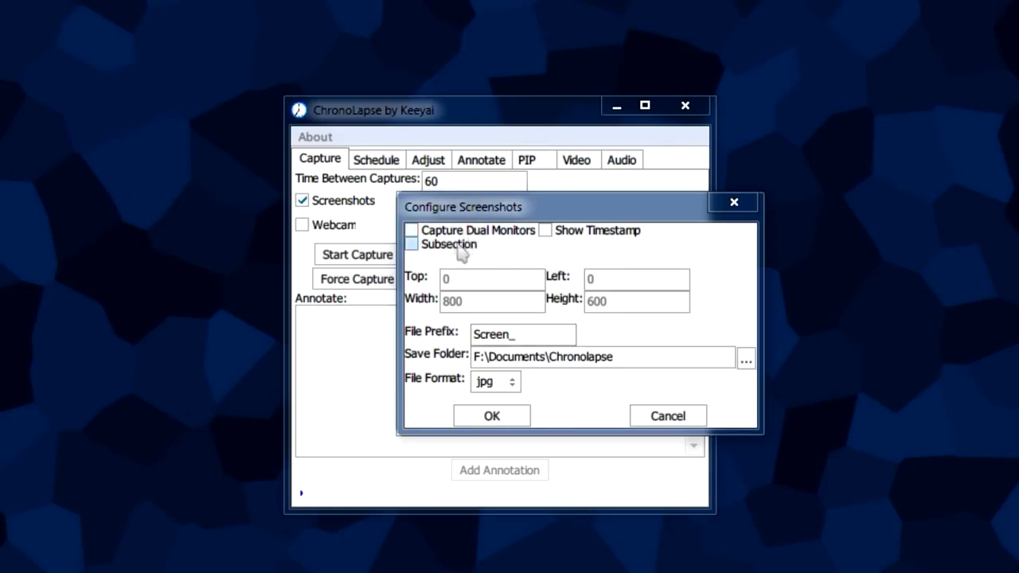
{"action": "mouse_move", "coordinate": [544, 229]}
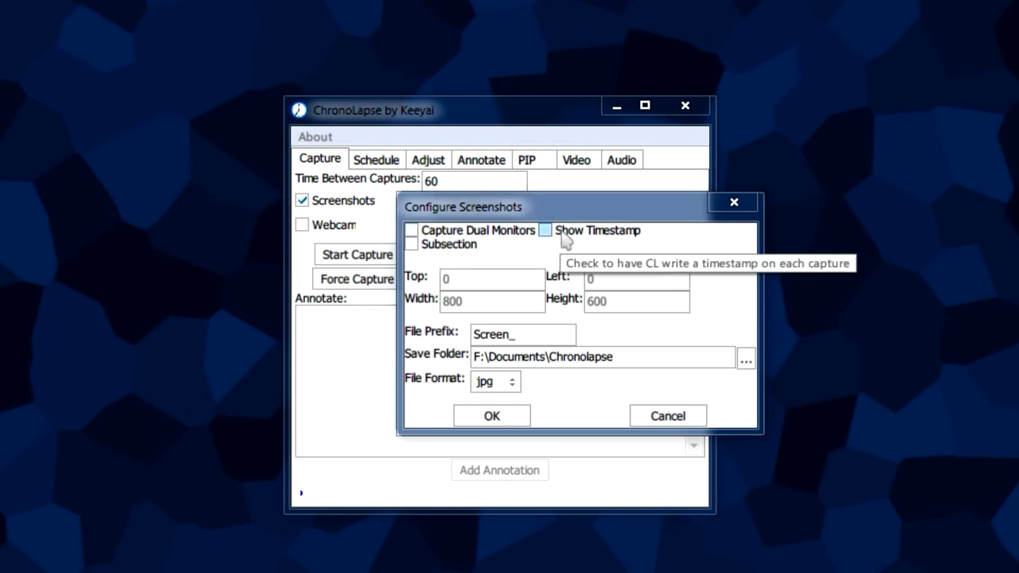
{"action": "mouse_move", "coordinate": [581, 242]}
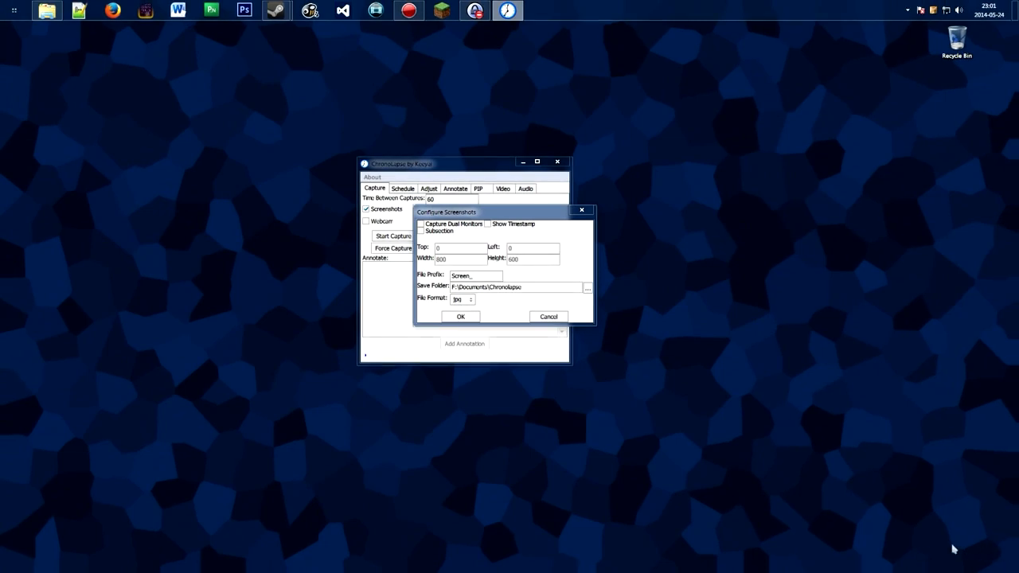
{"action": "mouse_move", "coordinate": [946, 570]}
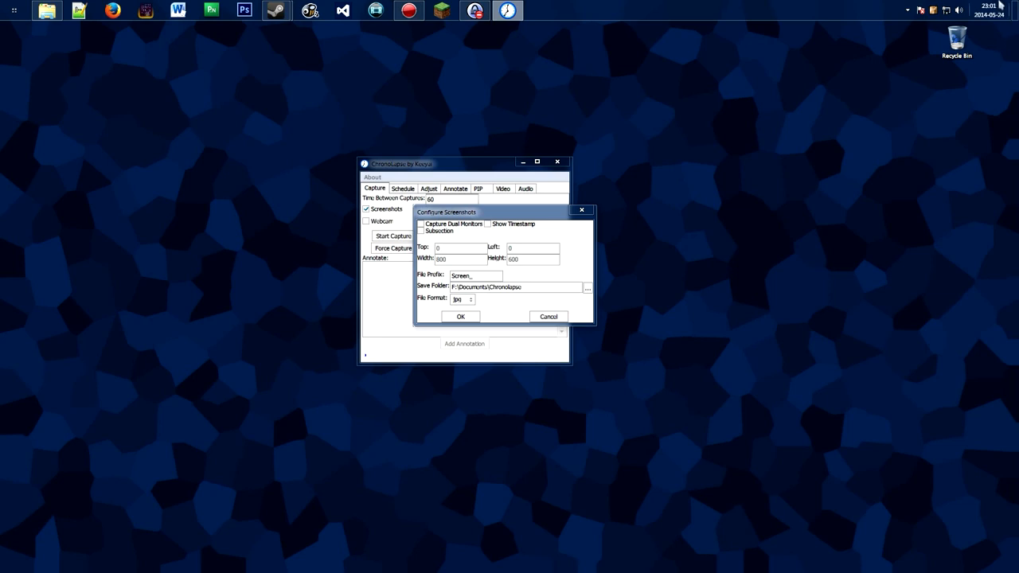
{"action": "mouse_move", "coordinate": [987, 200]}
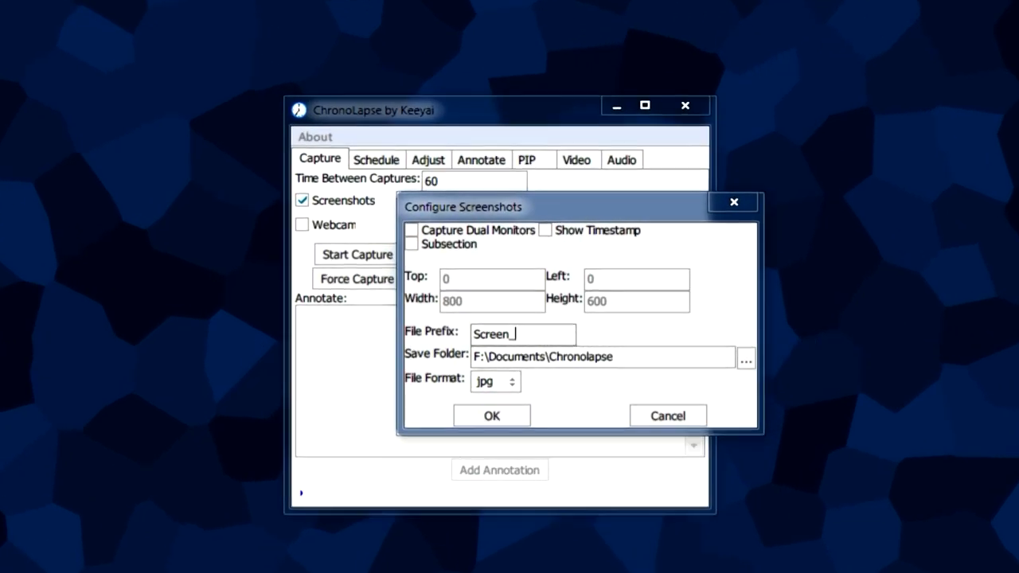
{"action": "left_click", "coordinate": [745, 357]}
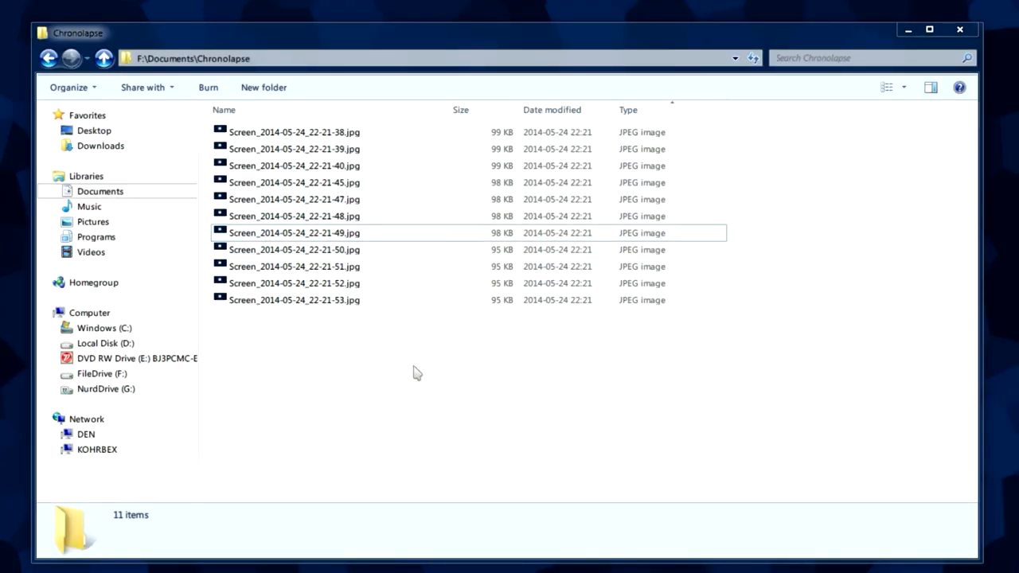
{"action": "left_click", "coordinate": [295, 132]}
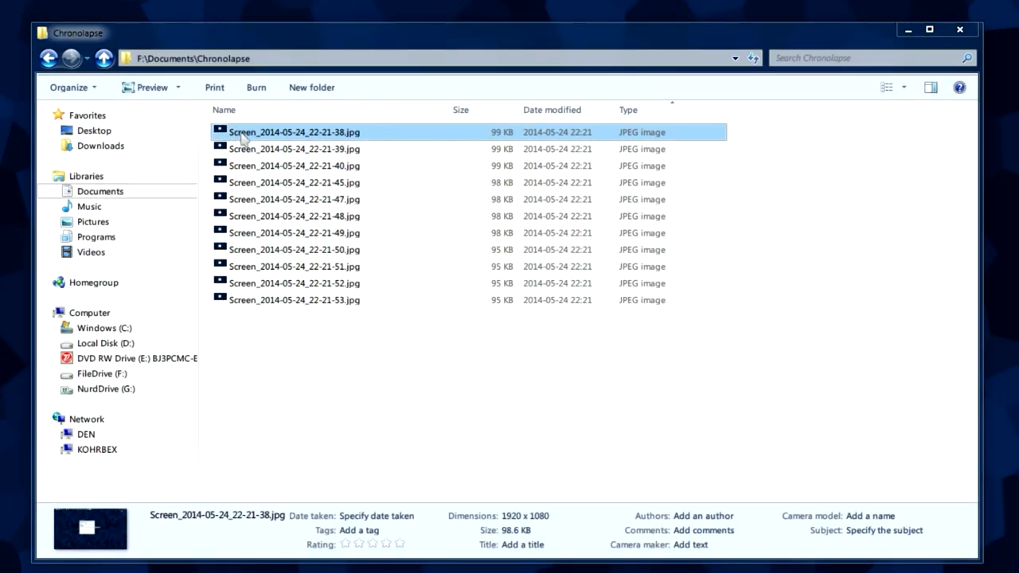
{"action": "left_click", "coordinate": [293, 130]}
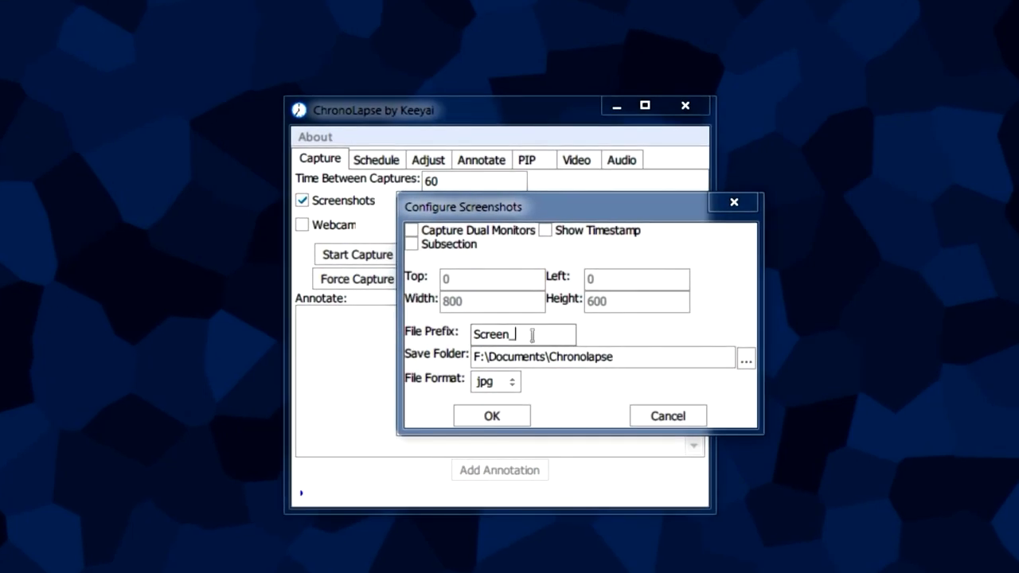
Step: Review jpg, png and gif, keep jpg, and confirm the Configure Screenshots dialog
{"action": "double_click", "coordinate": [494, 334]}
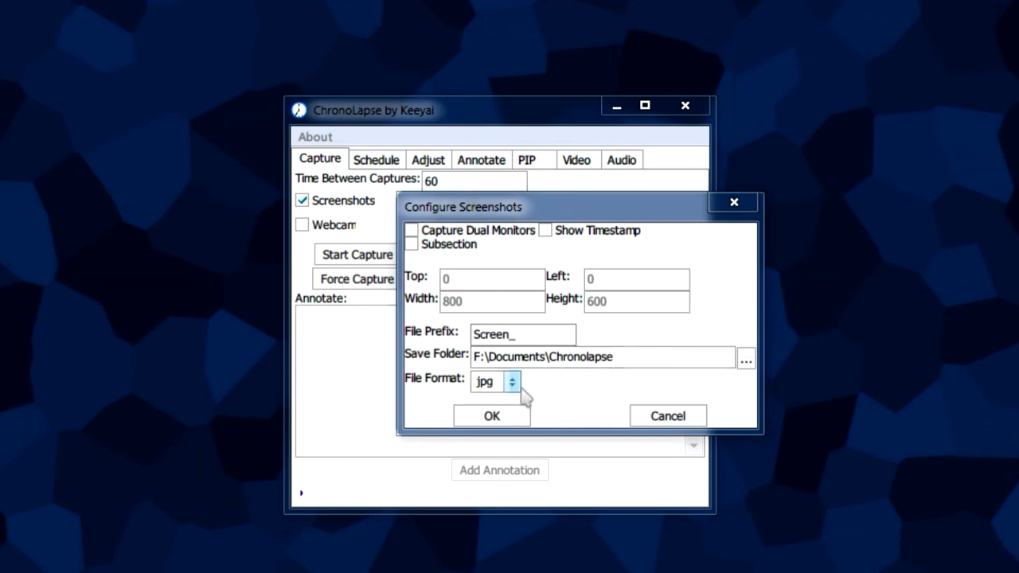
{"action": "left_click", "coordinate": [513, 382]}
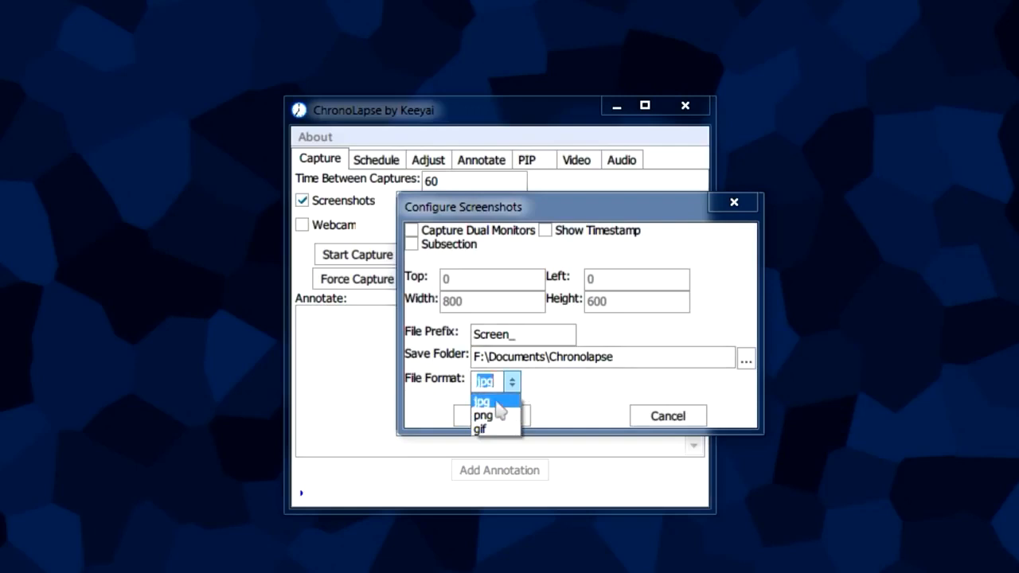
{"action": "mouse_move", "coordinate": [484, 414]}
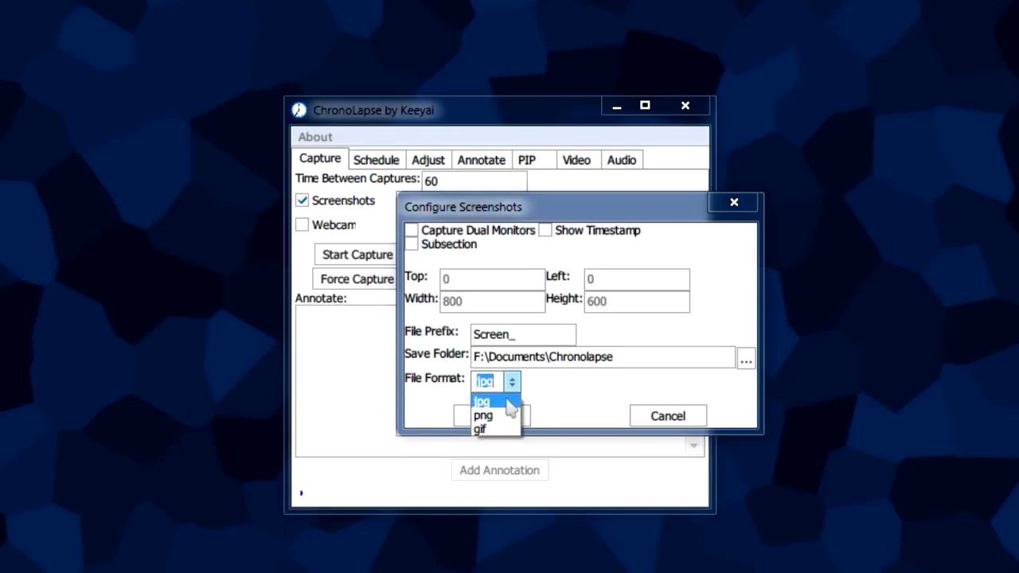
{"action": "mouse_move", "coordinate": [494, 414]}
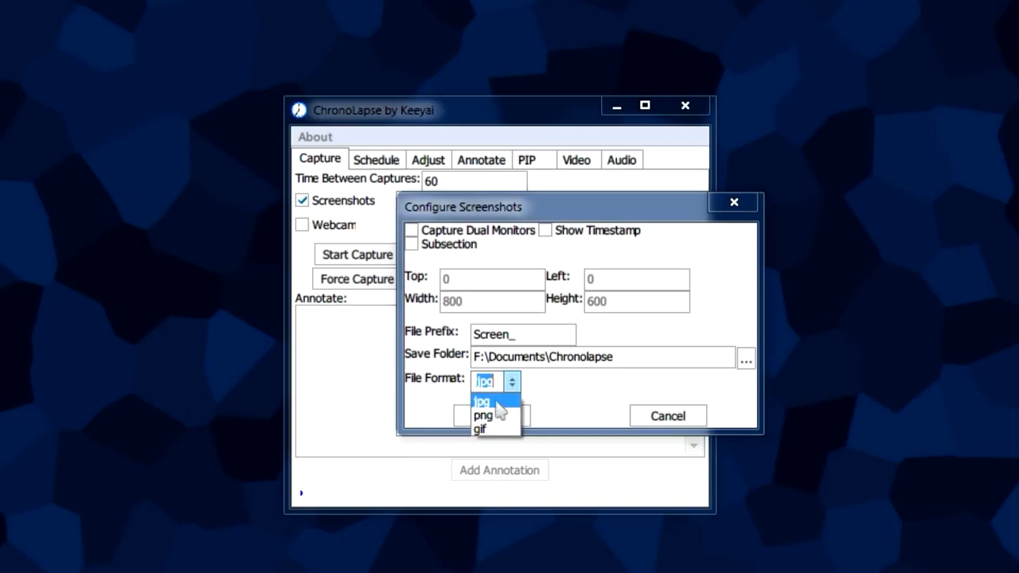
{"action": "left_click", "coordinate": [484, 401]}
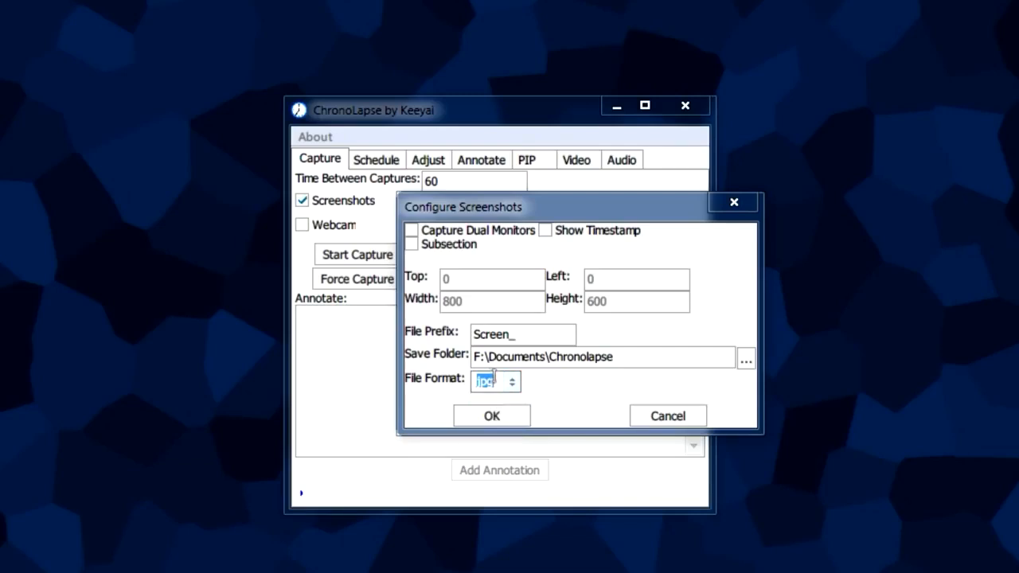
{"action": "left_click", "coordinate": [490, 416]}
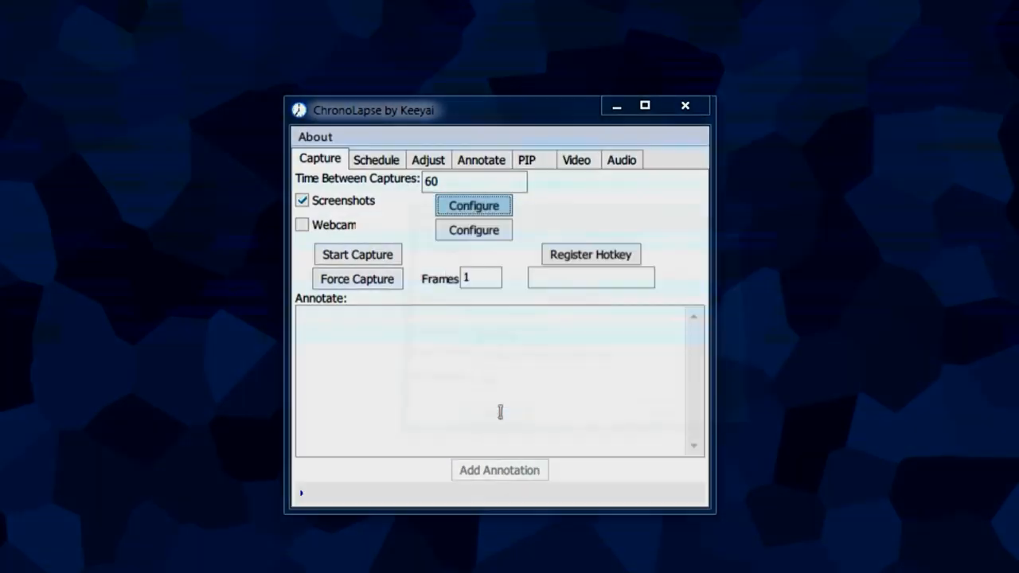
{"action": "mouse_move", "coordinate": [660, 246]}
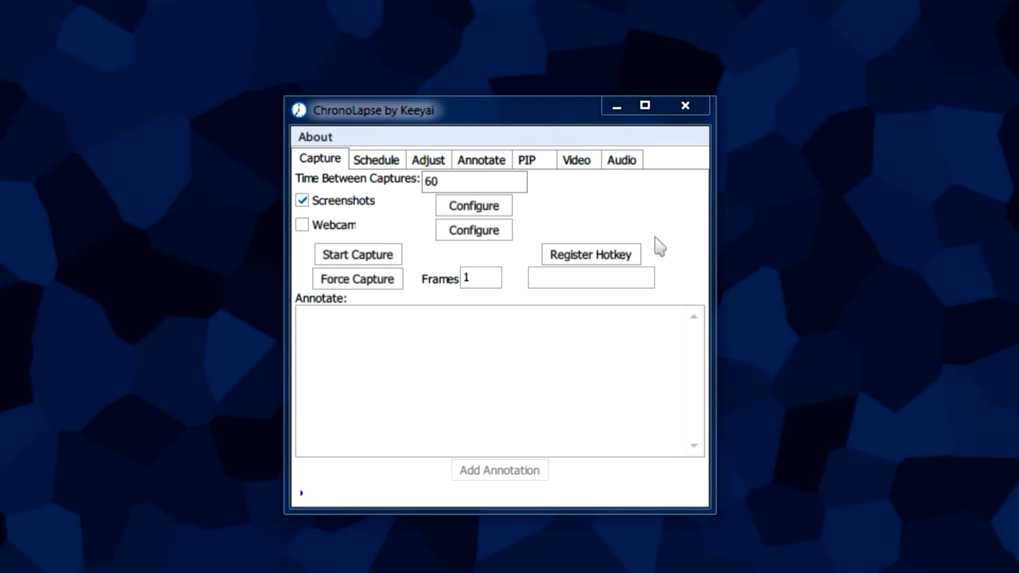
{"action": "left_click", "coordinate": [474, 181]}
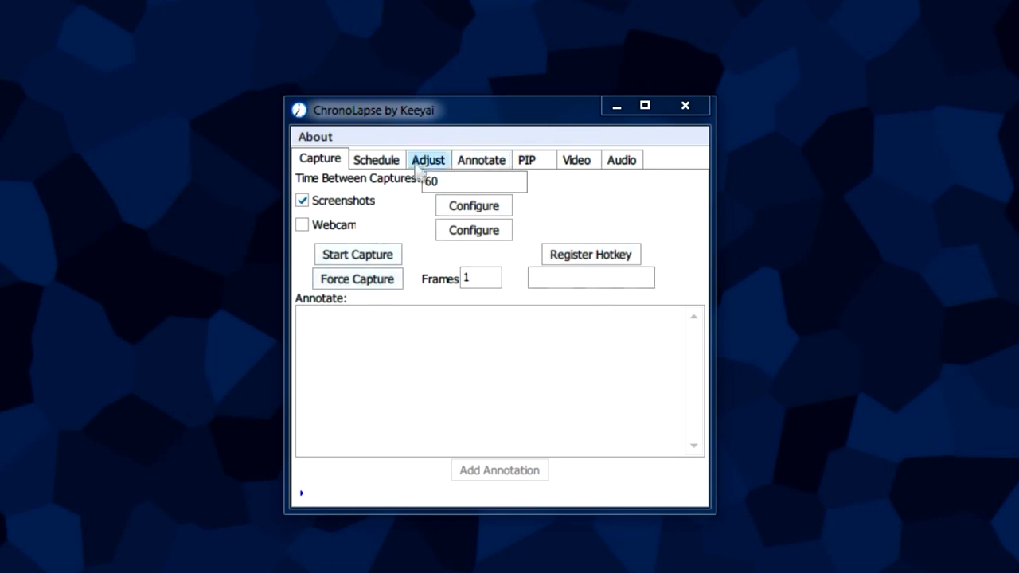
{"action": "left_click", "coordinate": [376, 159]}
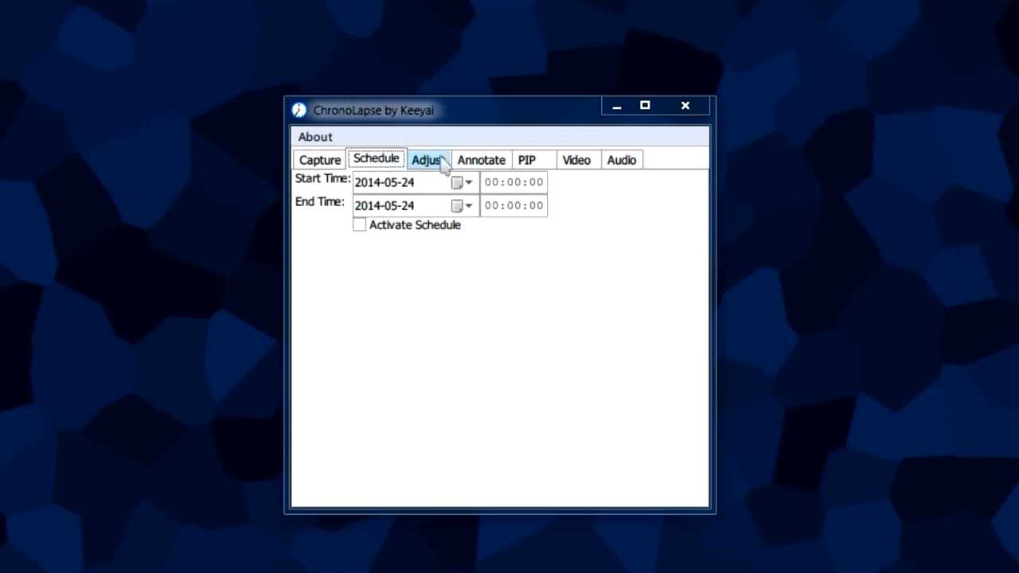
{"action": "left_click", "coordinate": [320, 159]}
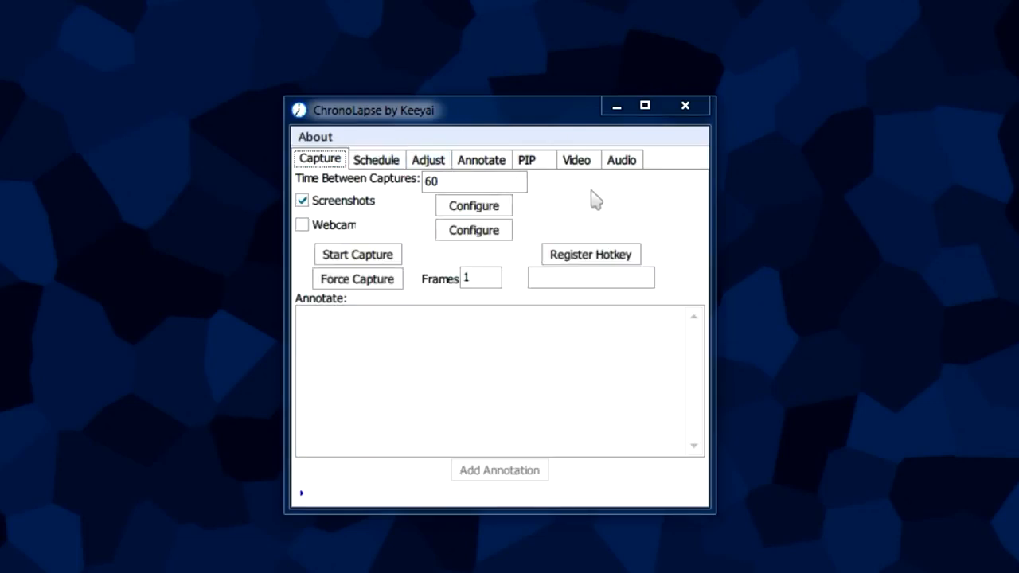
{"action": "mouse_move", "coordinate": [580, 197]}
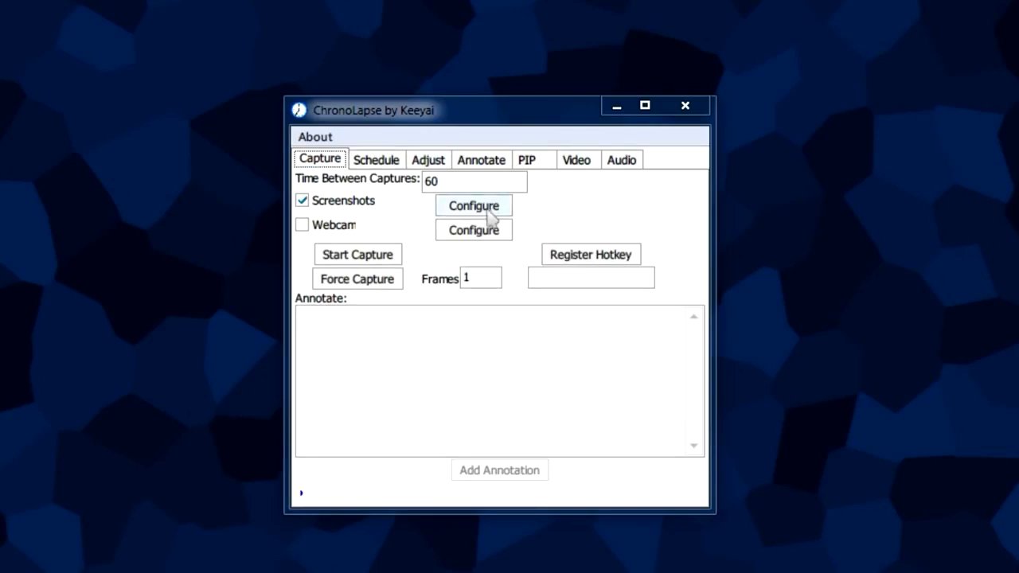
{"action": "mouse_move", "coordinate": [474, 205]}
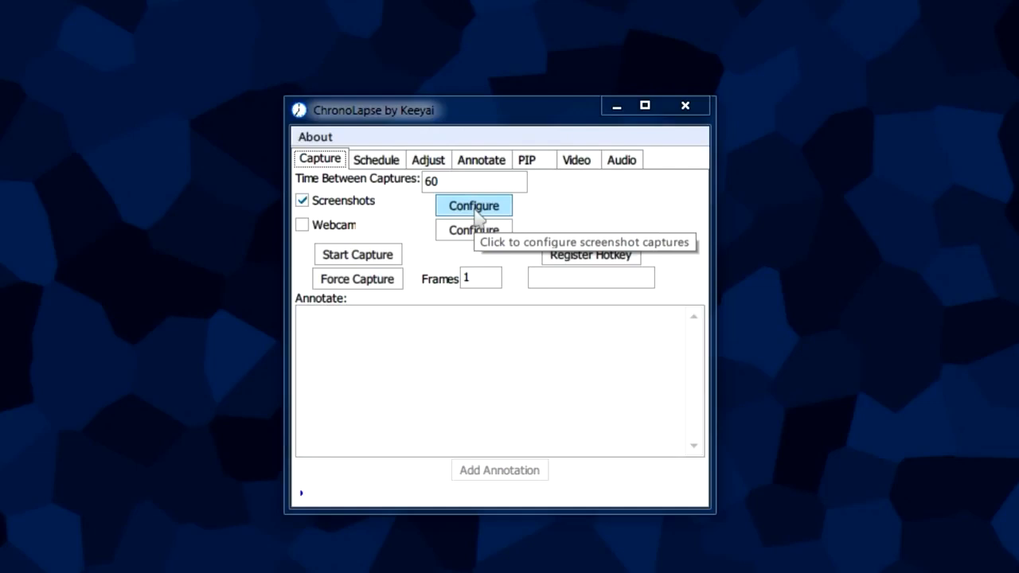
{"action": "mouse_move", "coordinate": [357, 254]}
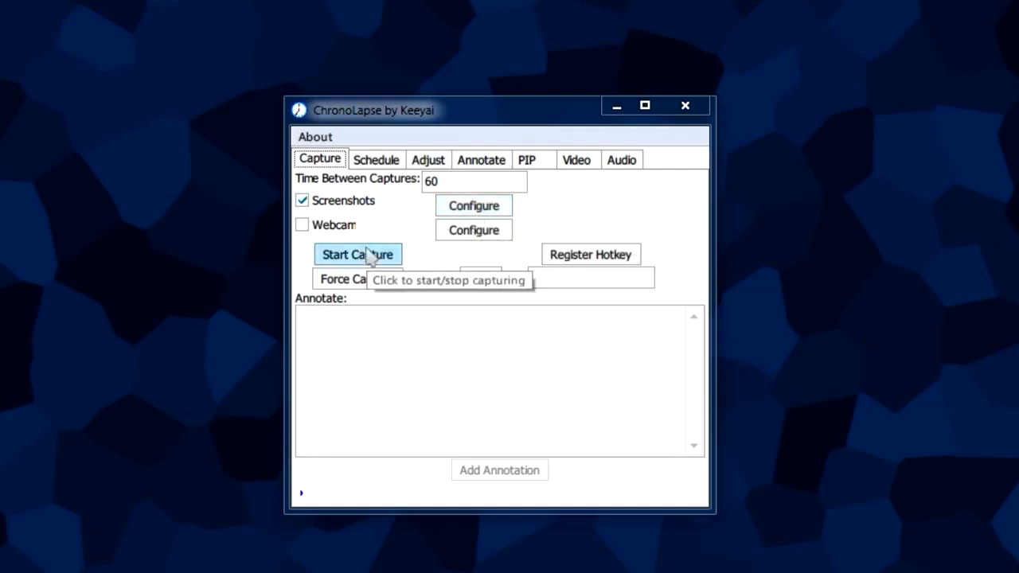
{"action": "mouse_move", "coordinate": [357, 279]}
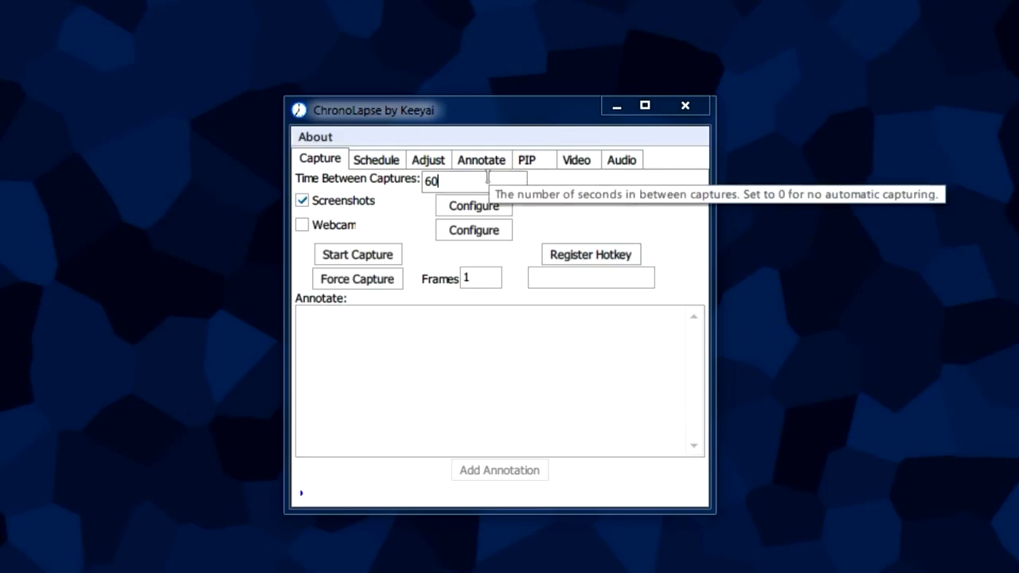
{"action": "mouse_move", "coordinate": [580, 199]}
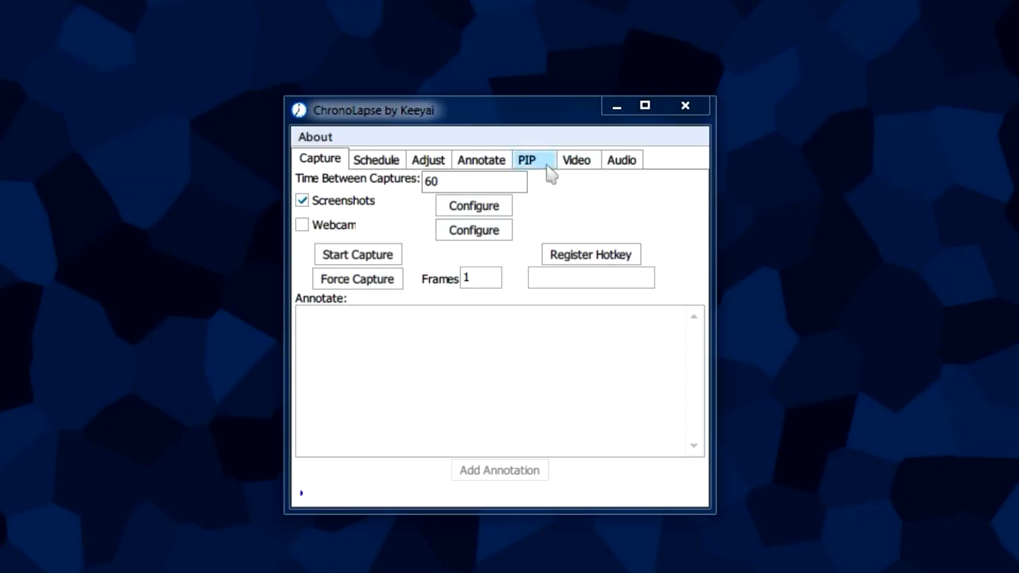
{"action": "left_click", "coordinate": [577, 159]}
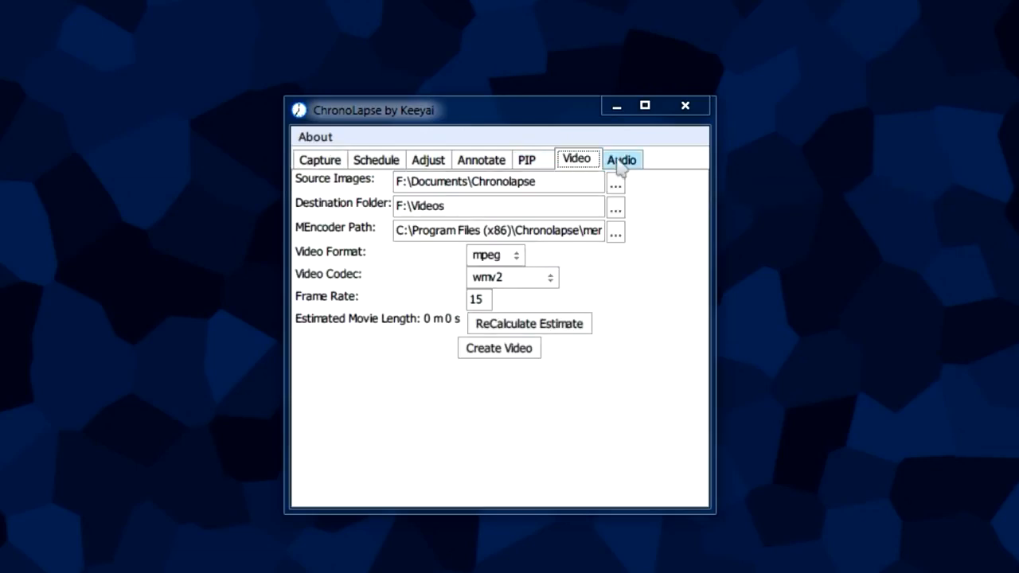
{"action": "left_click", "coordinate": [318, 159]}
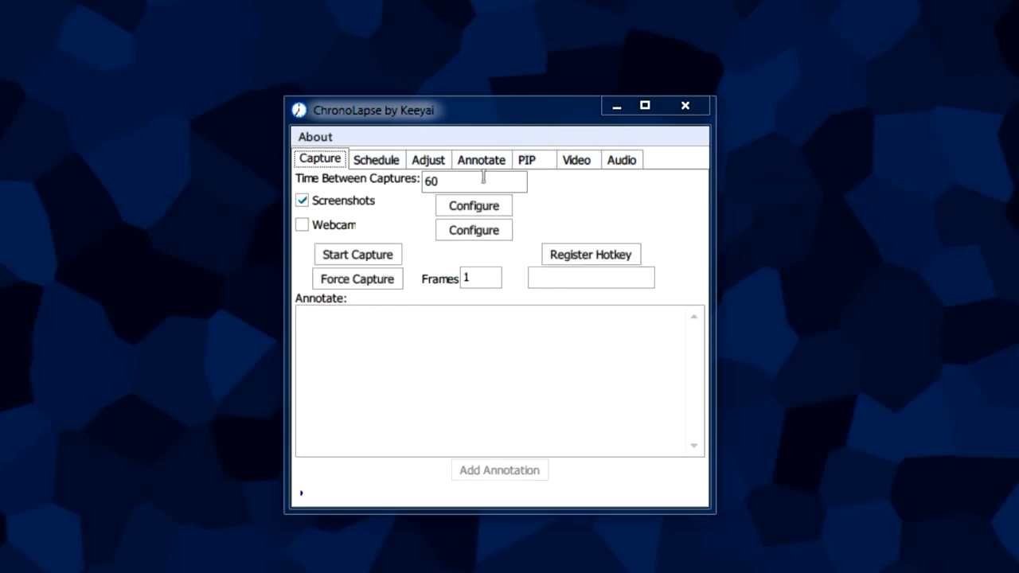